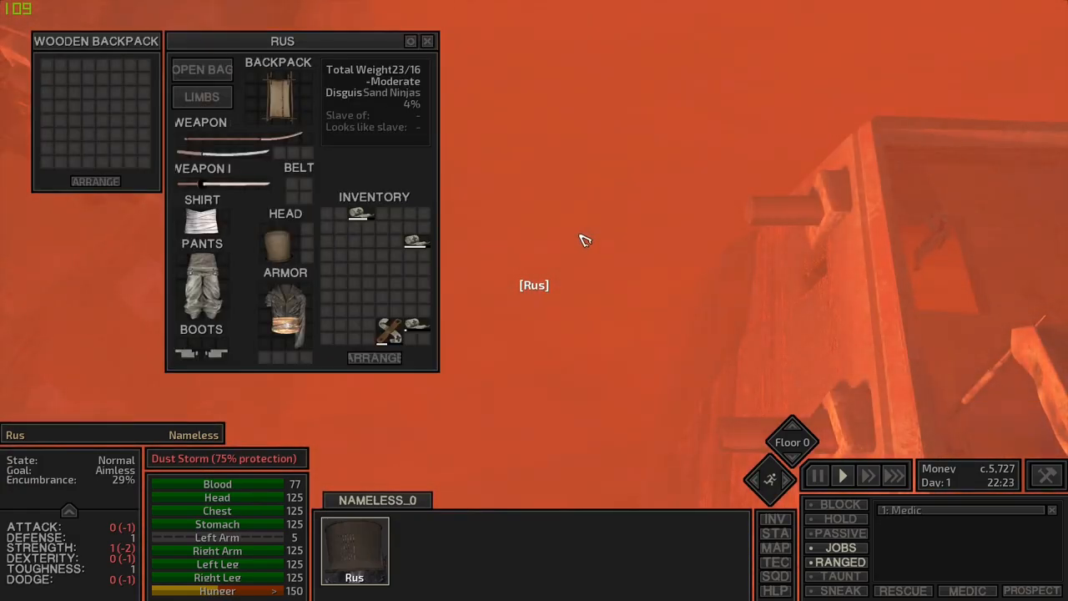
# Step: Close Rus's inventory panel so he can head toward the town buildings
pyautogui.click(426, 41)
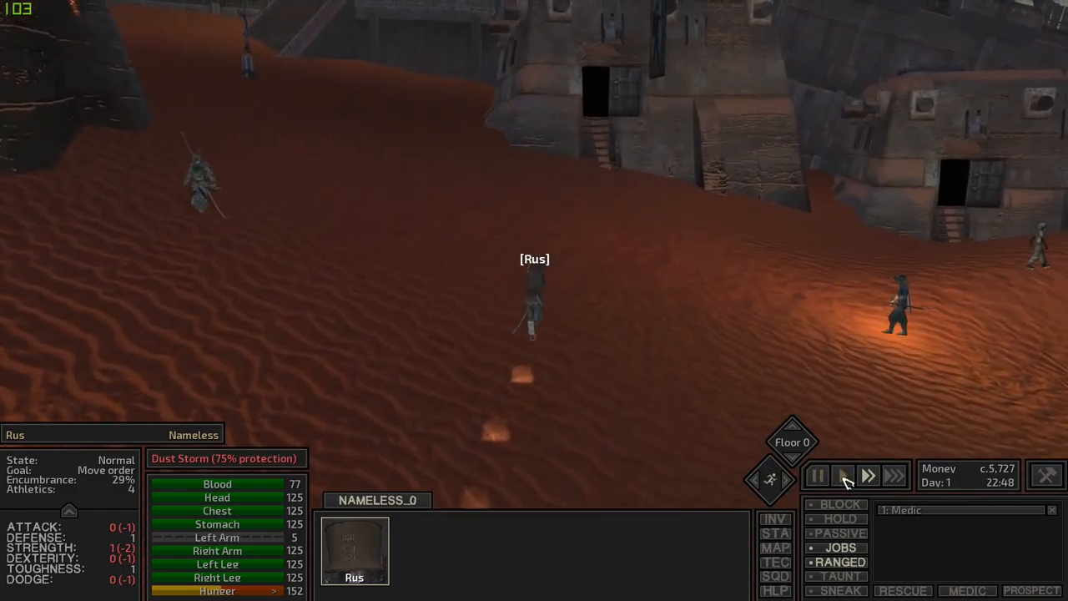
# Step: Let time run while Rus walks over, then start trading with shopkeeper Trepp
pyautogui.click(842, 475)
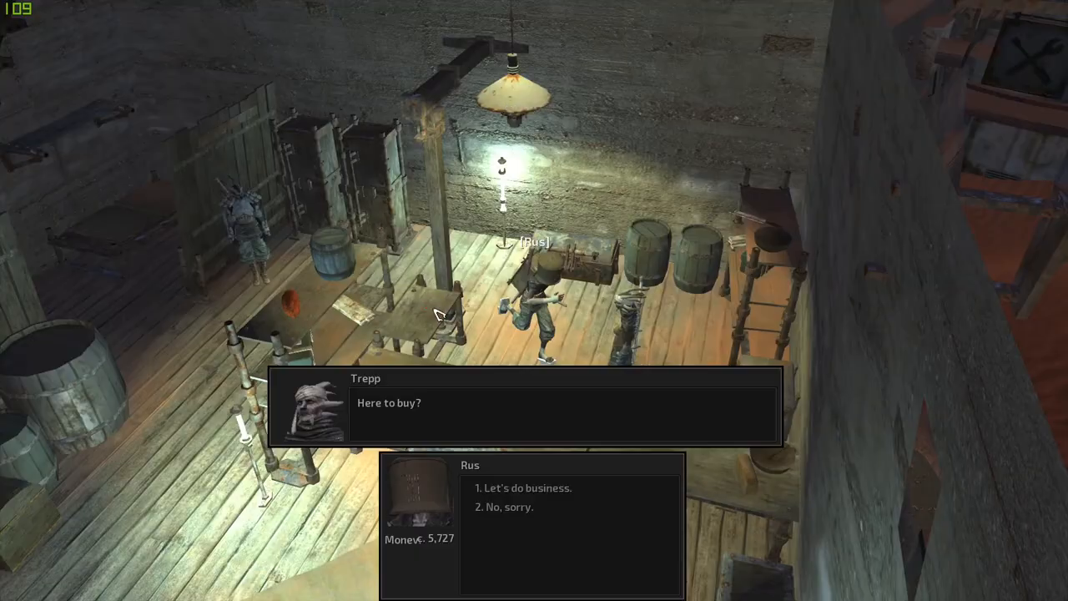
pyautogui.click(530, 488)
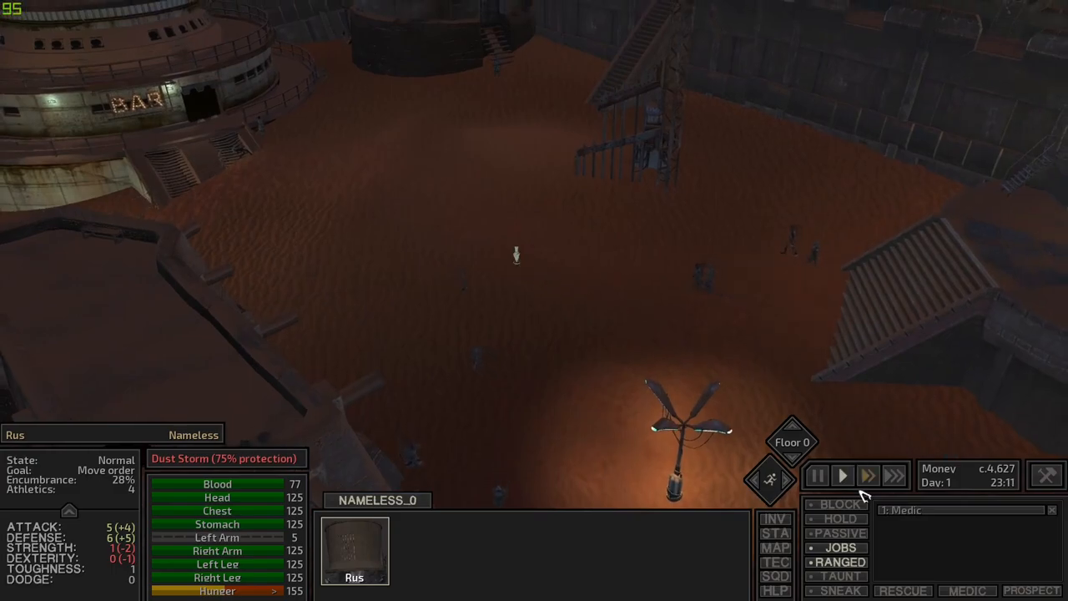
pyautogui.moveTo(840, 590)
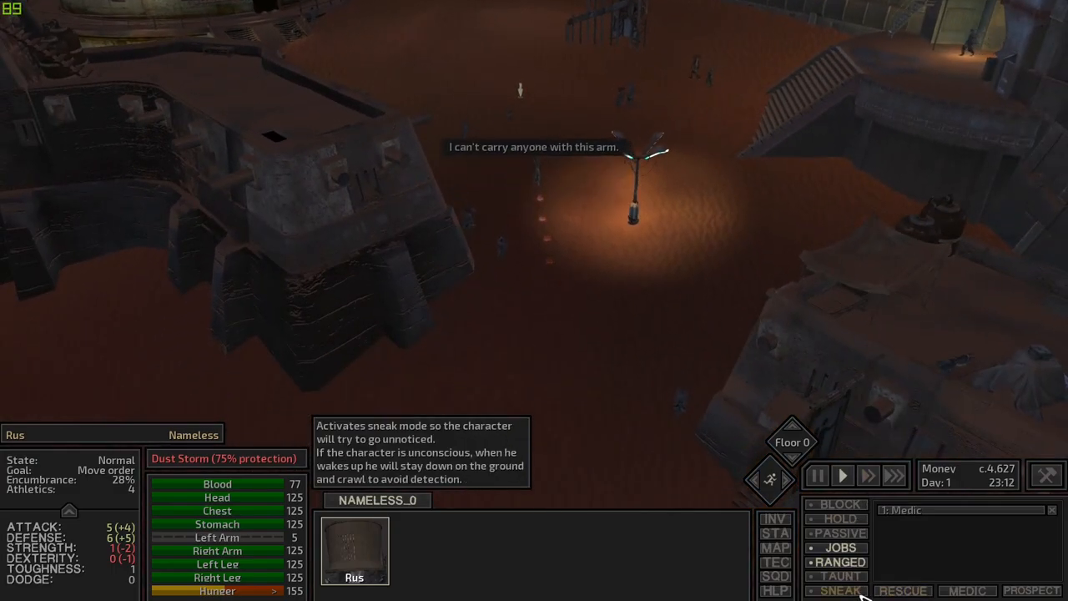
# Step: Switch Rus into sneak mode
pyautogui.click(840, 590)
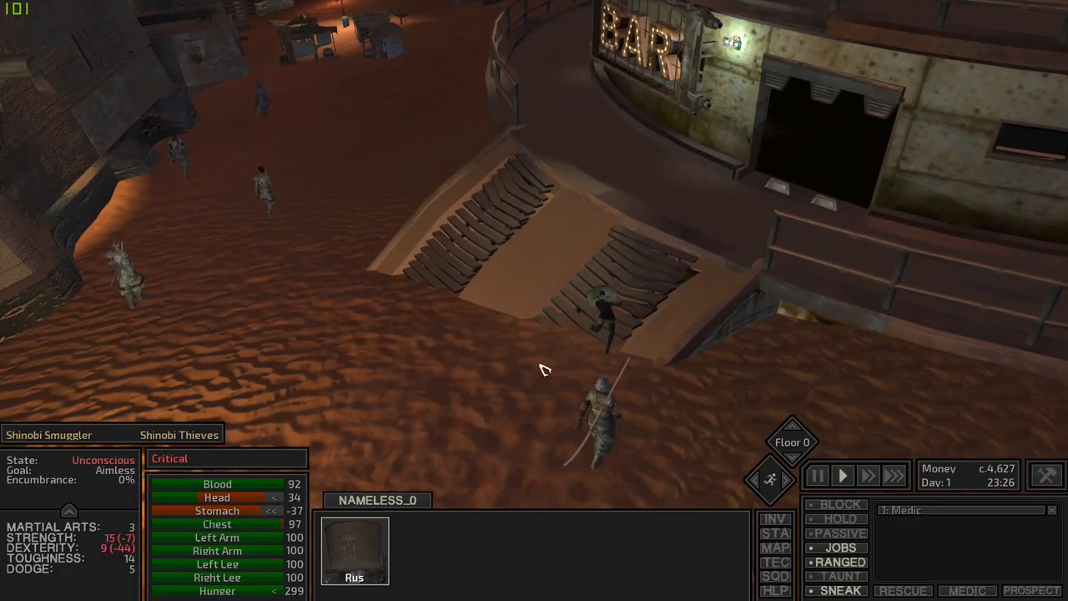
# Step: Pause, move Rus beside the unconscious Shinobi Smuggler, and check his stomach wound
pyautogui.click(816, 474)
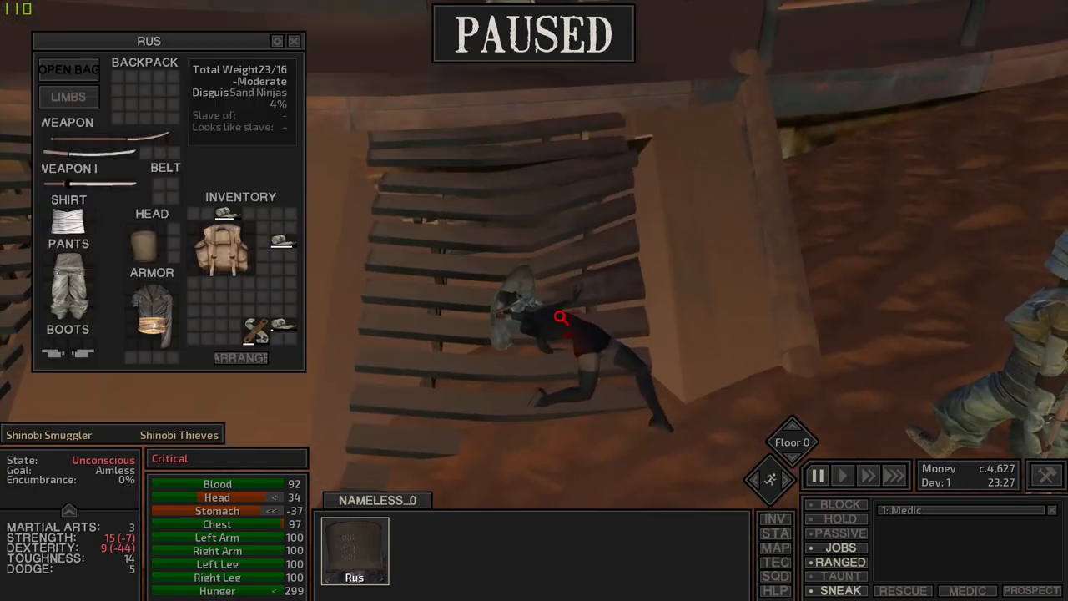
pyautogui.rightClick(562, 318)
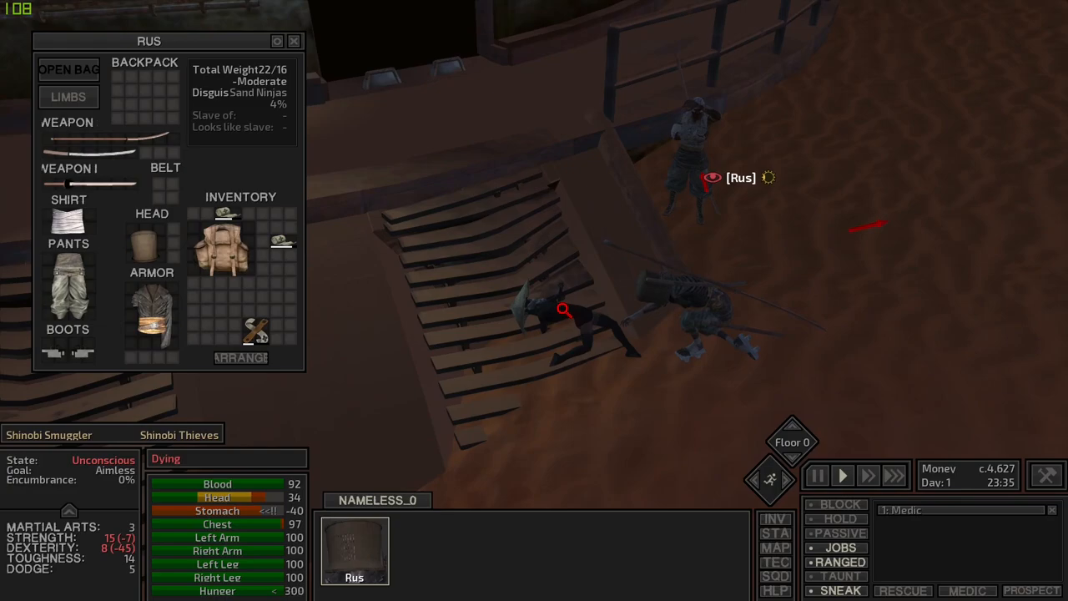
pyautogui.moveTo(592, 303)
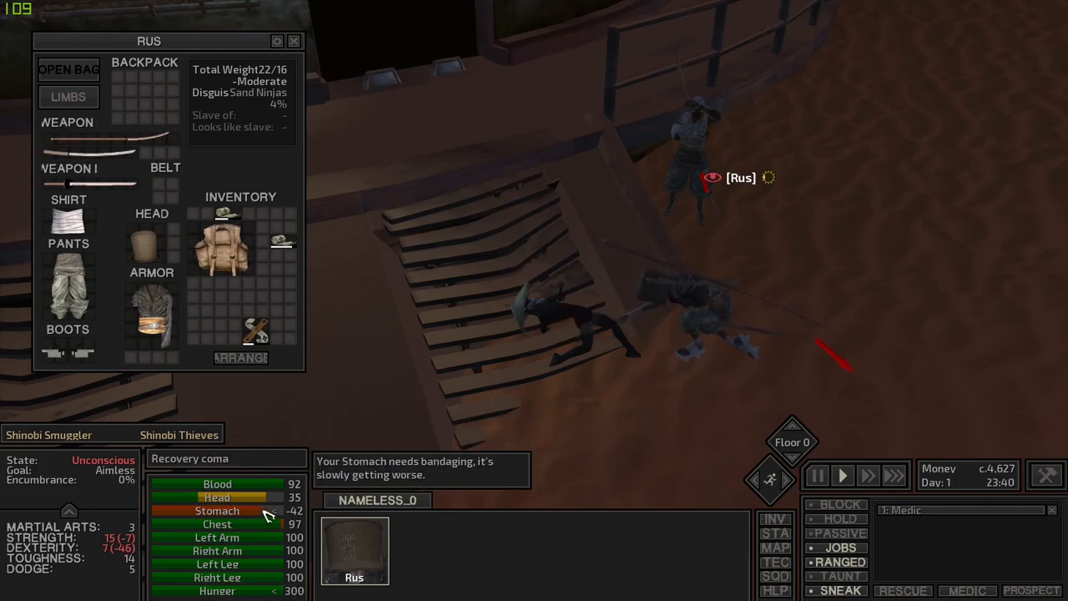
pyautogui.click(817, 475)
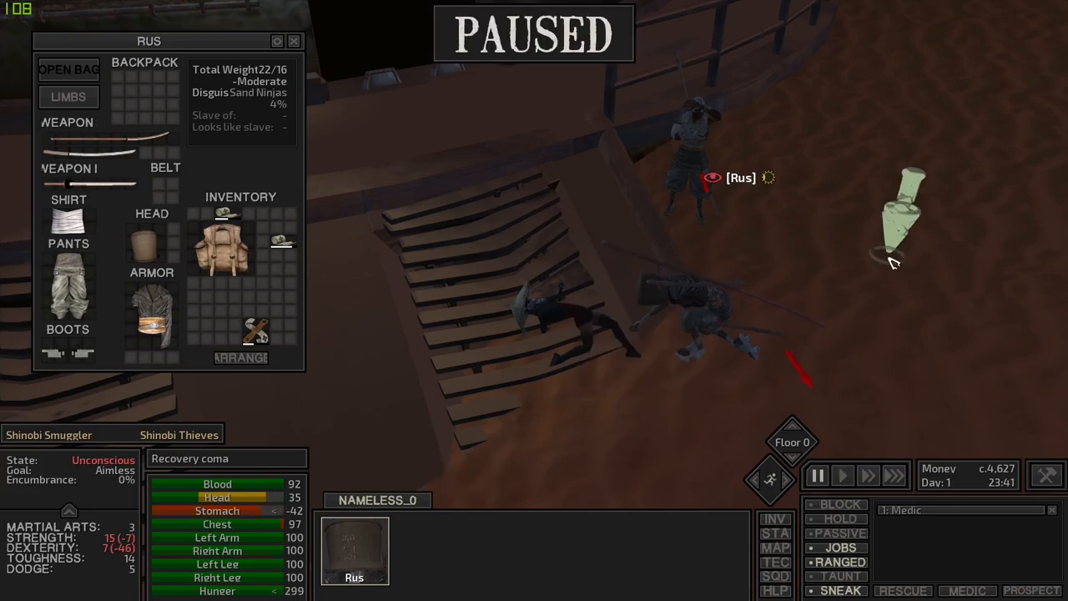
pyautogui.click(841, 475)
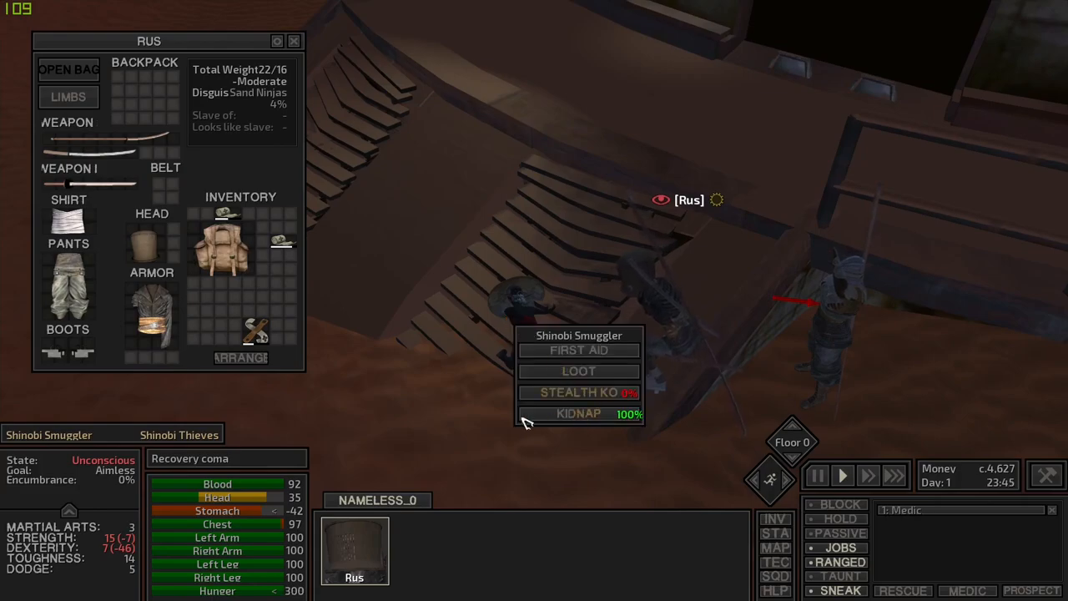
# Step: Attempt to kidnap the smuggler, failing because Rus's arm is too damaged, then resume time
pyautogui.click(578, 413)
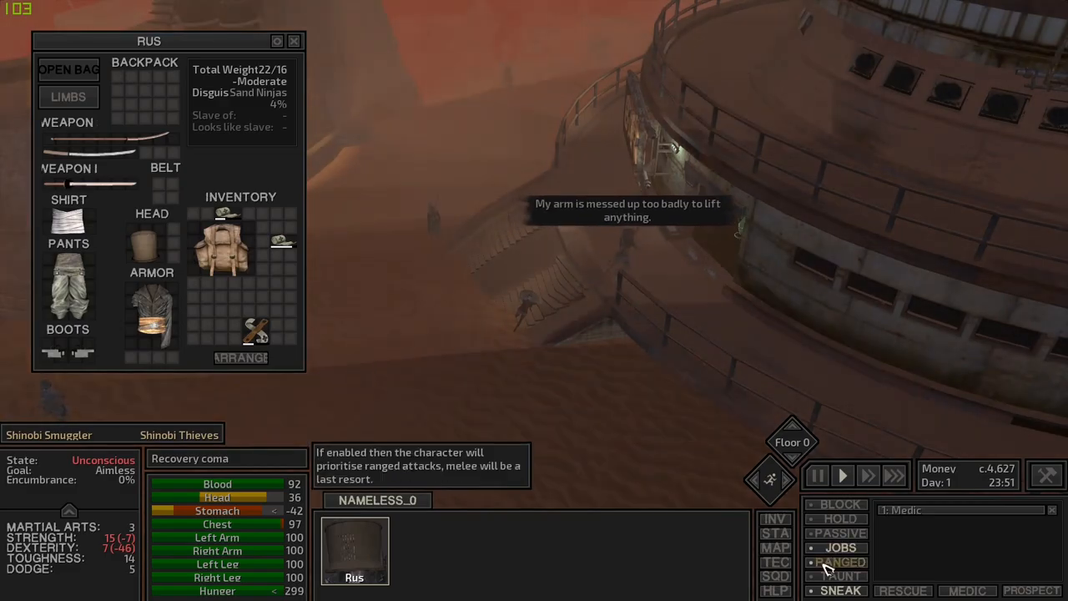
pyautogui.click(815, 475)
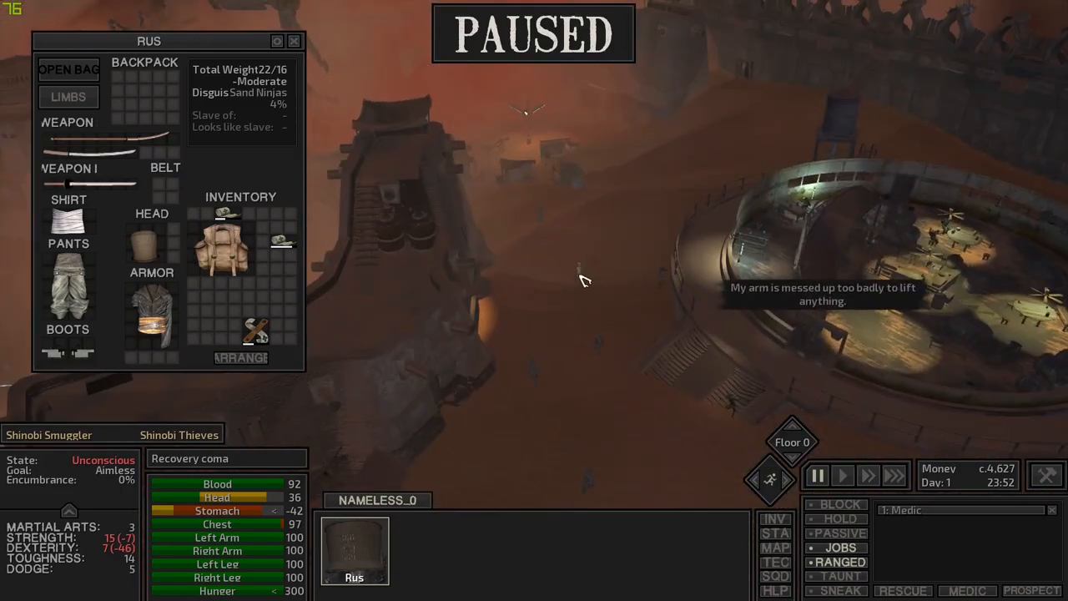
pyautogui.click(842, 475)
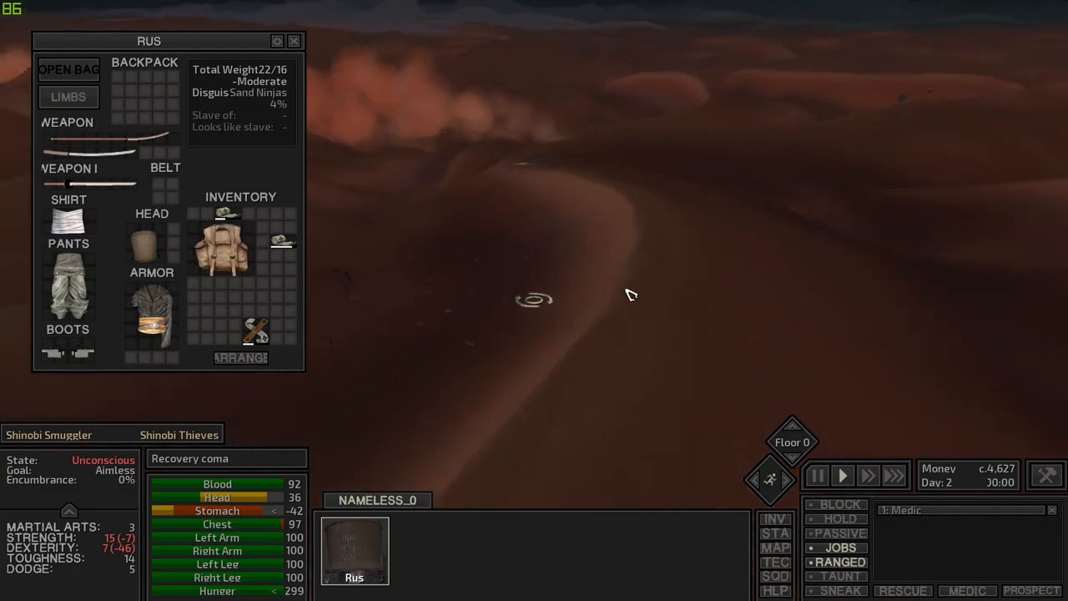
# Step: Route Rus past the town wall and onward into the round bar
pyautogui.click(816, 475)
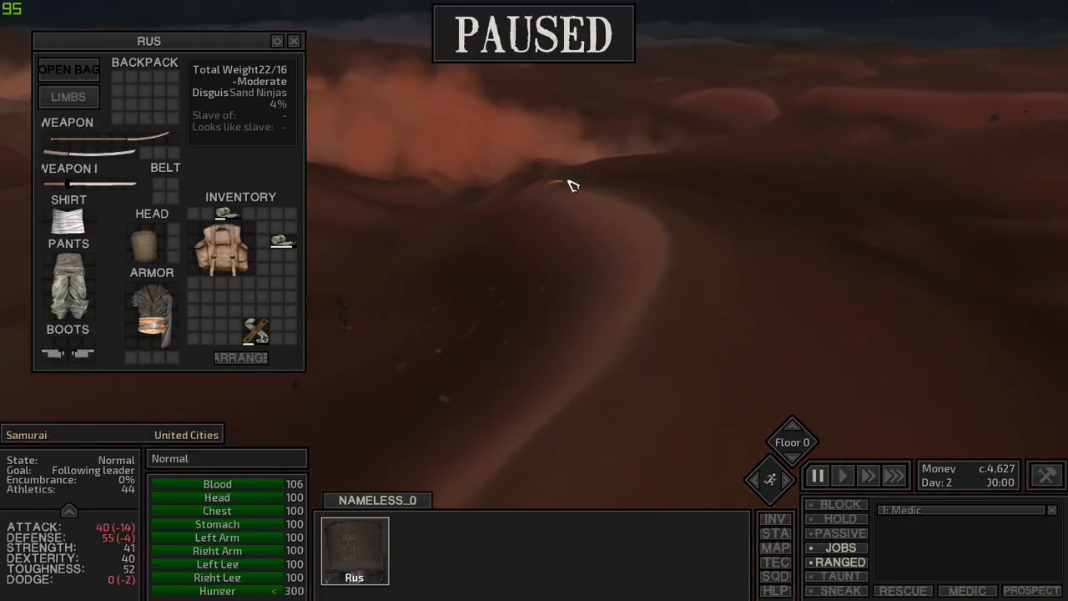
pyautogui.click(842, 474)
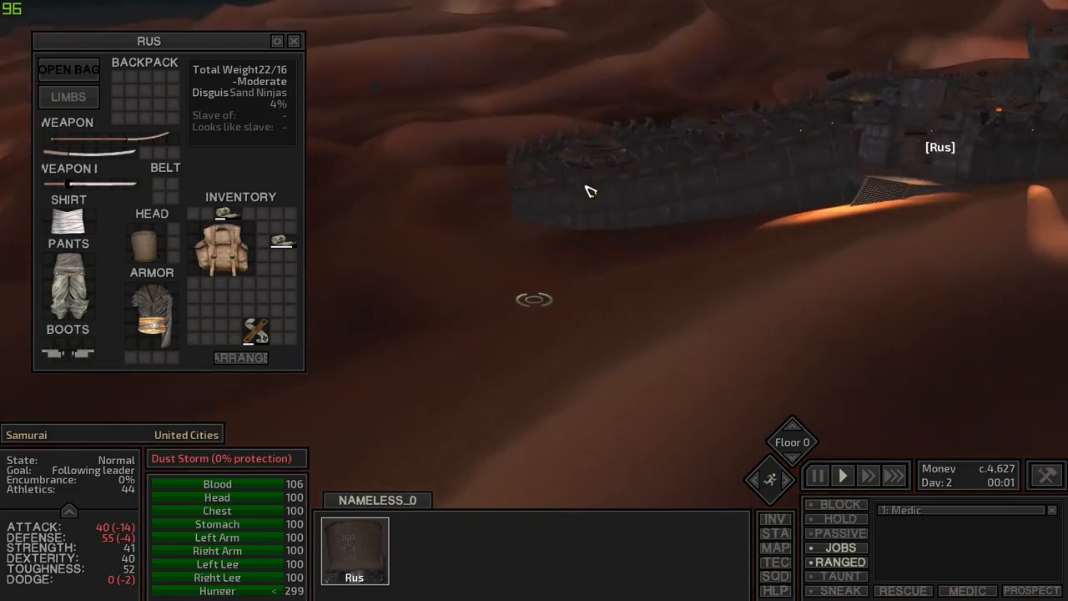
pyautogui.click(354, 551)
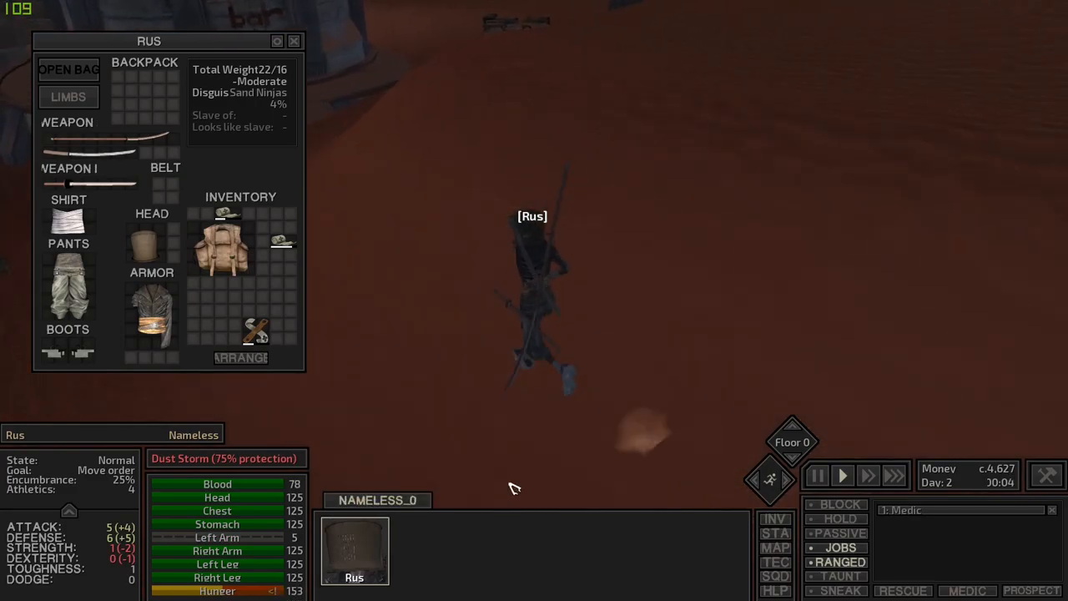
pyautogui.click(293, 41)
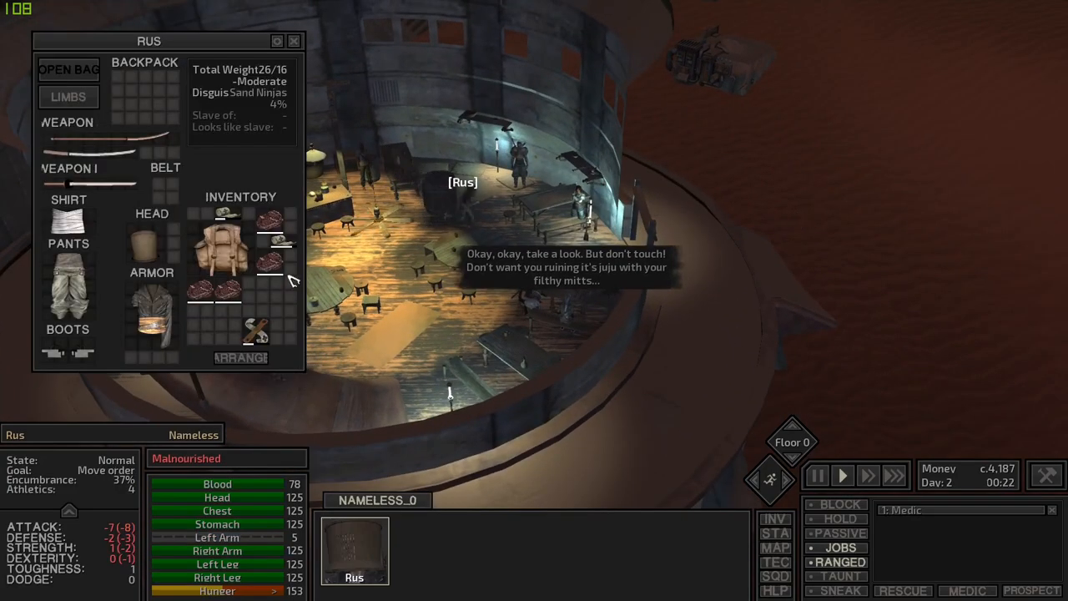
# Step: Equip Rus's backpack, look inside it, and show the building's upper floor
pyautogui.click(68, 70)
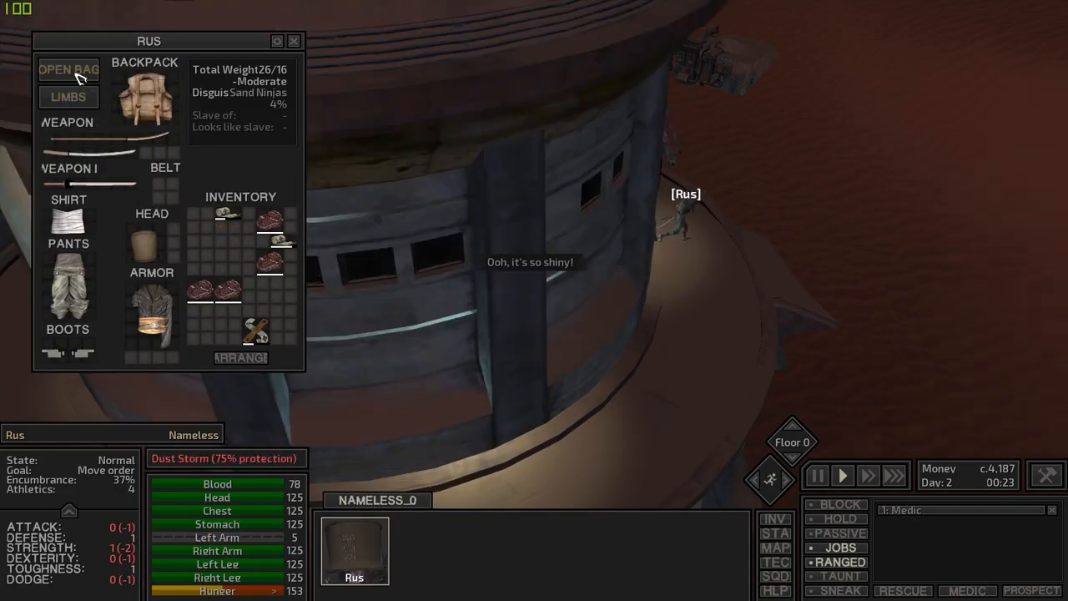
pyautogui.click(294, 41)
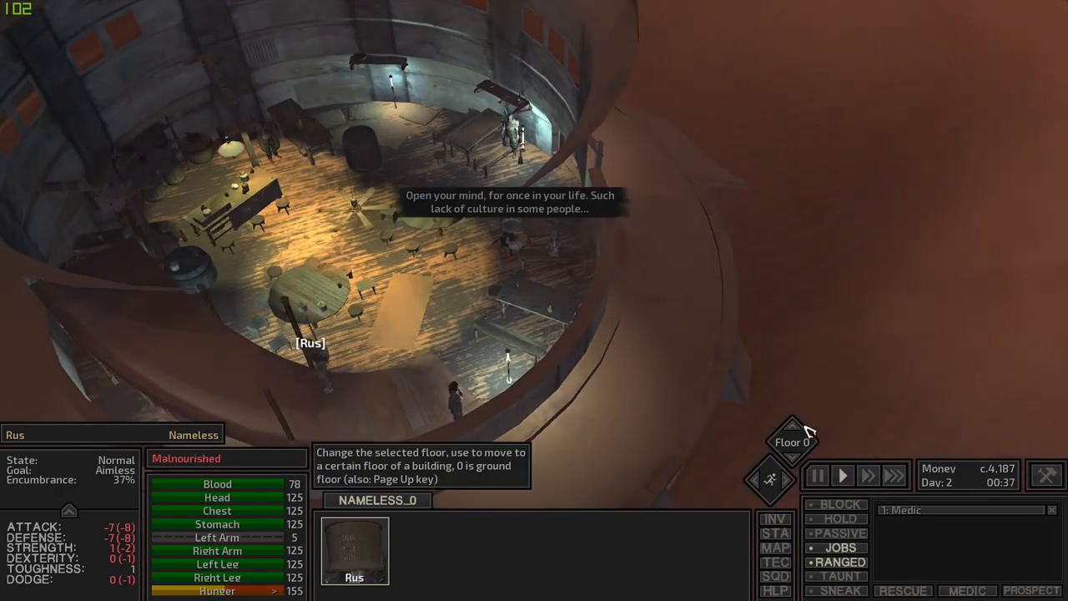
pyautogui.click(791, 425)
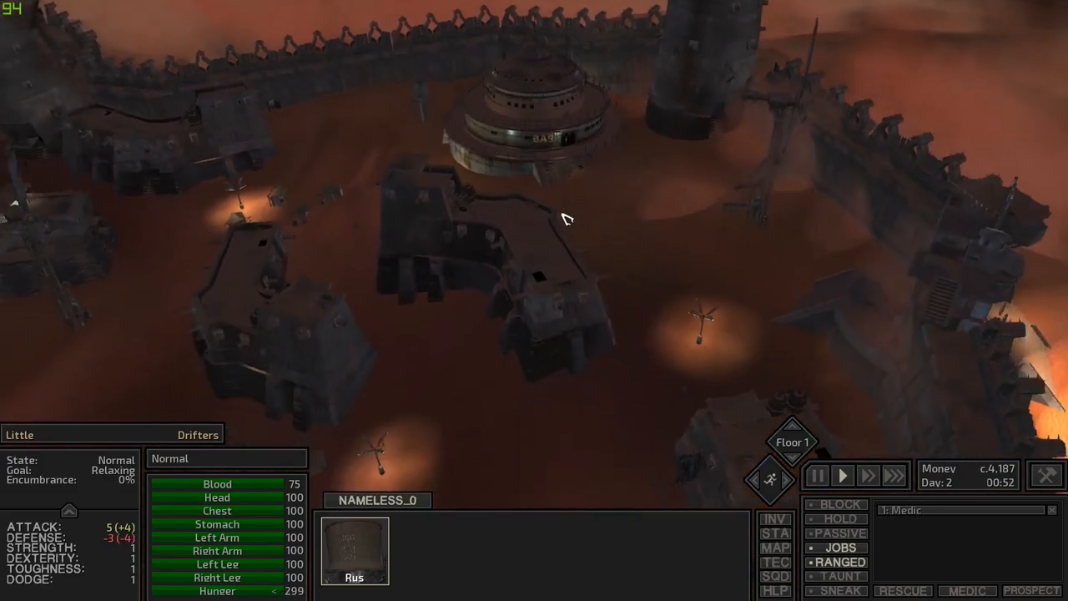
# Step: Send Rus toward the bar, view its interior, and pause to inspect a sleeping peasant
pyautogui.click(842, 475)
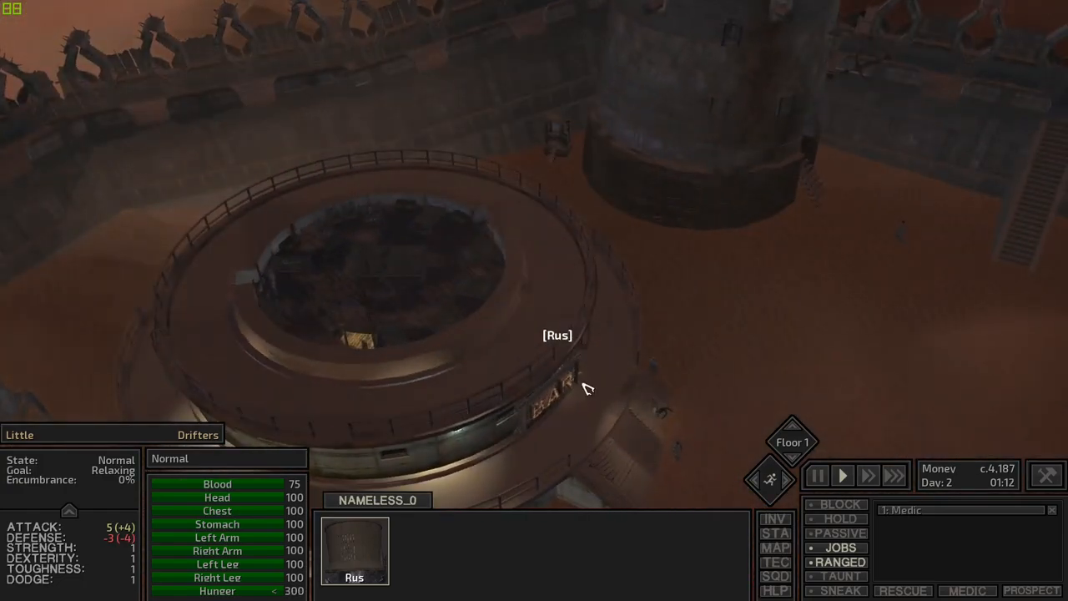
pyautogui.click(815, 474)
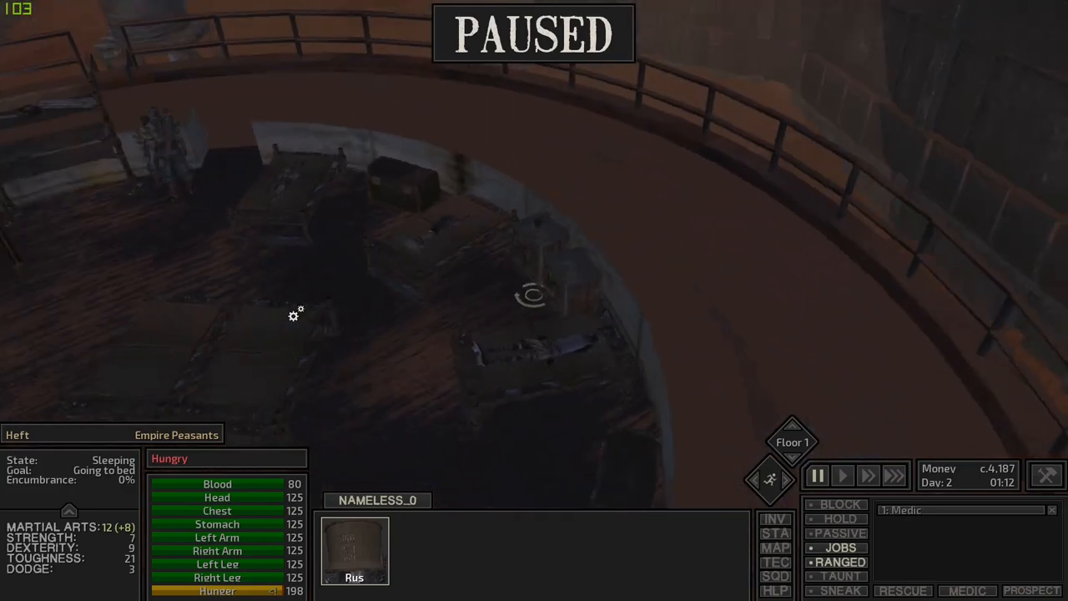
pyautogui.click(842, 475)
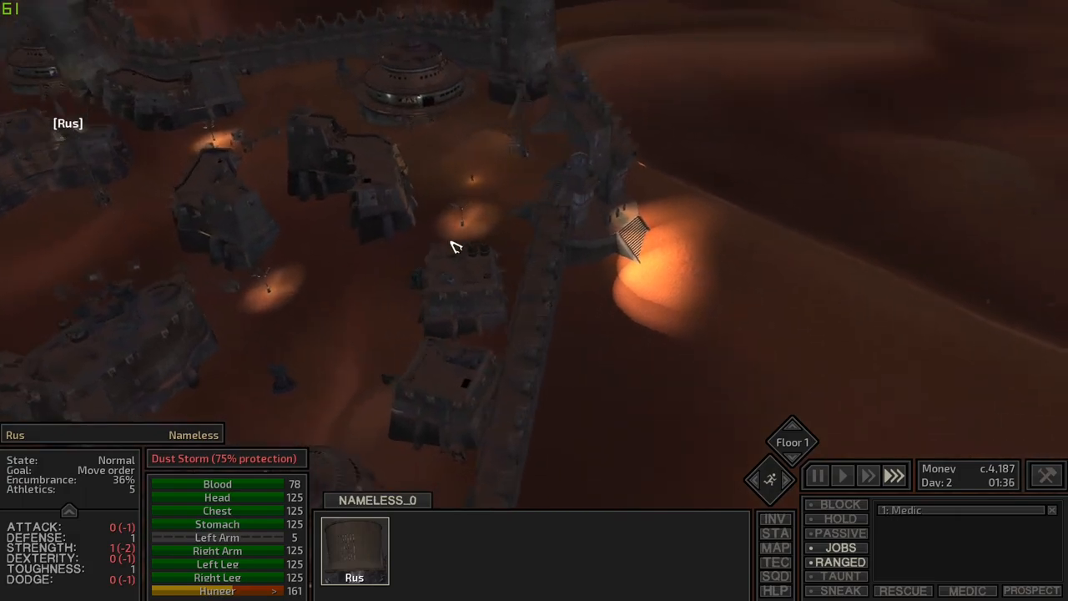
# Step: Order Rus past the town edge onto the dunes and let time run
pyautogui.click(817, 475)
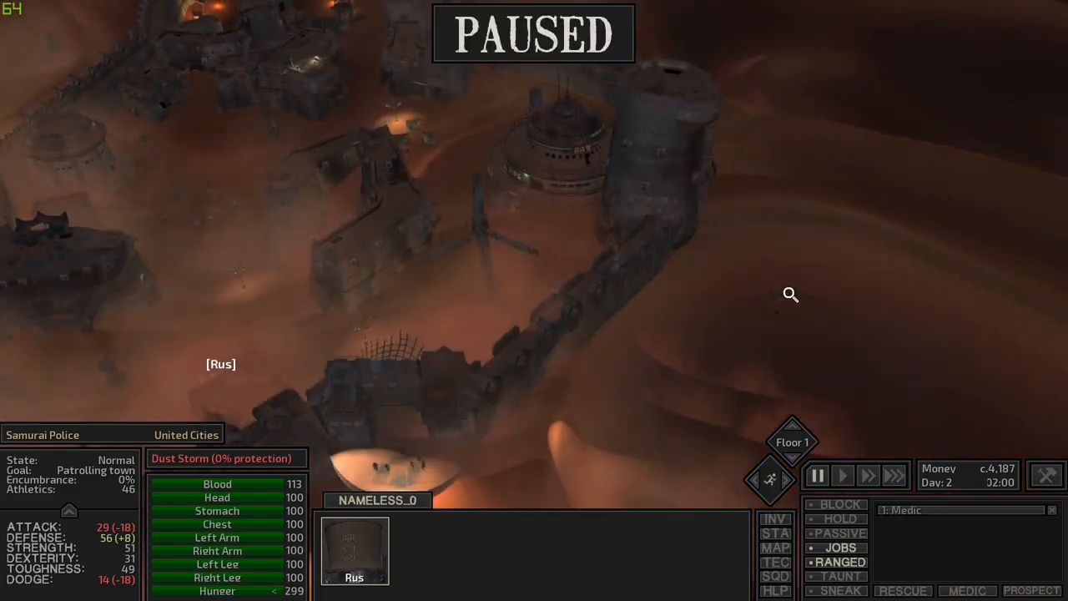
pyautogui.click(842, 475)
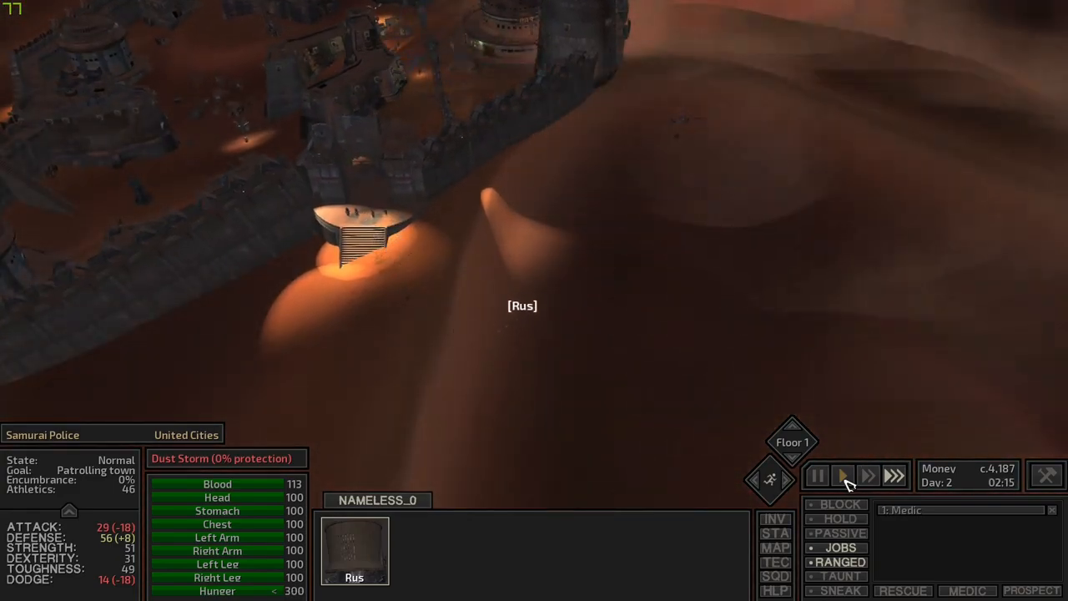
pyautogui.click(842, 475)
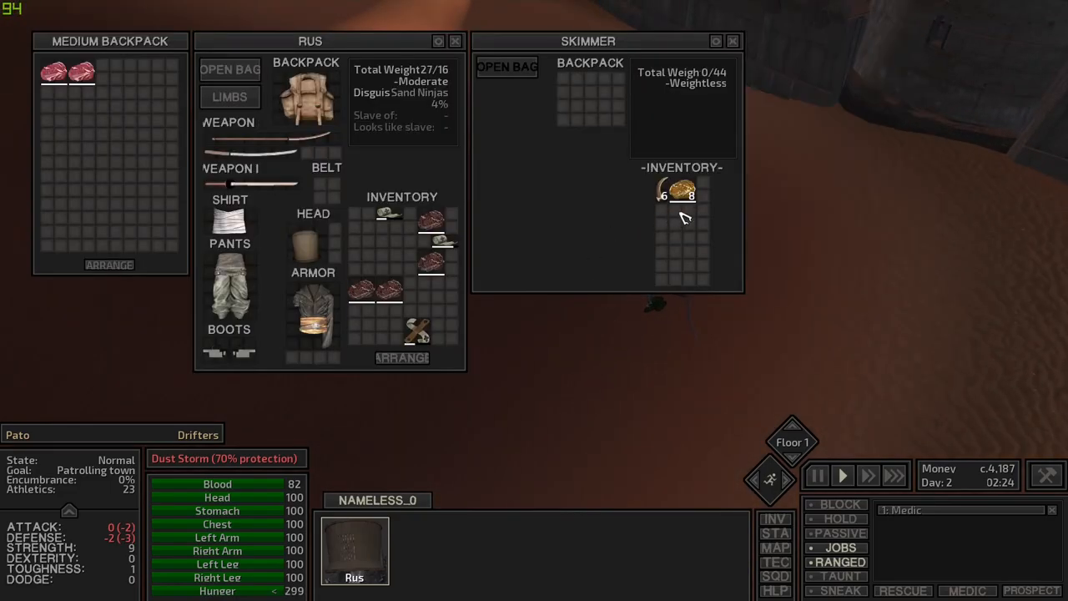
pyautogui.moveTo(680, 190)
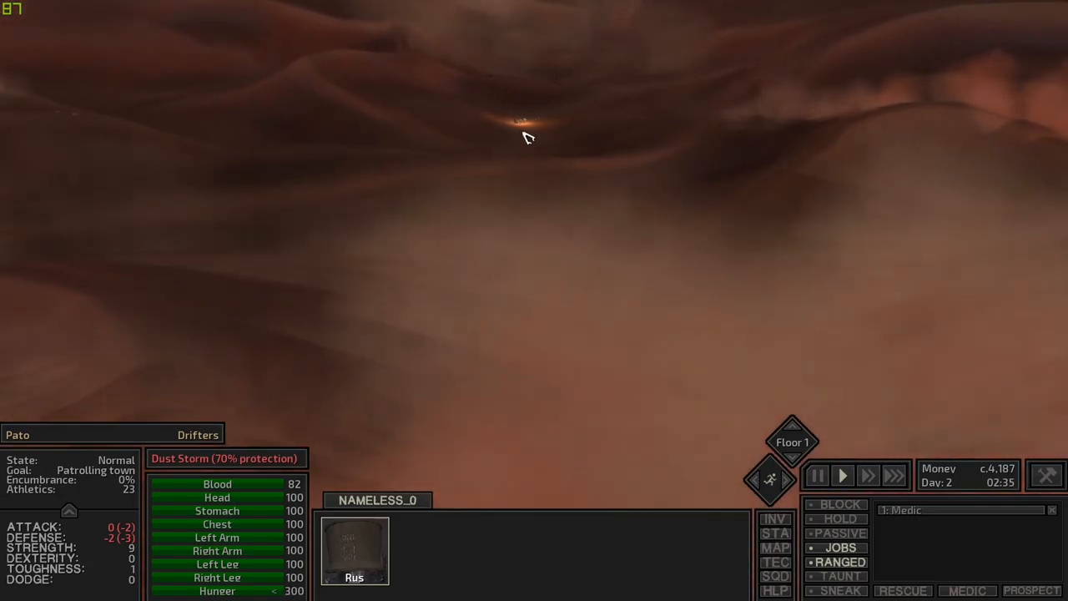
# Step: Inspect a passing caravan guard, then order Rus onward across the dunes
pyautogui.click(816, 476)
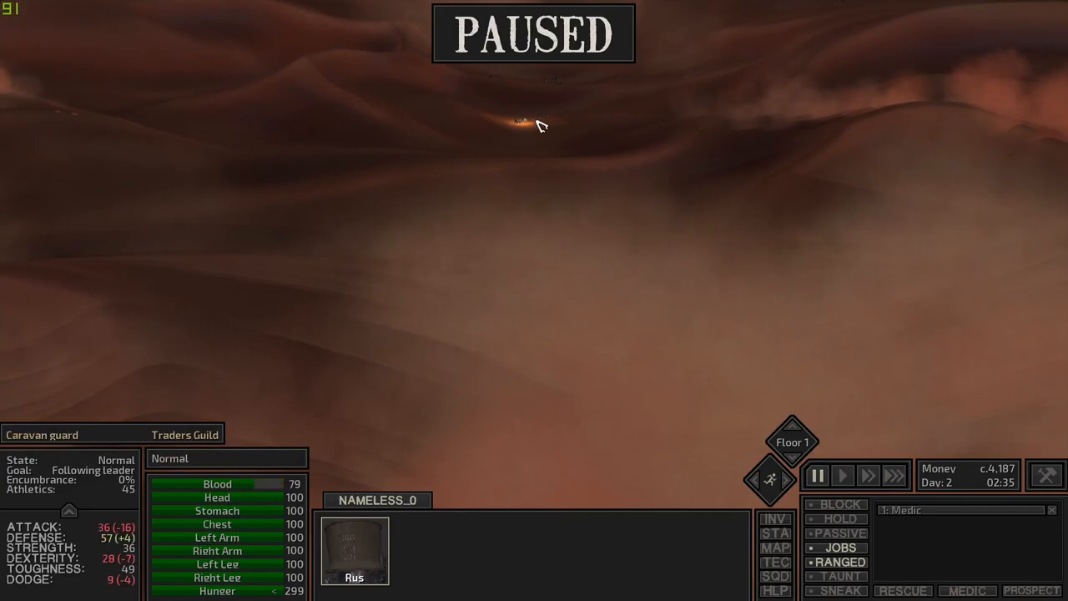
pyautogui.click(842, 475)
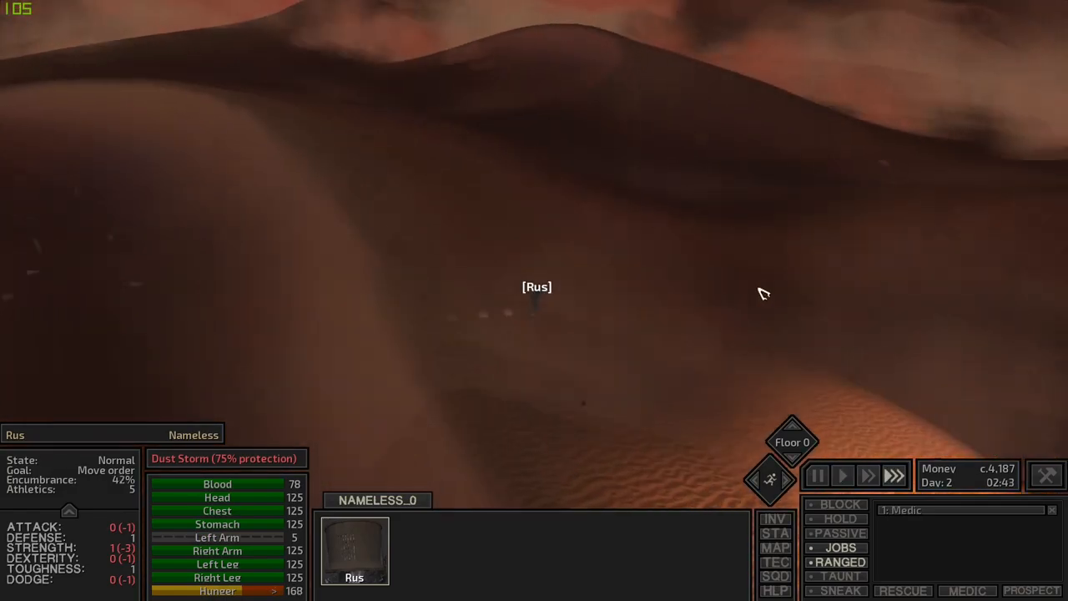
pyautogui.moveTo(132, 489)
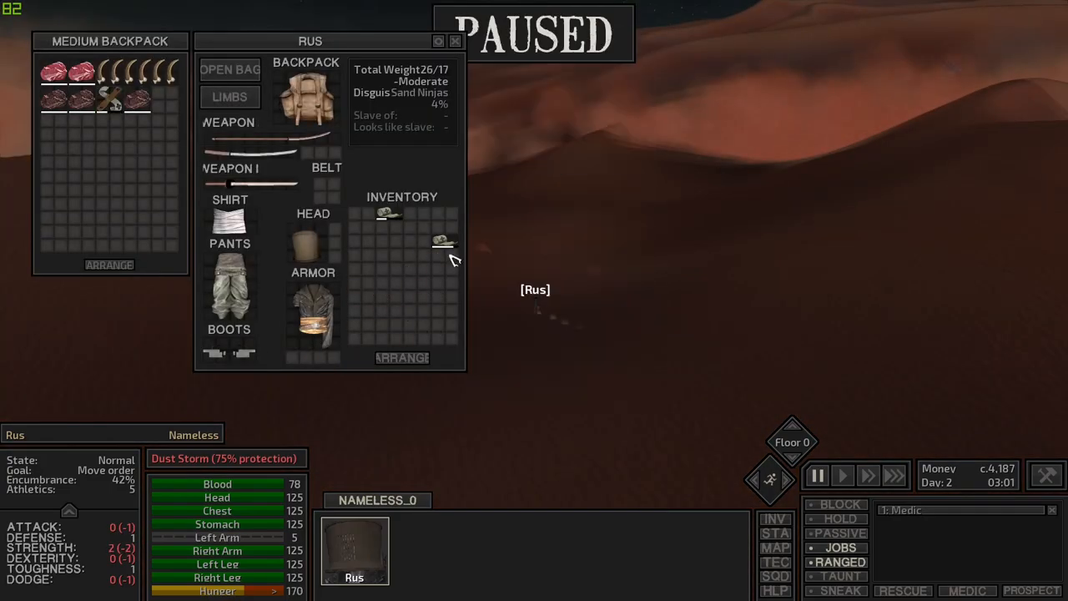
pyautogui.click(455, 41)
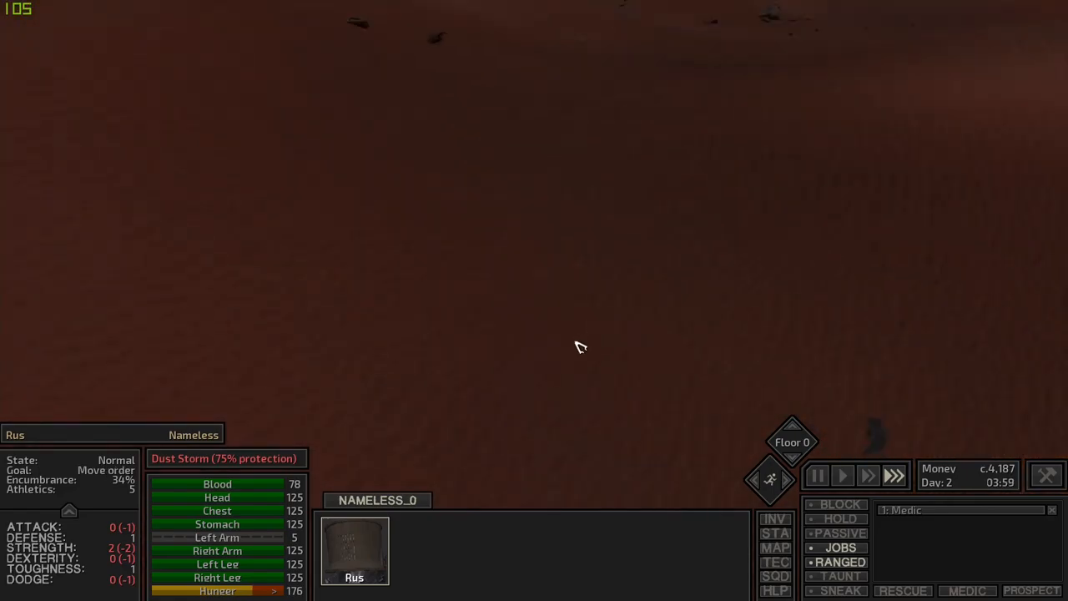
# Step: Talk to the trader Lungrot and ask to see his food and meds
pyautogui.click(816, 475)
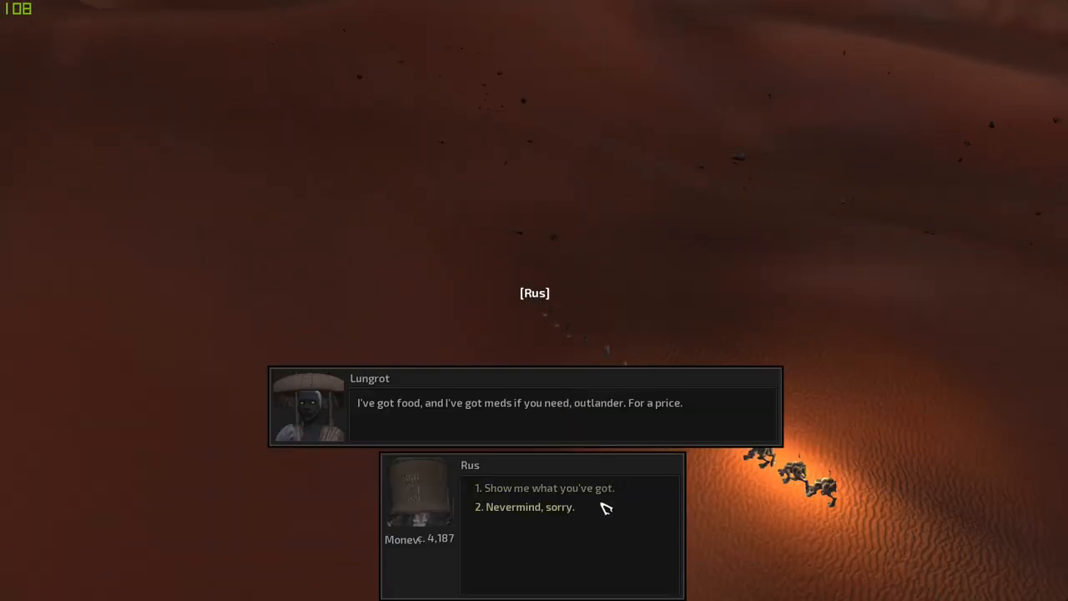
pyautogui.click(547, 488)
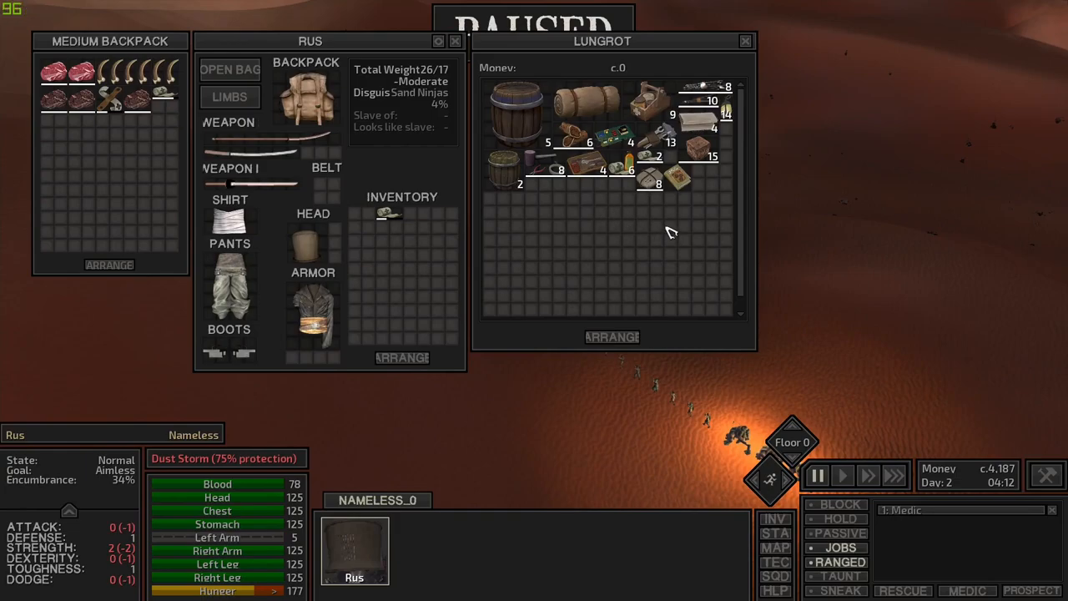
pyautogui.moveTo(599, 255)
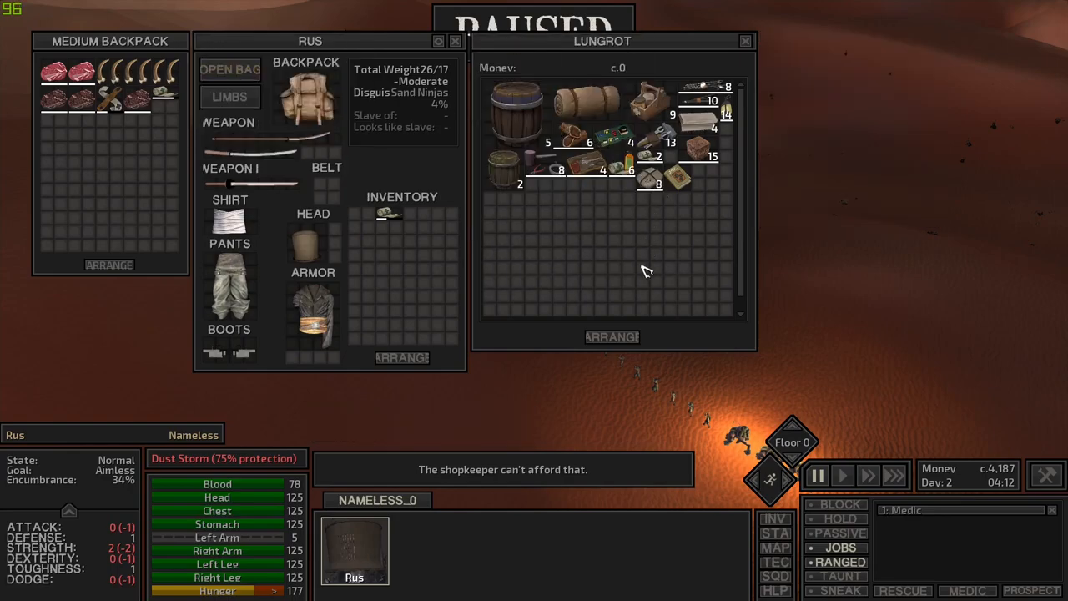
pyautogui.moveTo(646, 265)
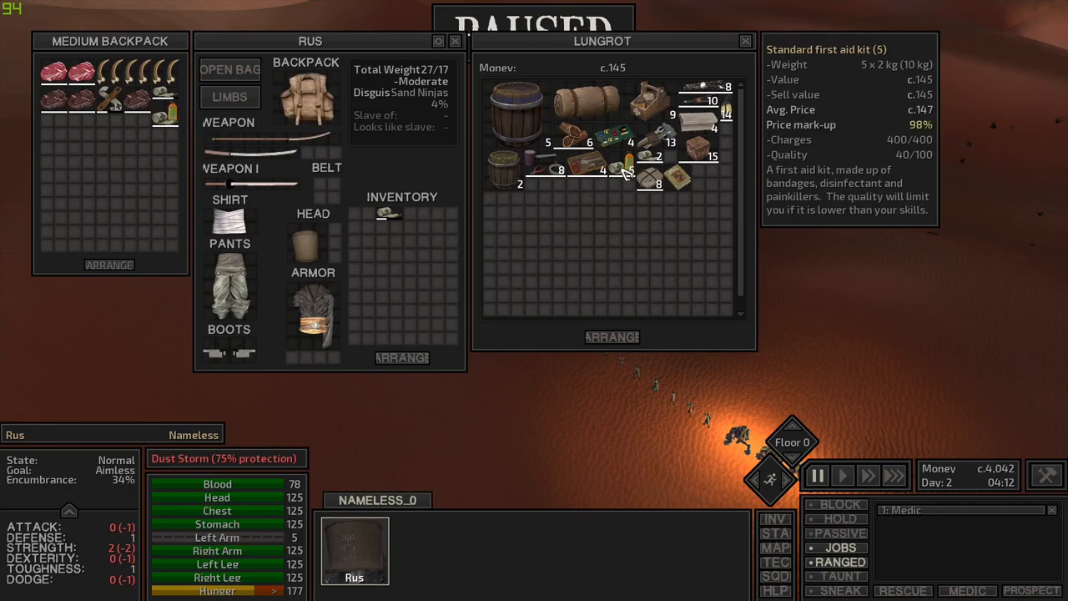
pyautogui.moveTo(646, 242)
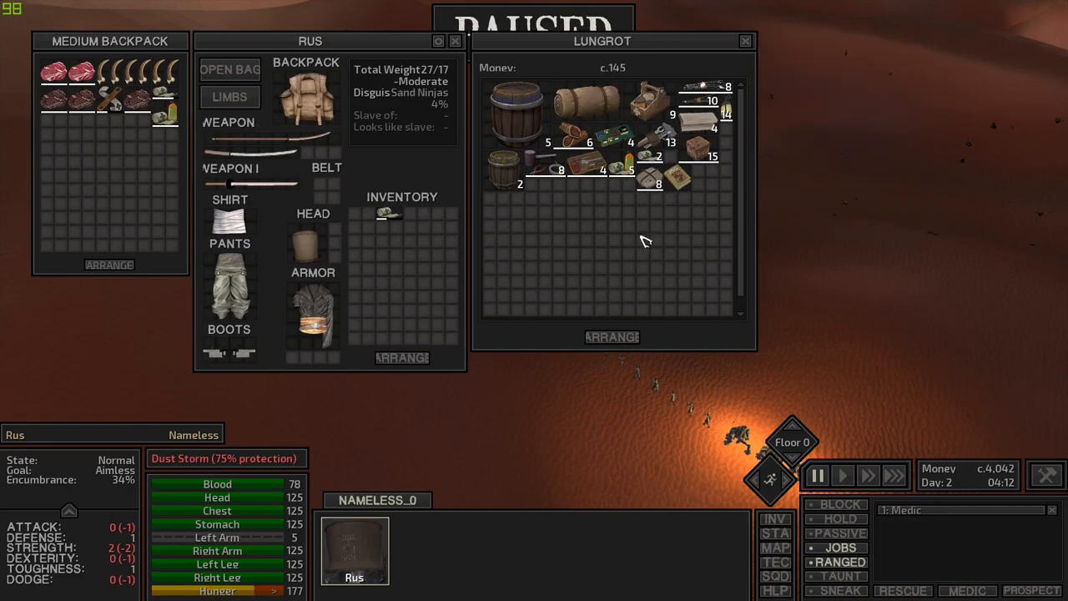
pyautogui.moveTo(618, 234)
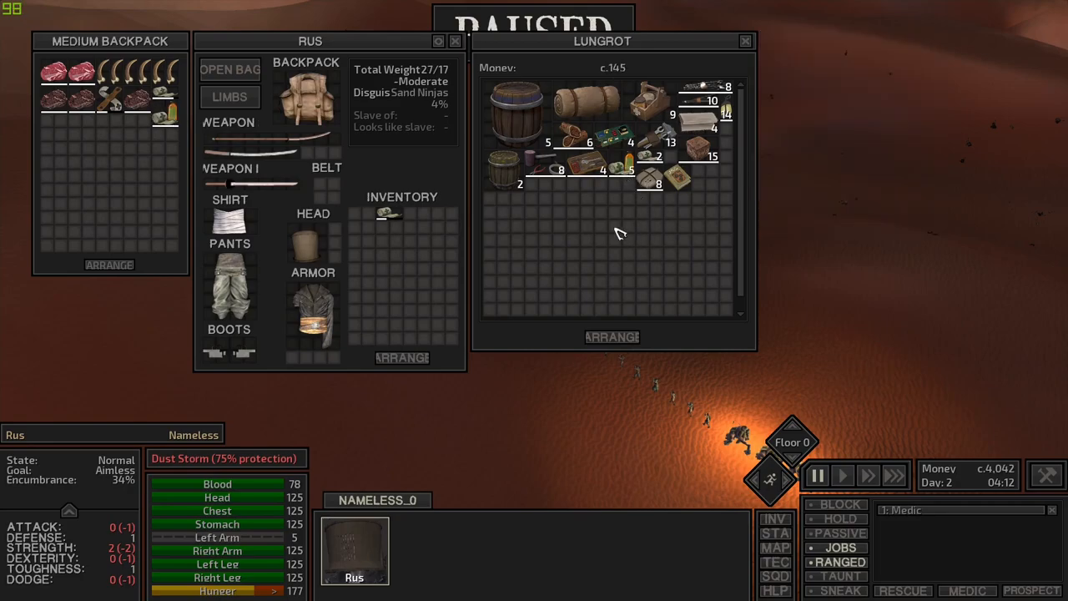
pyautogui.moveTo(564, 192)
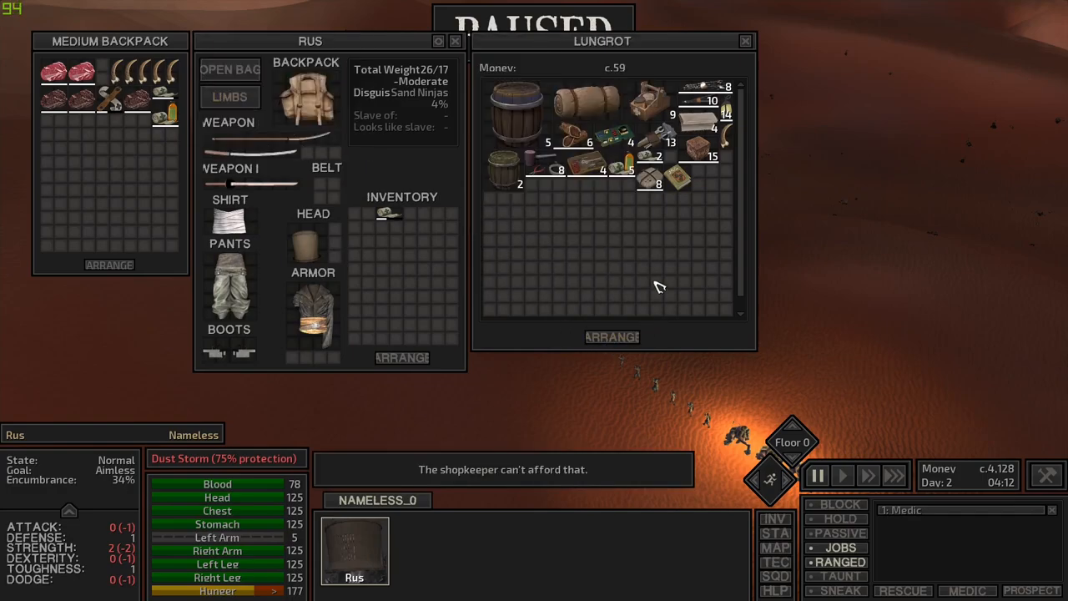
pyautogui.moveTo(655, 184)
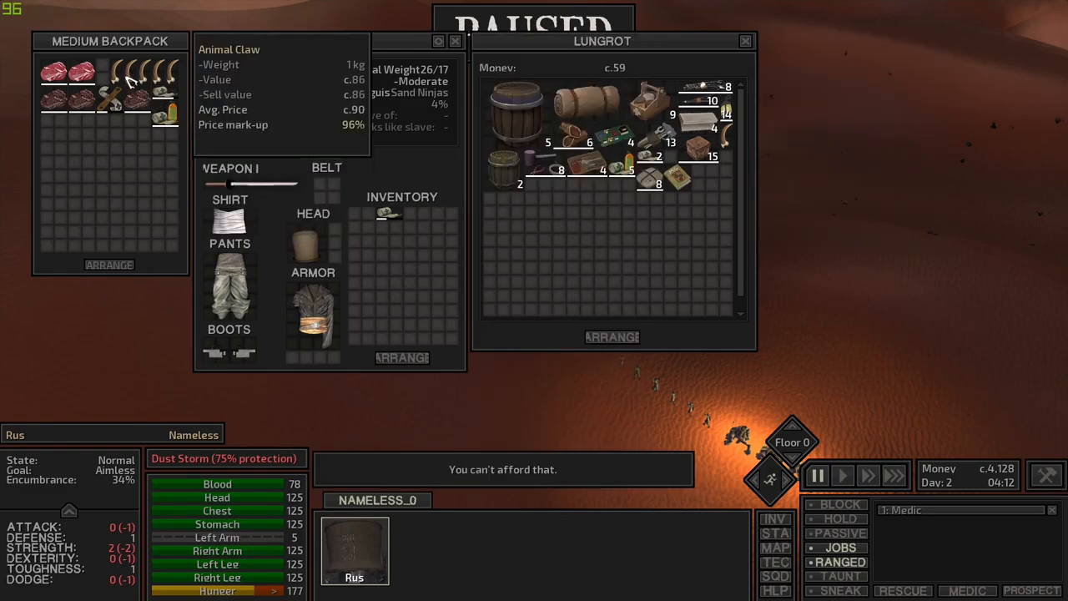
pyautogui.moveTo(532, 164)
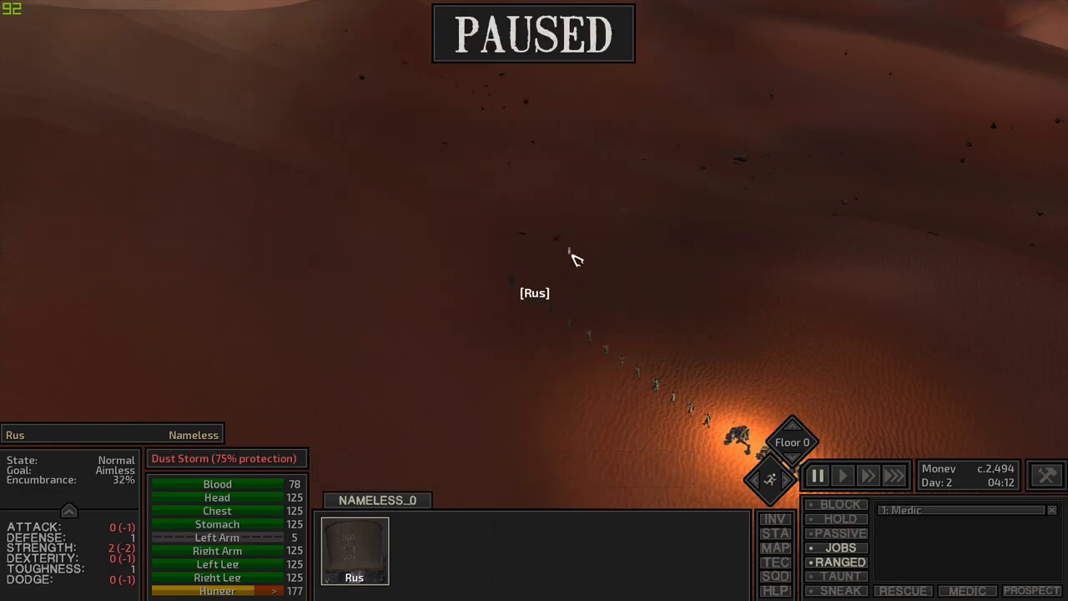
# Step: March Rus past the fenced outpost and onward toward the distant dunes
pyautogui.click(842, 475)
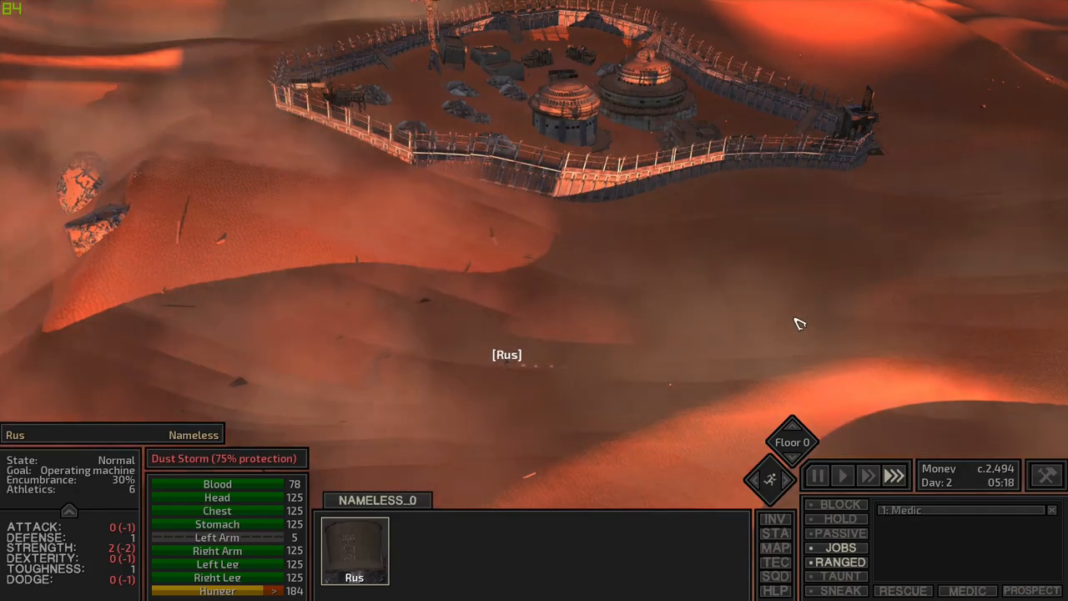
pyautogui.click(776, 548)
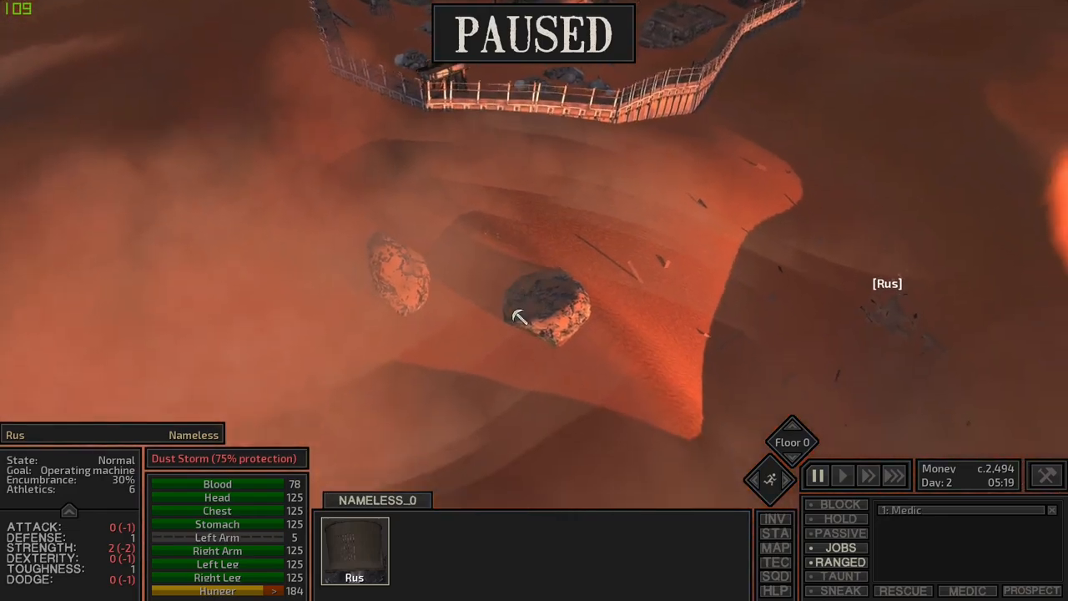
pyautogui.click(842, 475)
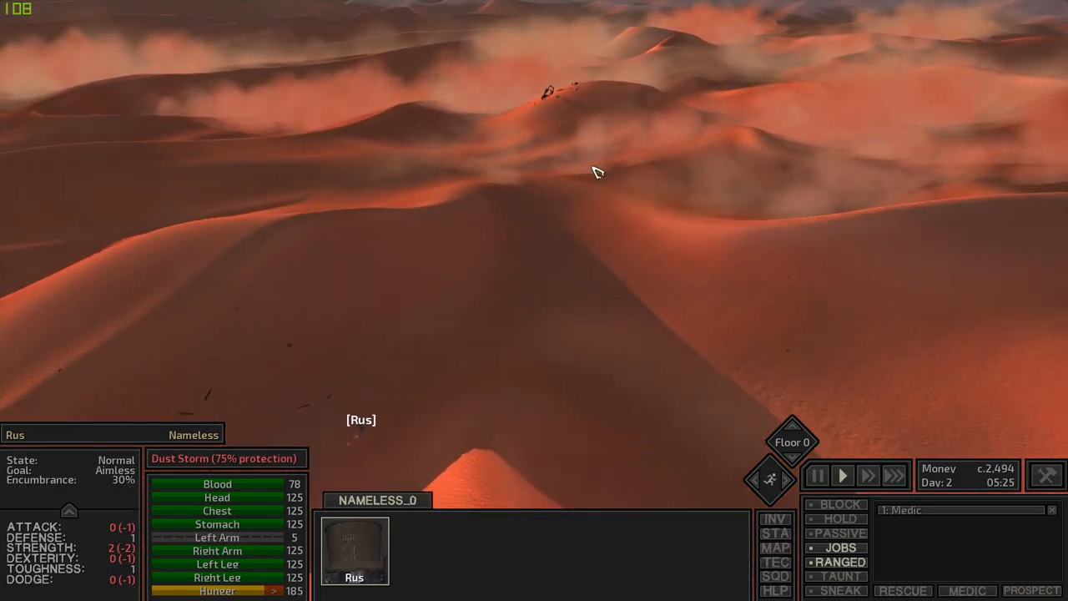
pyautogui.click(775, 548)
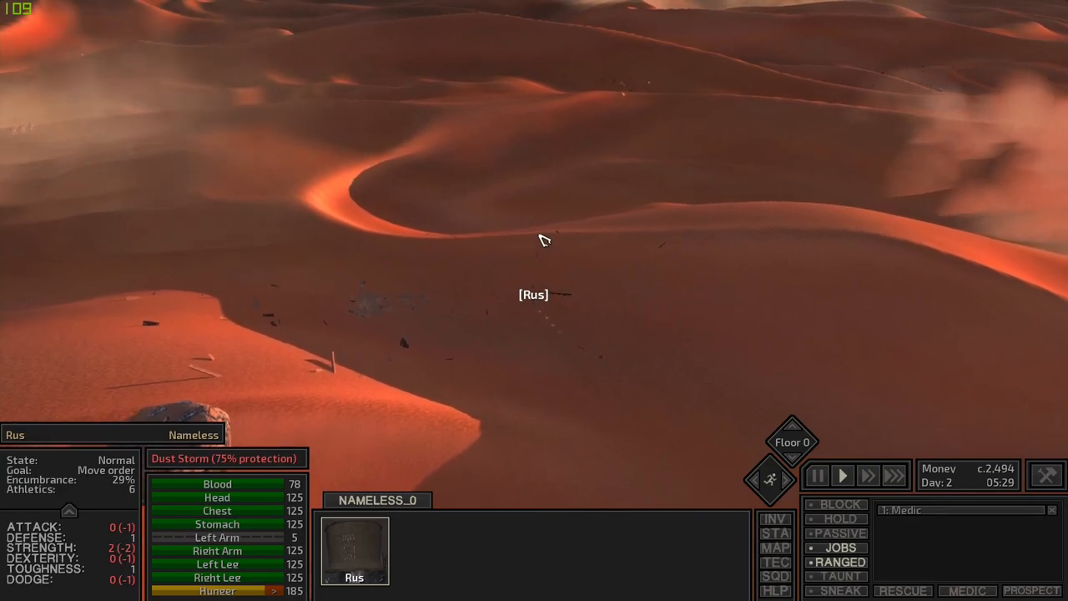
pyautogui.click(816, 475)
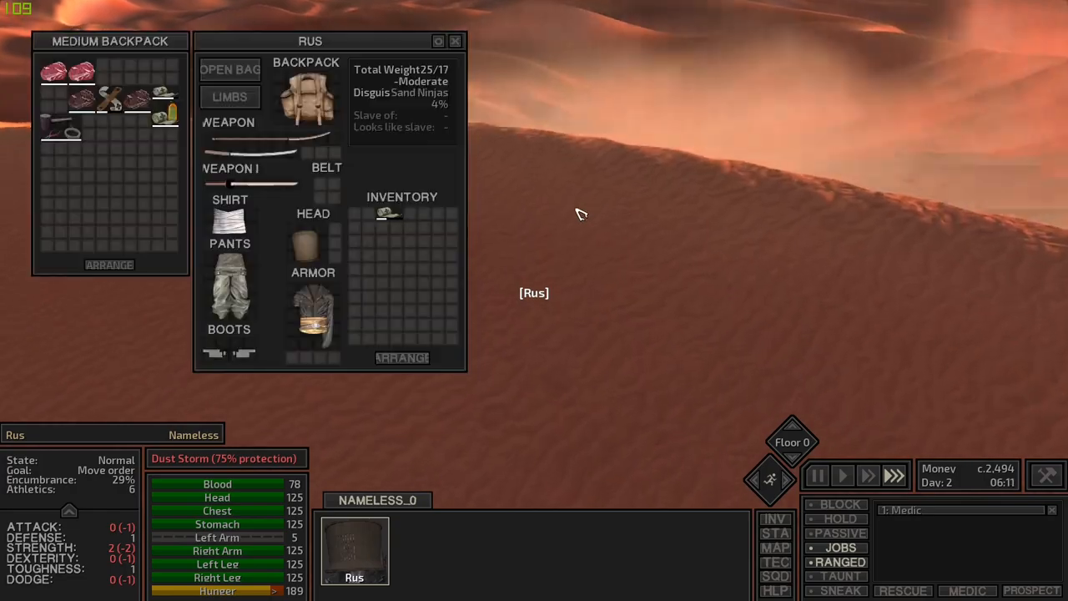
# Step: Put away the inventory and walk Rus across the dunes to the walled town
pyautogui.click(455, 41)
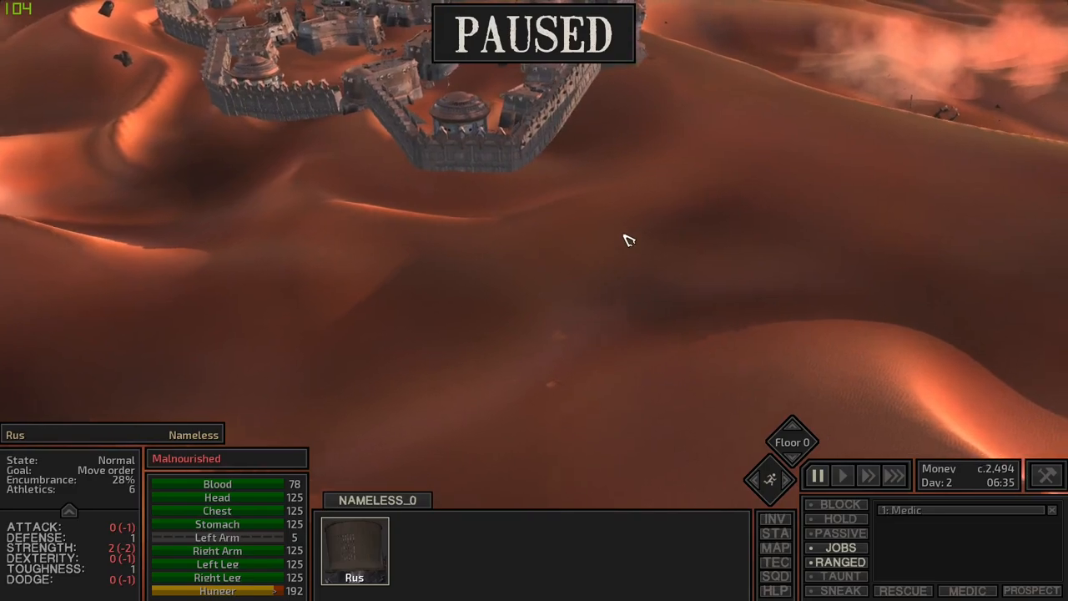
pyautogui.click(842, 475)
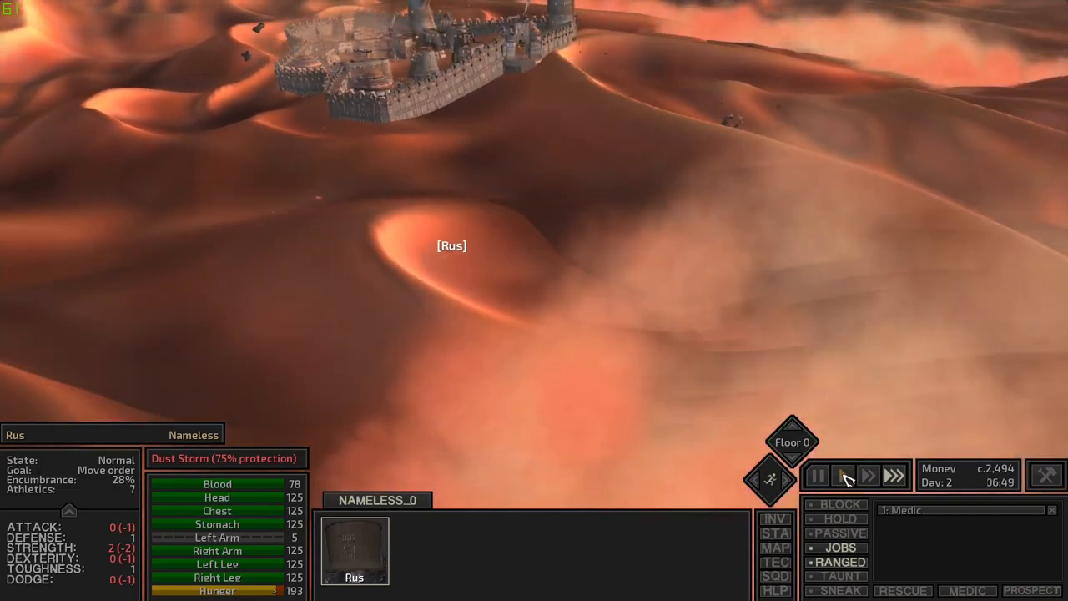
pyautogui.click(841, 475)
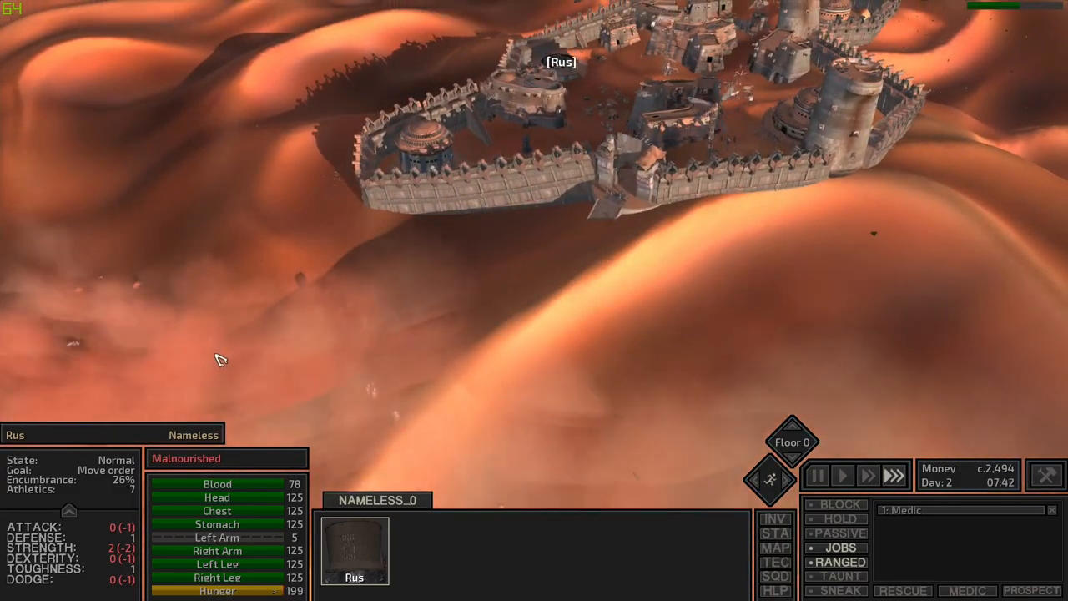
# Step: Inspect the passing mercenaries, speed up time, and send Rus to the round bar
pyautogui.click(816, 474)
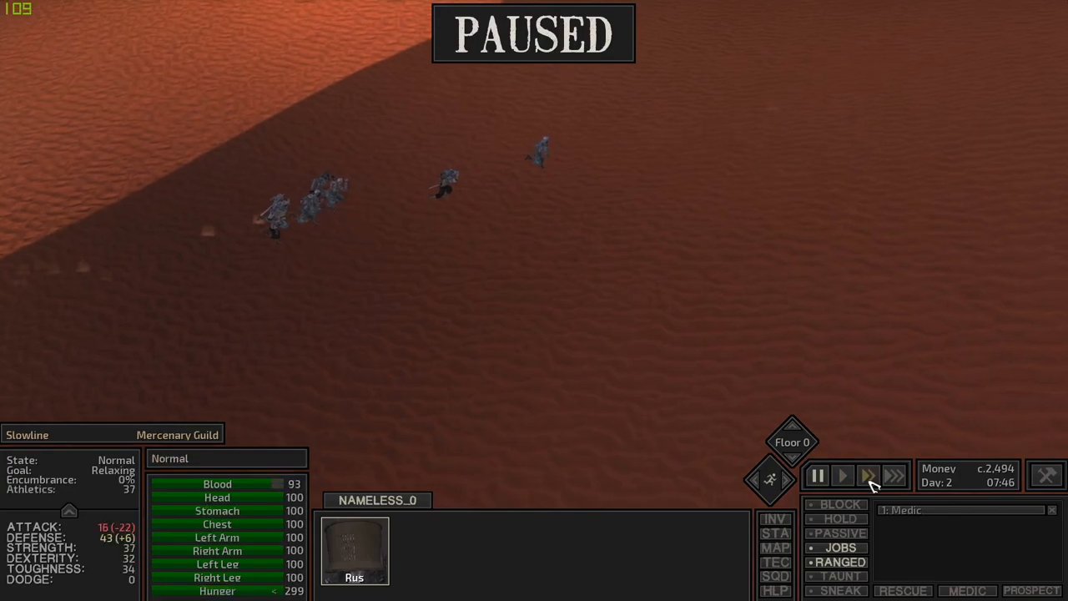
pyautogui.click(843, 476)
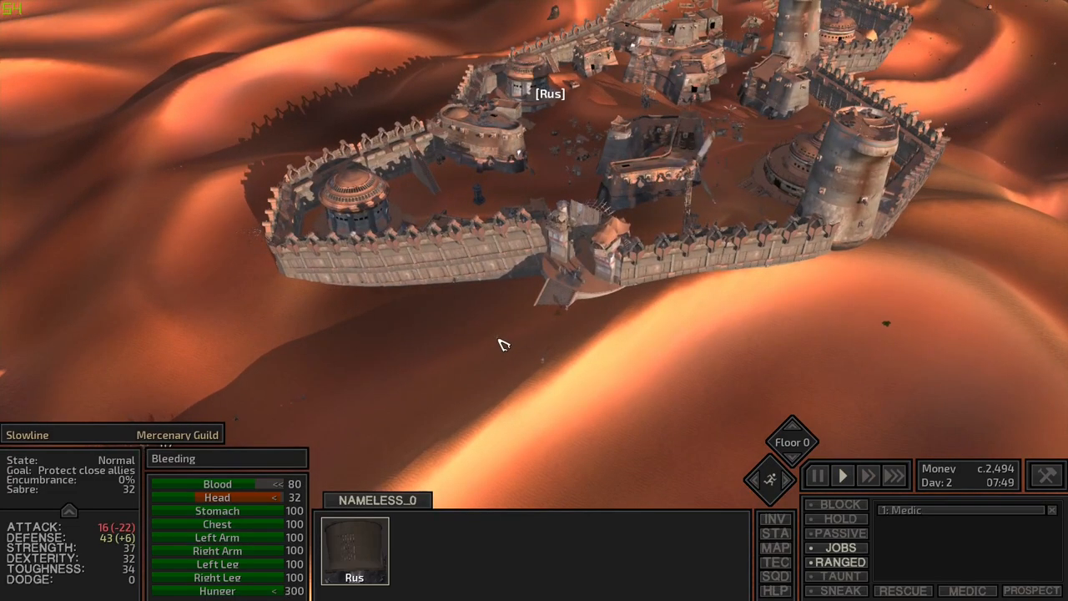
pyautogui.click(815, 475)
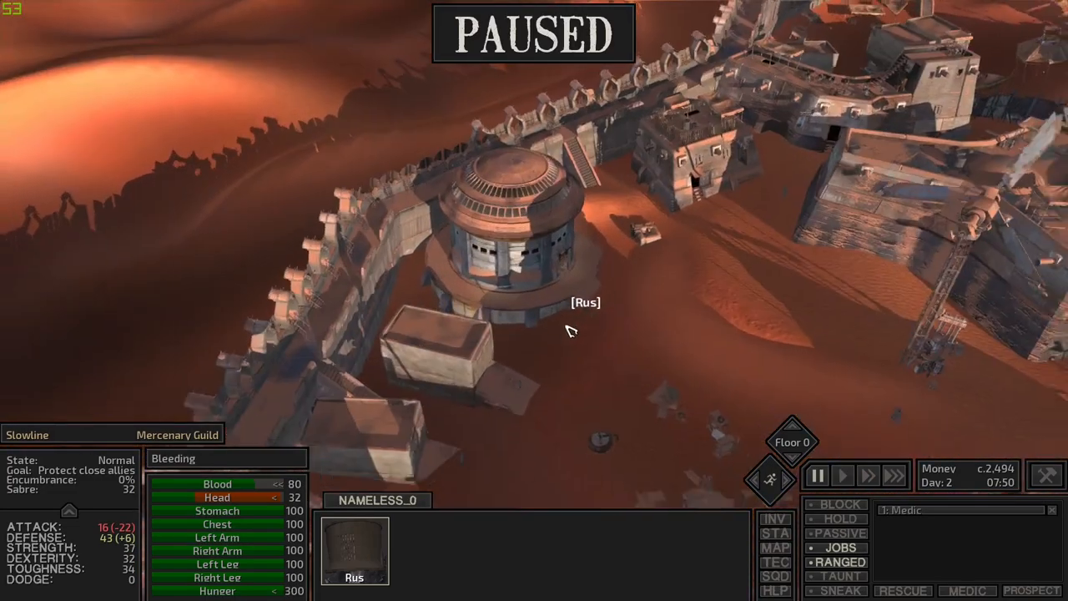
pyautogui.click(841, 475)
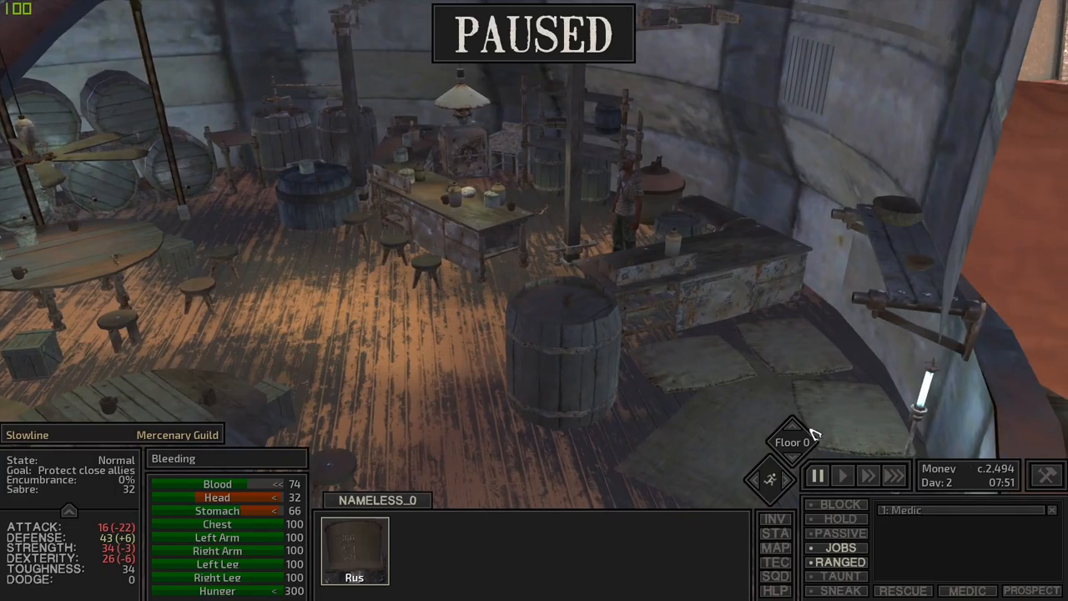
pyautogui.click(792, 442)
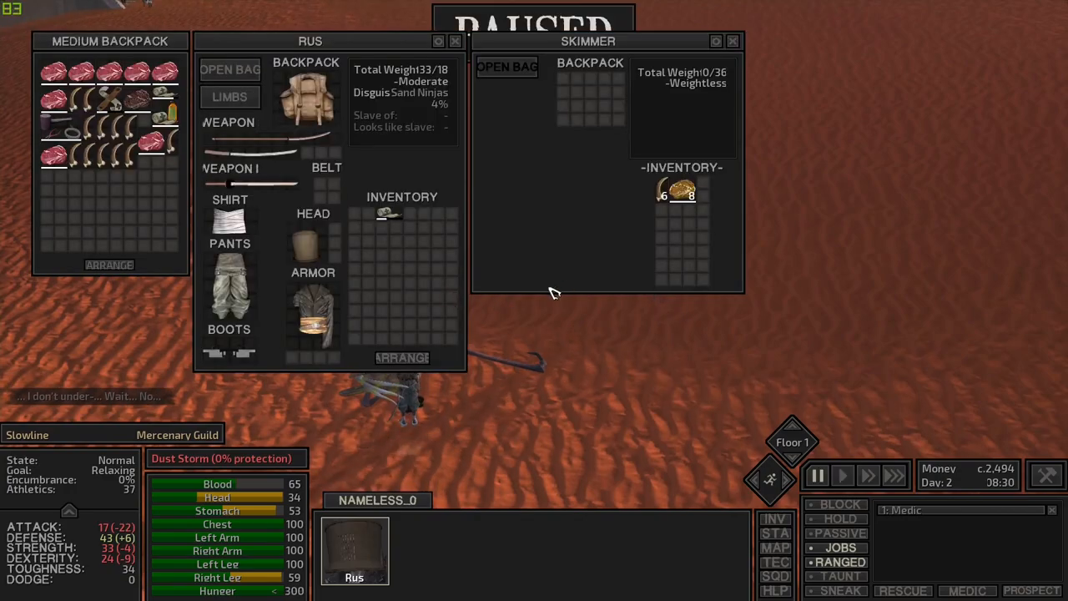
pyautogui.moveTo(676, 192)
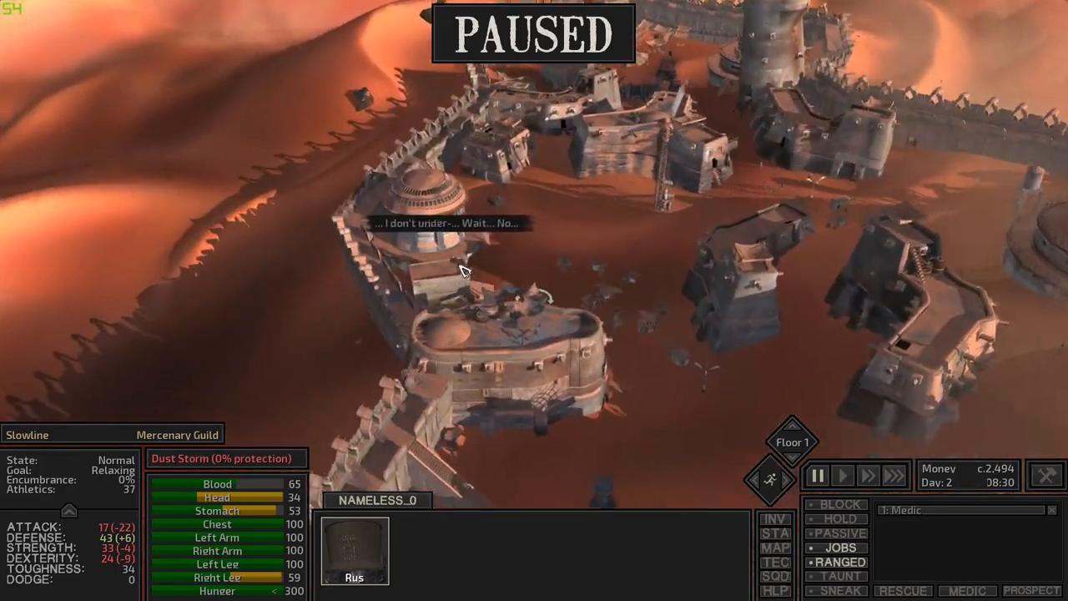
# Step: Order Rus out of town onto the open dunes
pyautogui.click(842, 475)
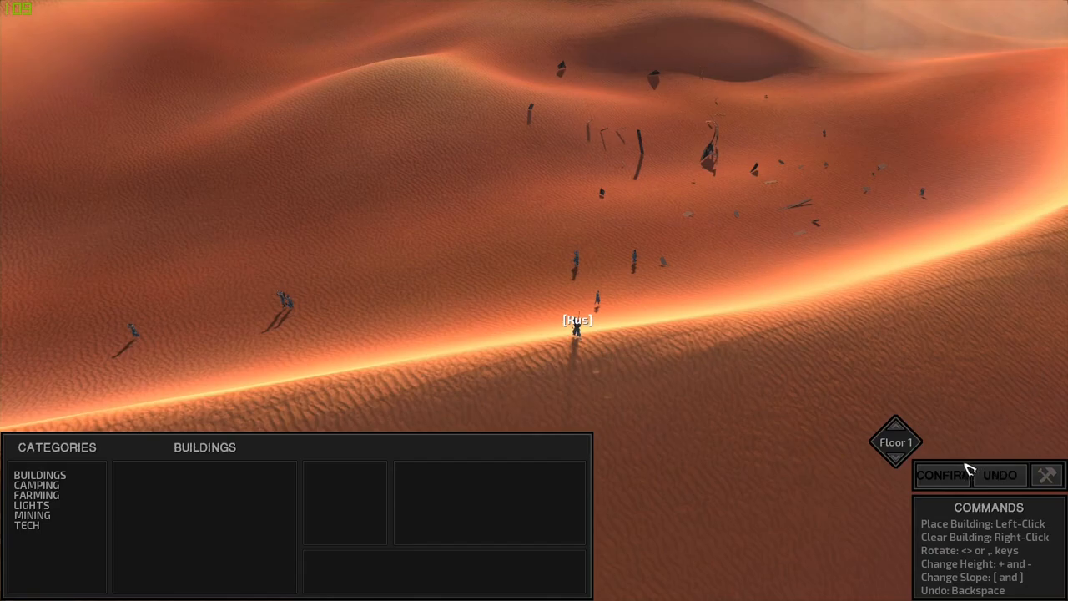
# Step: Show the Camping category with Camp Bed and Campfire in build mode
pyautogui.click(36, 485)
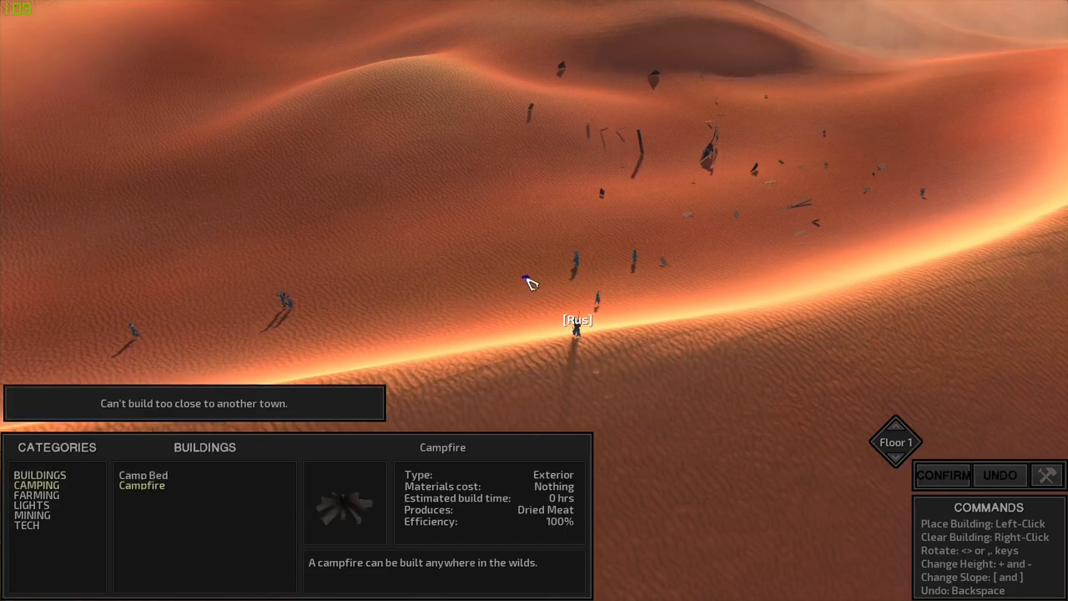
pyautogui.moveTo(989, 368)
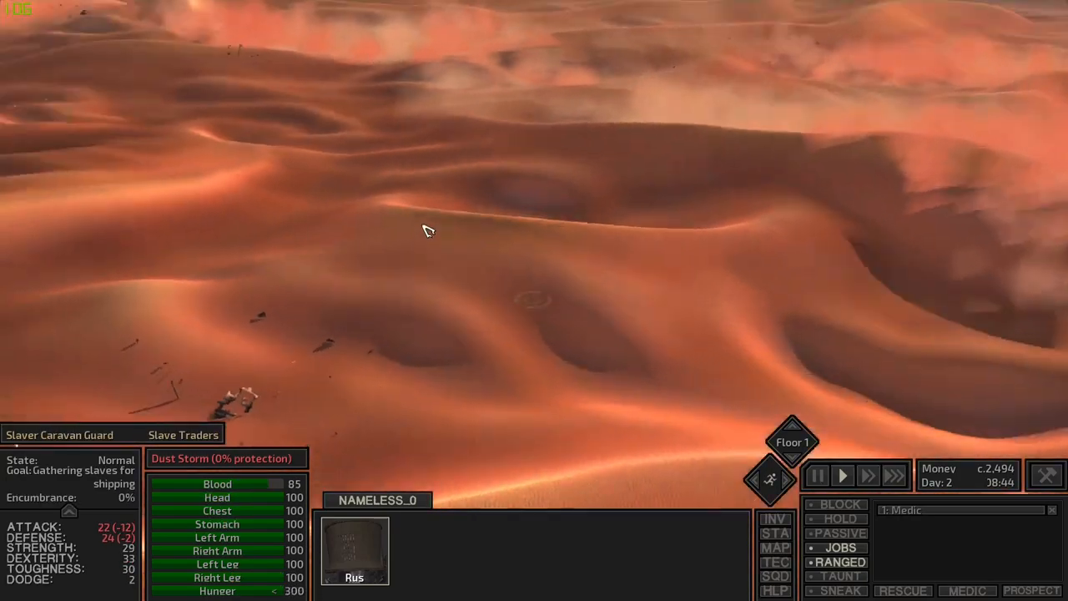
# Step: Open the world map and pan around the Great Desert
pyautogui.click(776, 548)
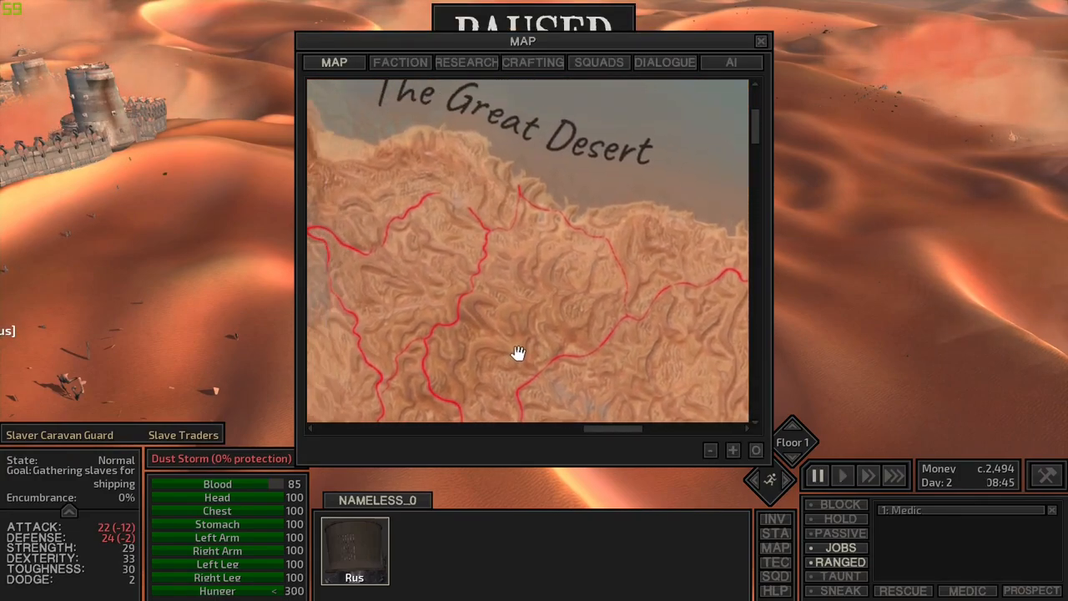
pyautogui.moveTo(517, 351); pyautogui.dragTo(601, 255)
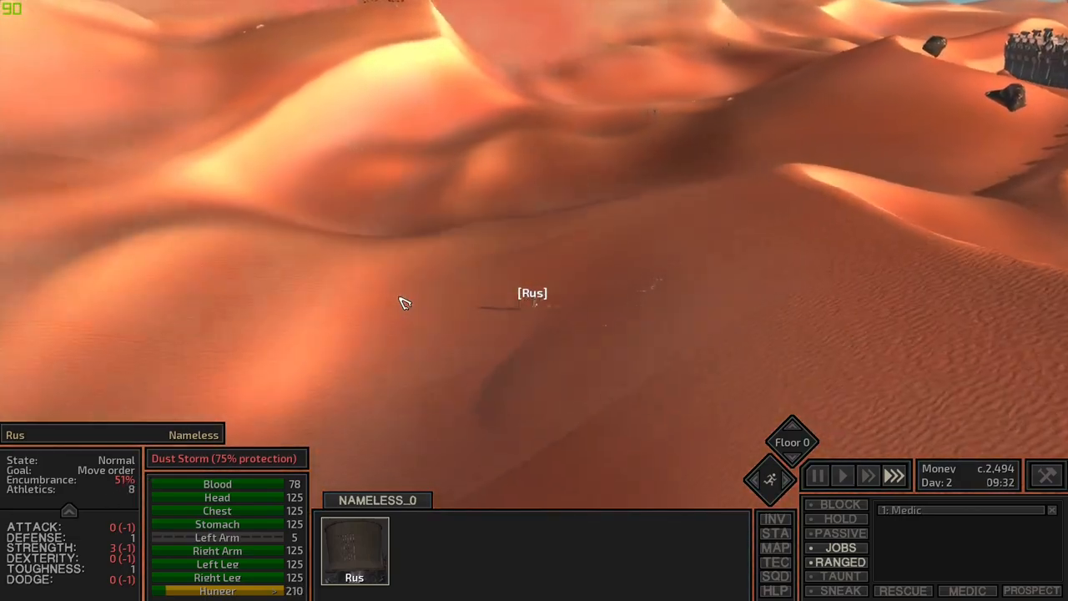
# Step: Place a Camping campfire on the sand next to Rus and unpause
pyautogui.click(816, 475)
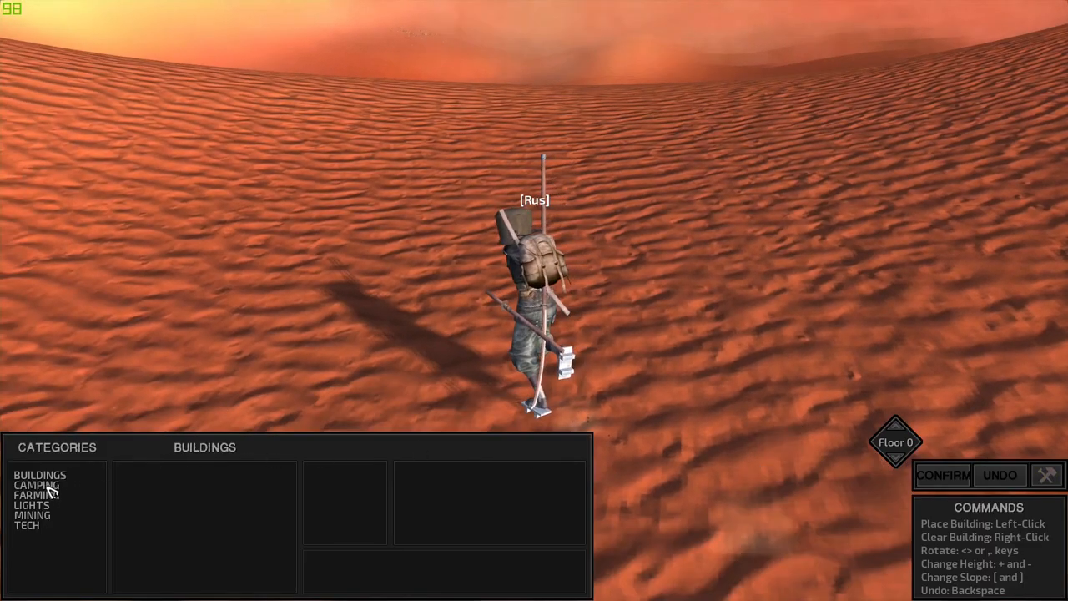
pyautogui.click(37, 485)
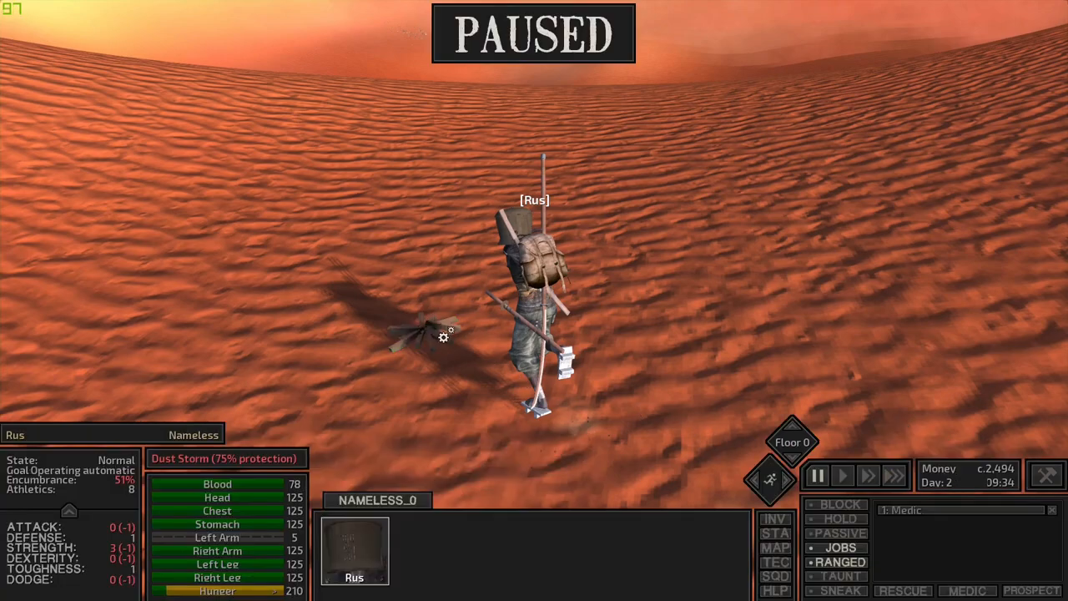
pyautogui.click(842, 475)
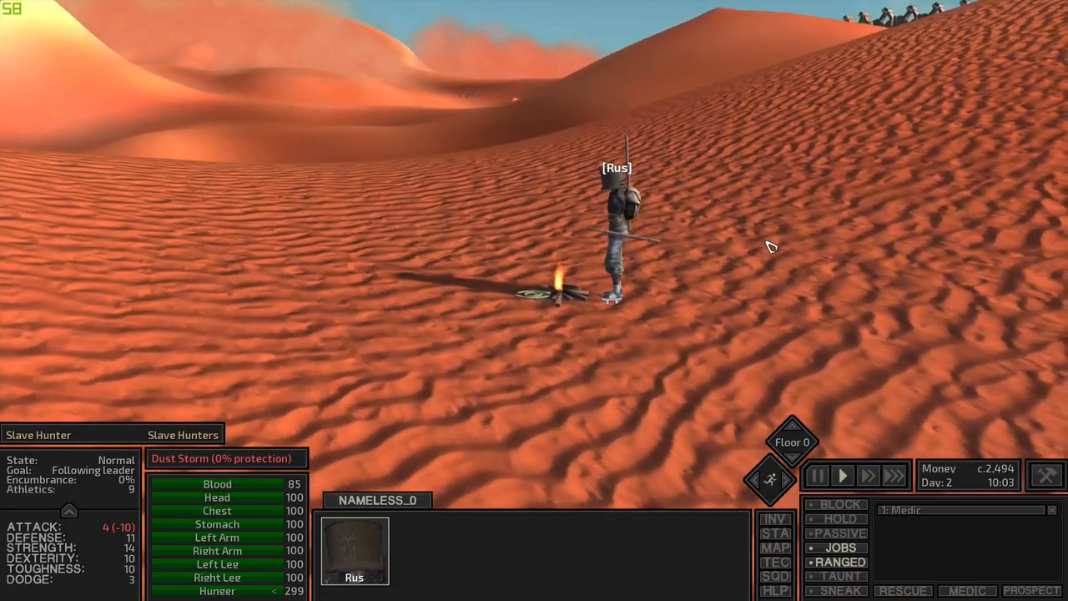
# Step: View the campfire's raw and dried meat slots, then confirm dismantling it
pyautogui.rightClick(551, 288)
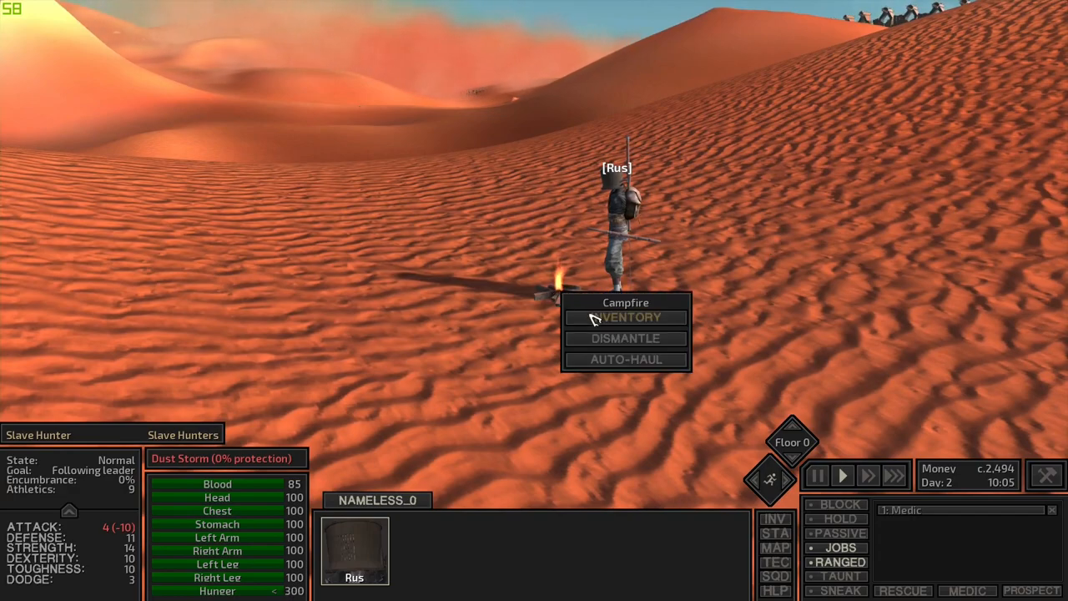
pyautogui.click(626, 317)
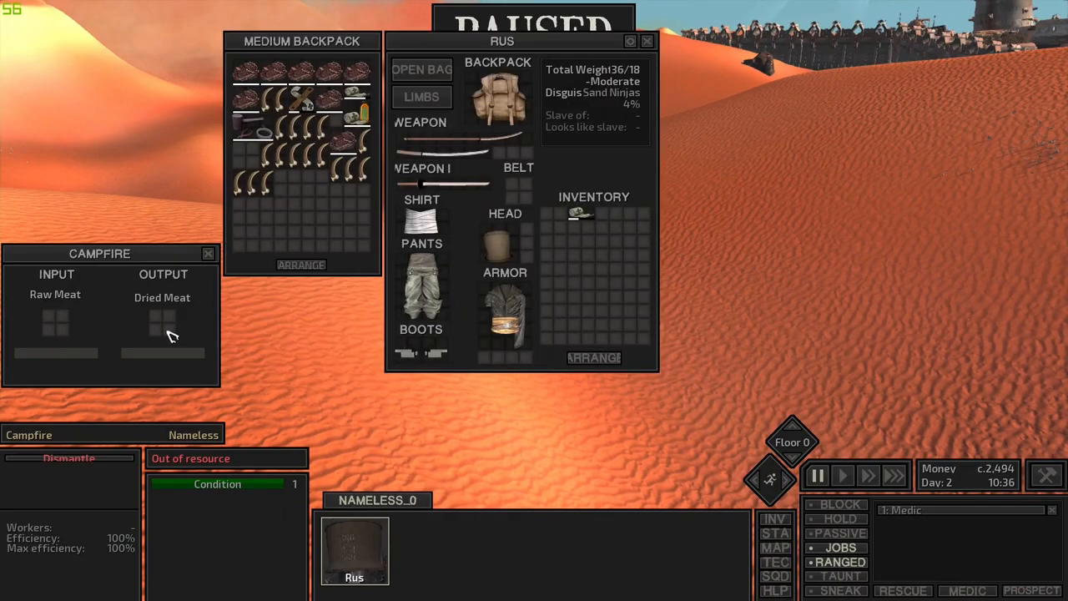
pyautogui.click(647, 41)
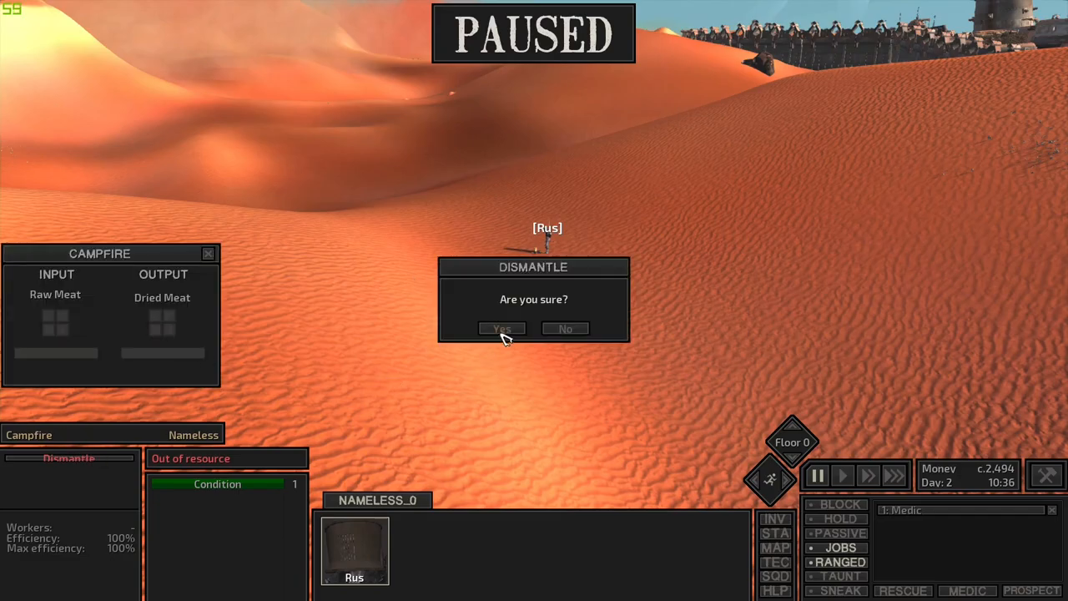
pyautogui.click(501, 328)
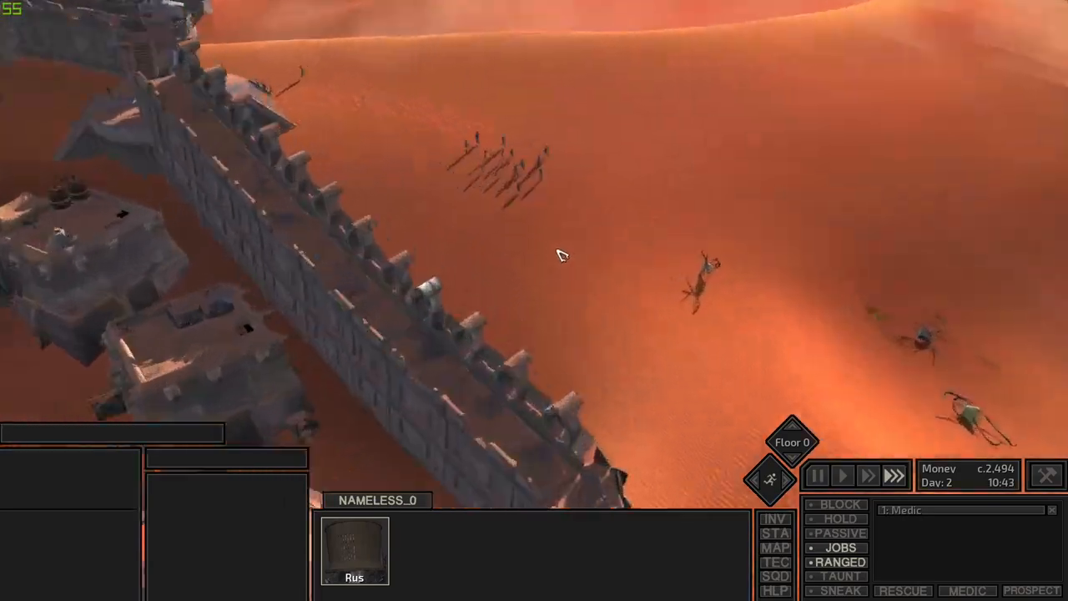
# Step: Inspect a Samurai Gate Guard, then resume the game
pyautogui.click(817, 474)
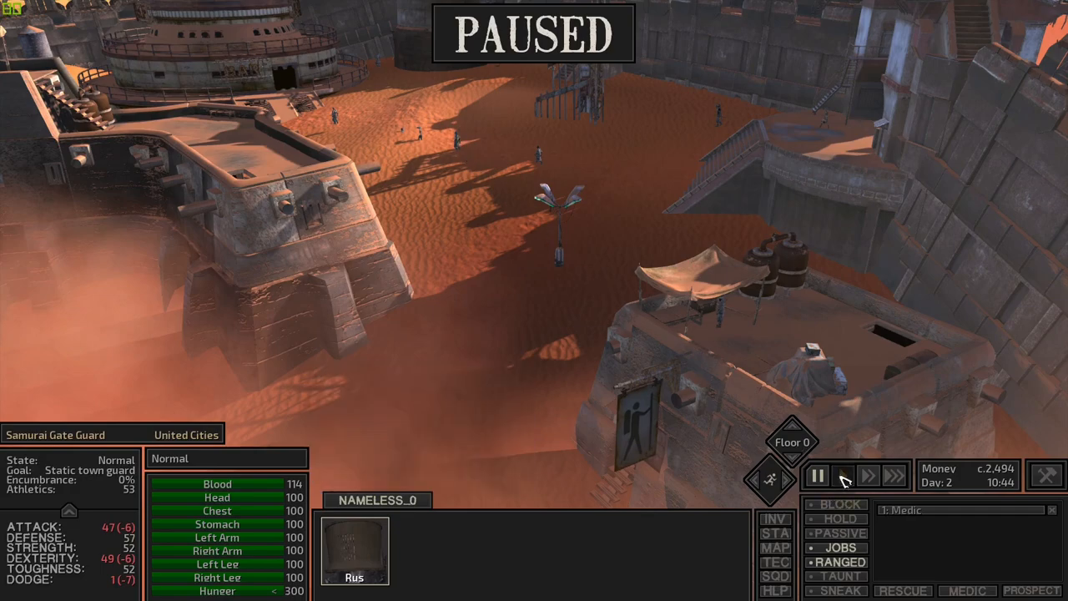
pyautogui.click(816, 476)
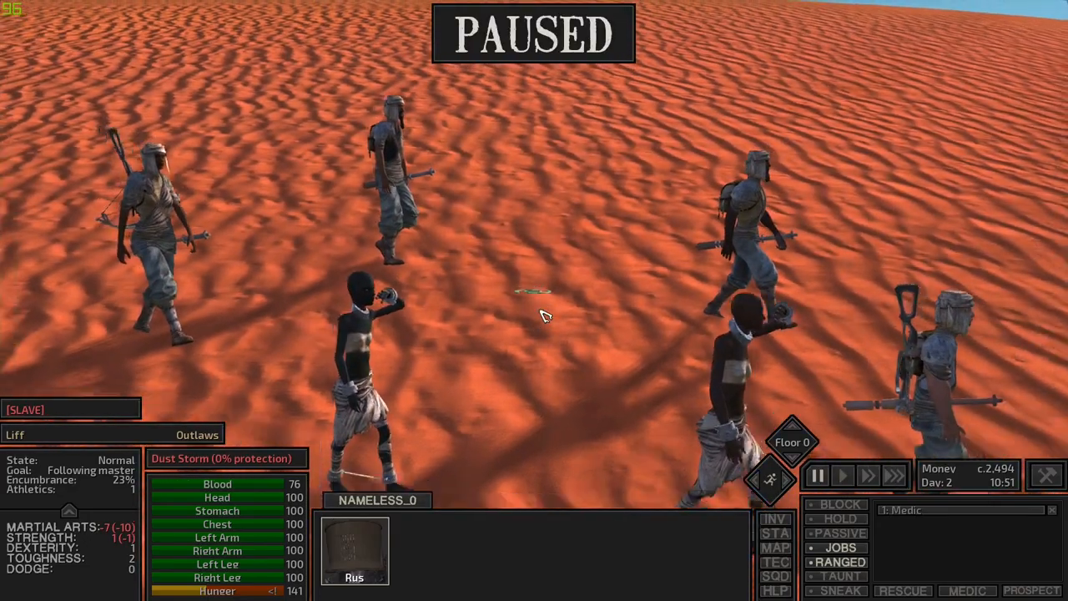
# Step: Resume the game and zoom in to watch the slave caravan crossing the dunes
pyautogui.click(841, 475)
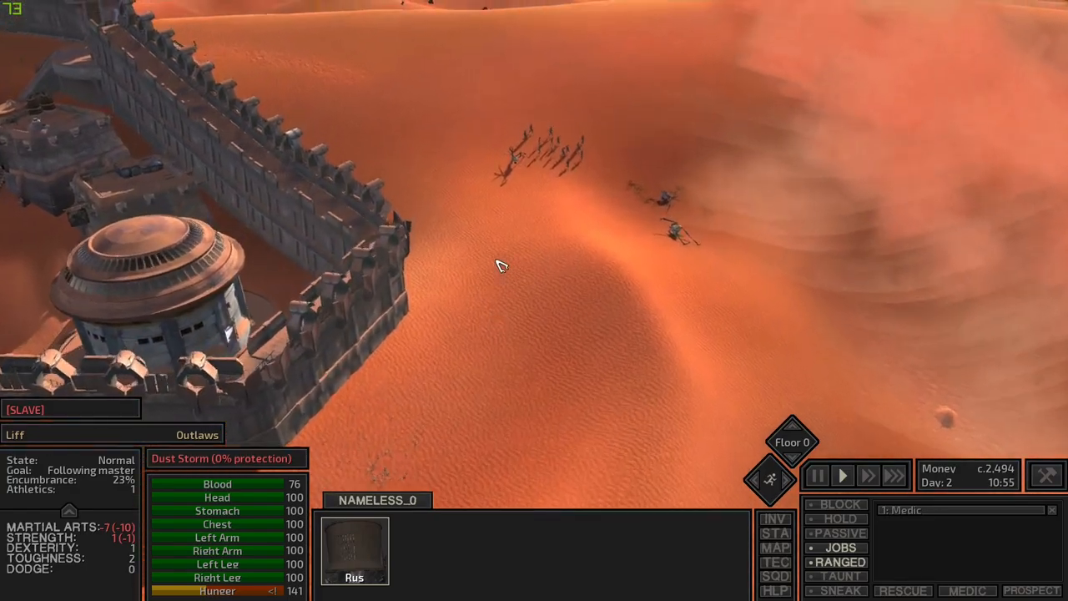
pyautogui.scroll(3)
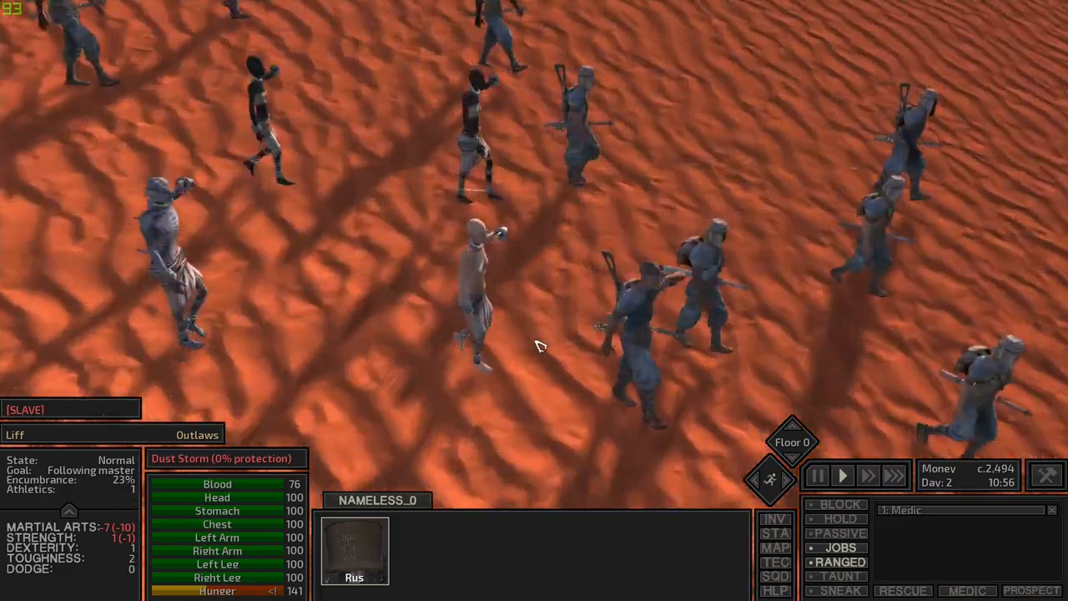
pyautogui.click(816, 475)
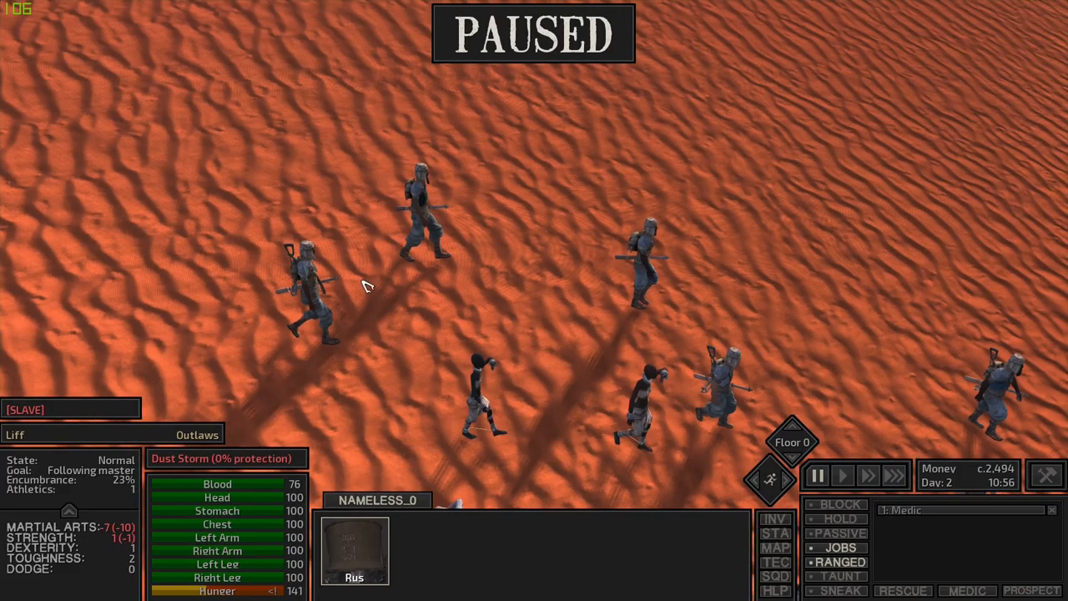
pyautogui.click(841, 475)
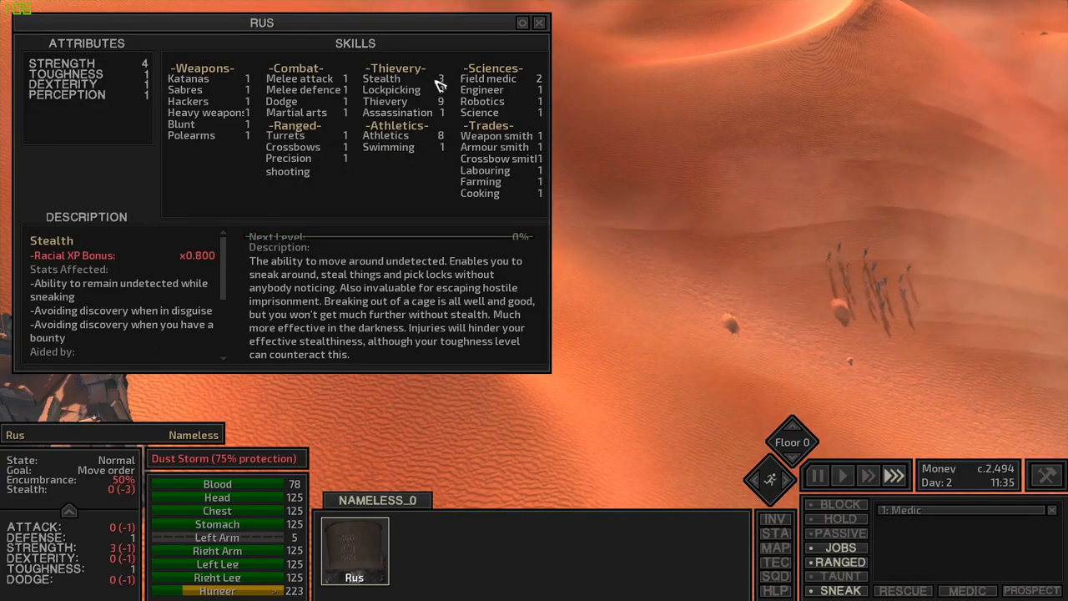
# Step: Close the skills sheet, inspect a passing bounty hunter, and keep Rus sneaking
pyautogui.click(538, 22)
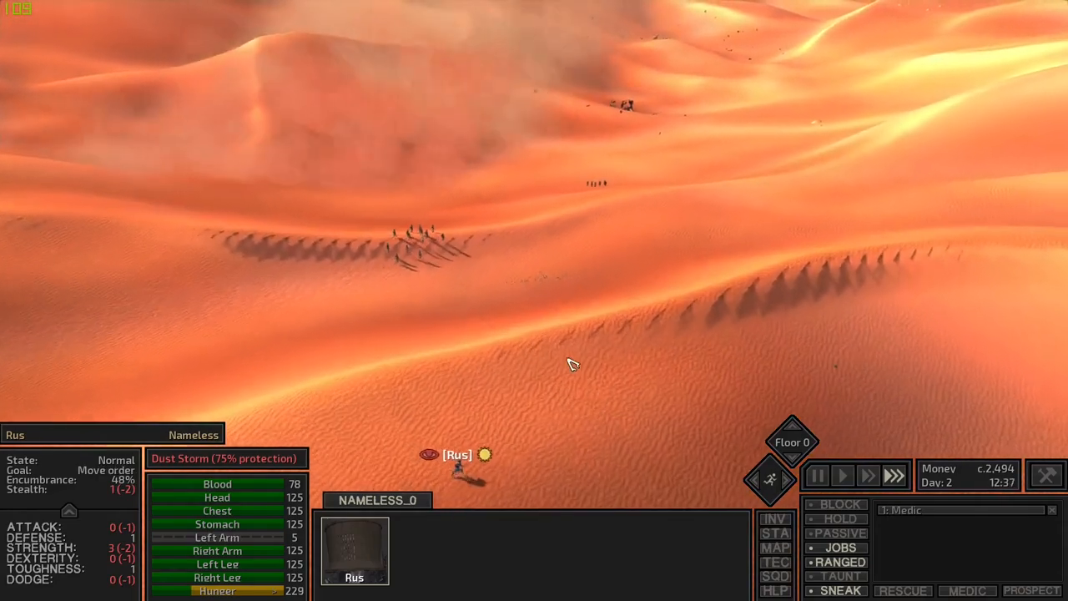
pyautogui.click(817, 475)
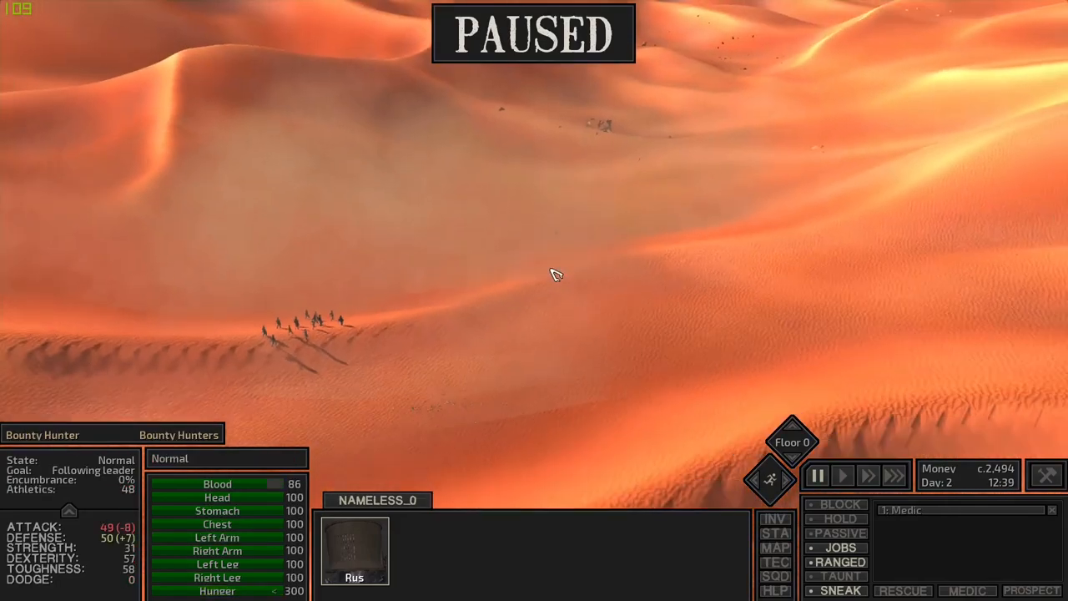
pyautogui.click(842, 475)
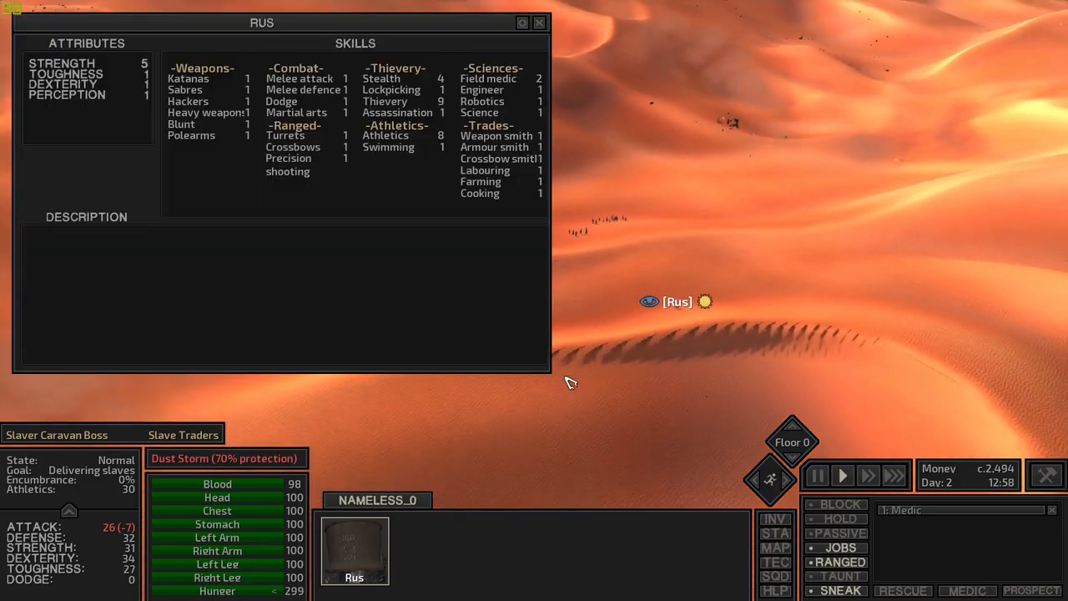
# Step: Keep Rus sneaking behind the slaver caravan, pausing briefly to look at it
pyautogui.click(540, 22)
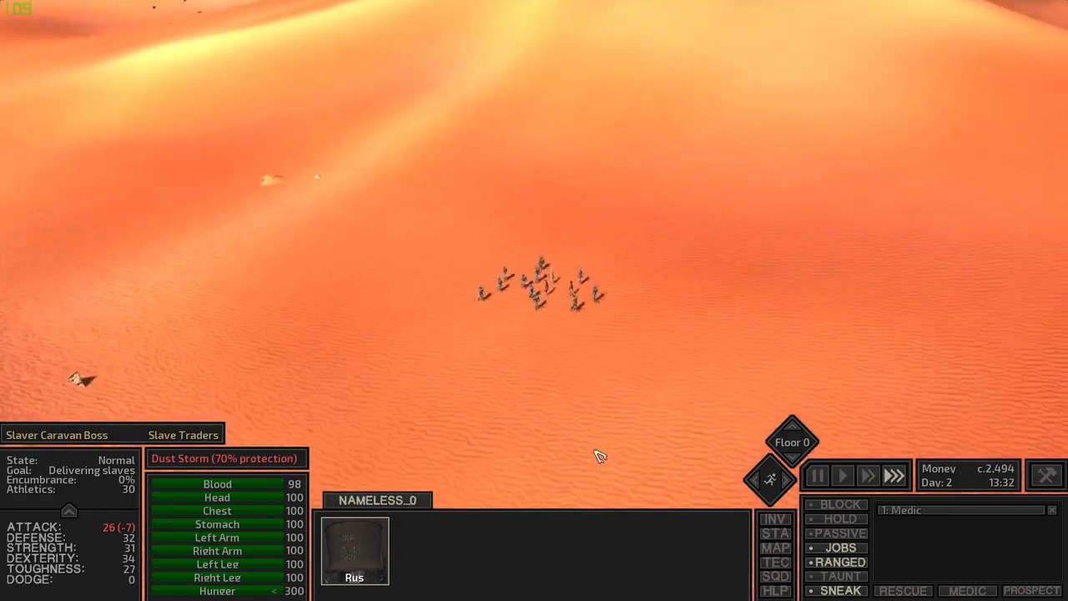
pyautogui.click(816, 475)
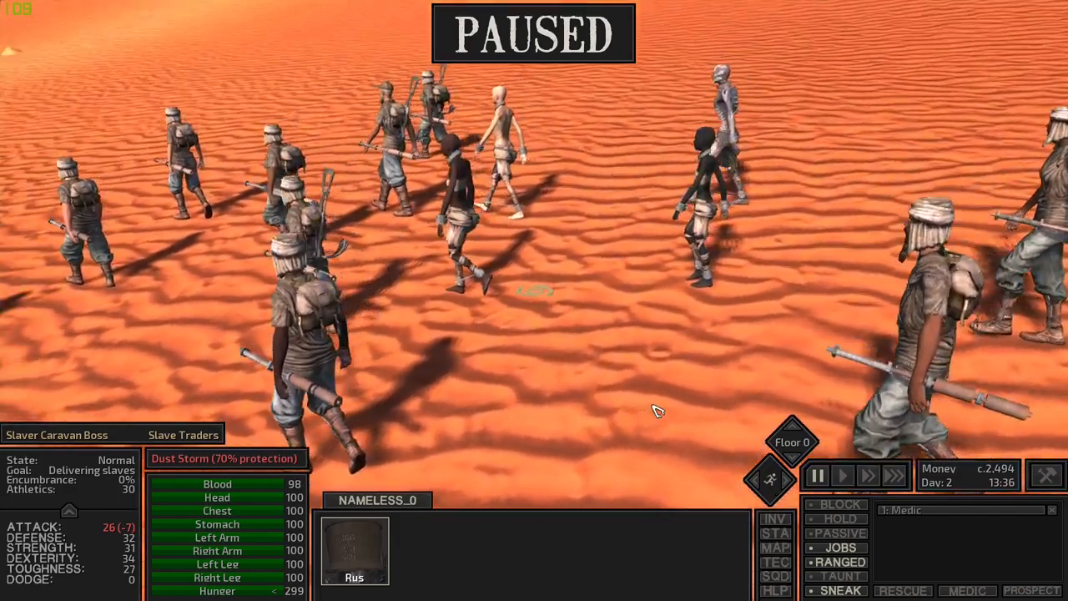
pyautogui.click(841, 475)
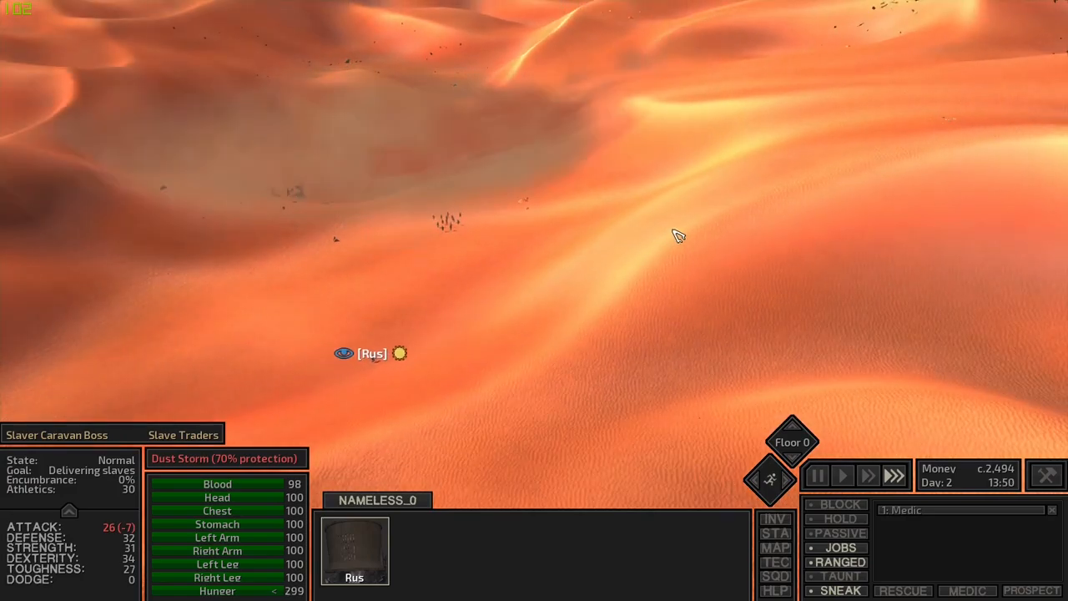
pyautogui.click(817, 475)
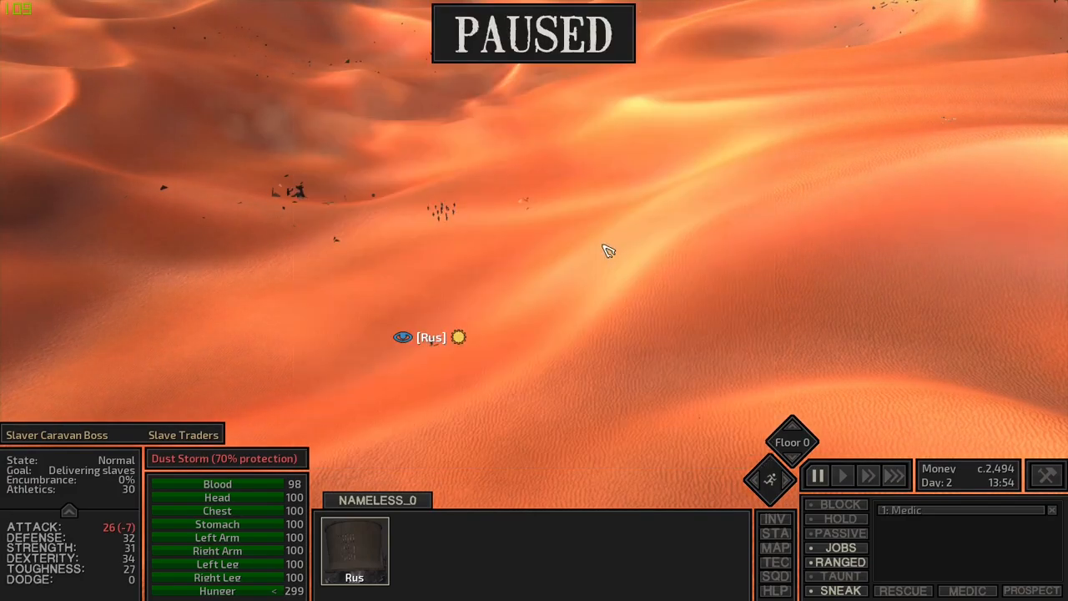
pyautogui.click(841, 475)
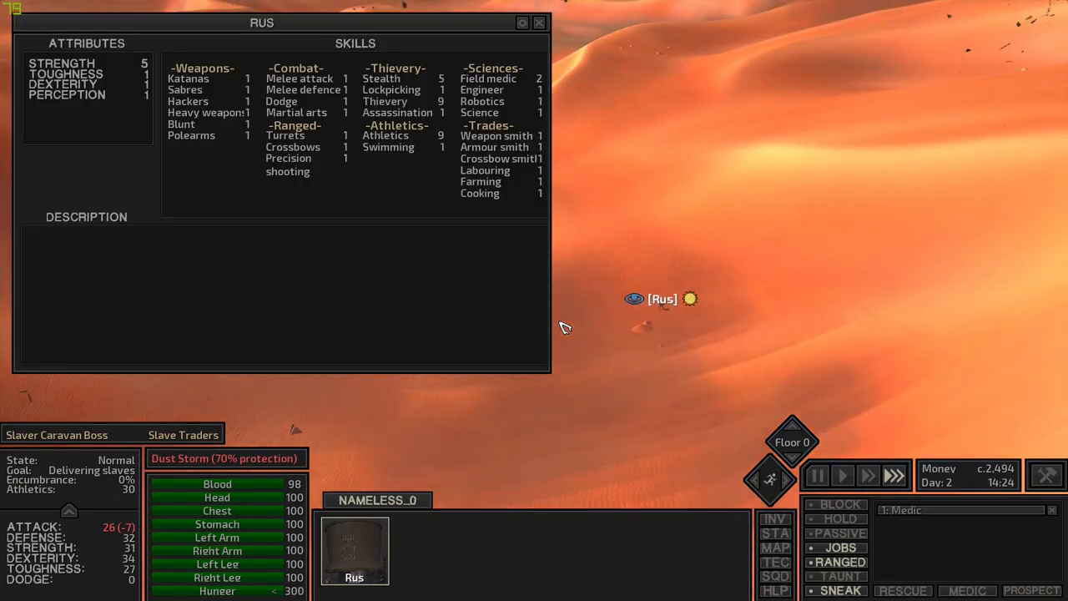
# Step: Pause and inspect one of the patrolling slave hunters on the dunes
pyautogui.click(539, 23)
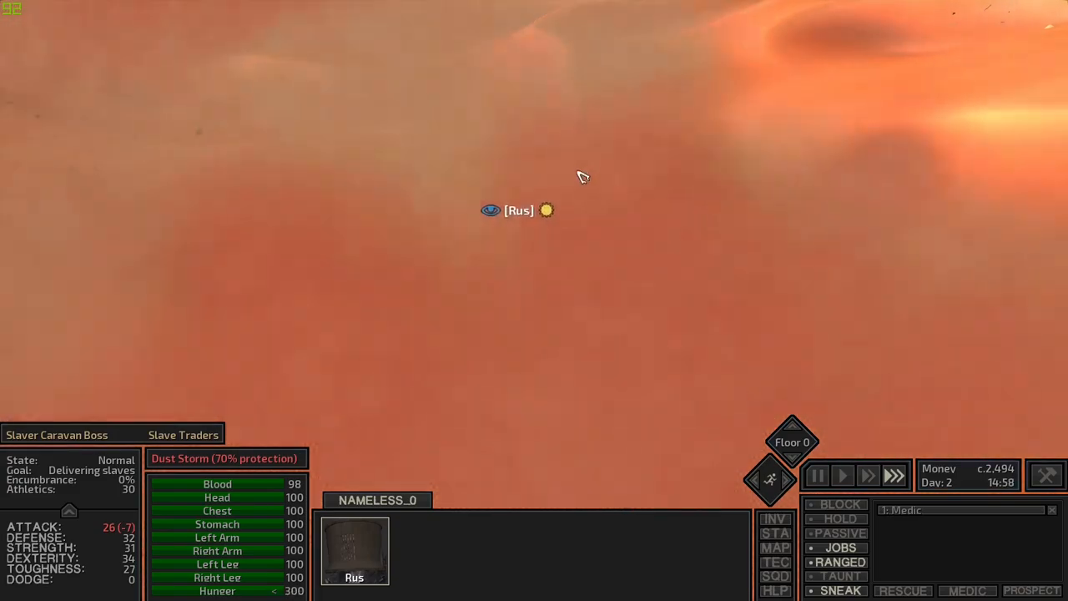
pyautogui.click(817, 475)
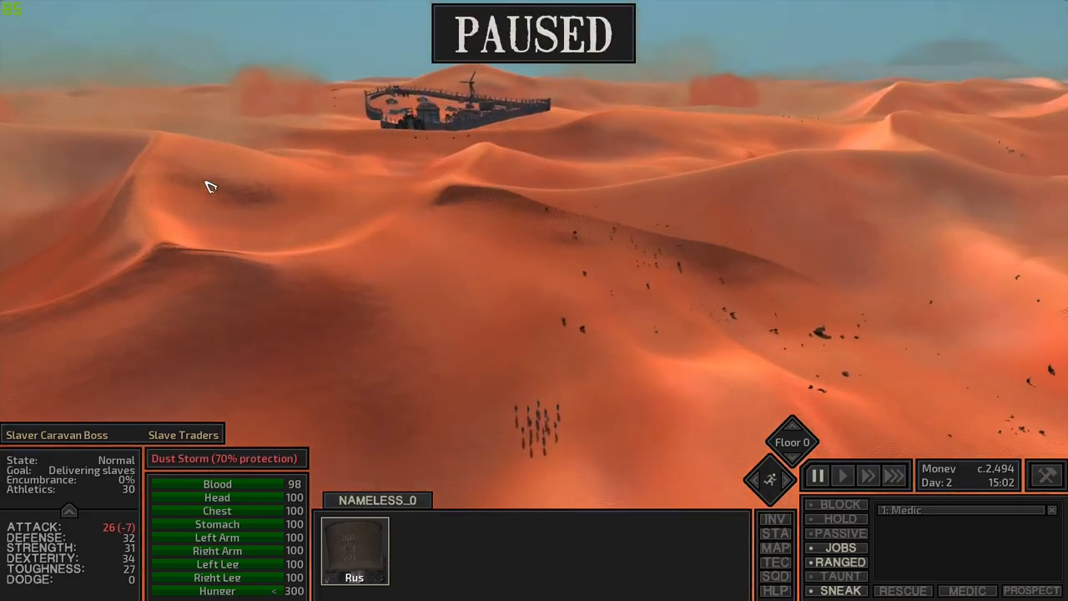
pyautogui.click(841, 475)
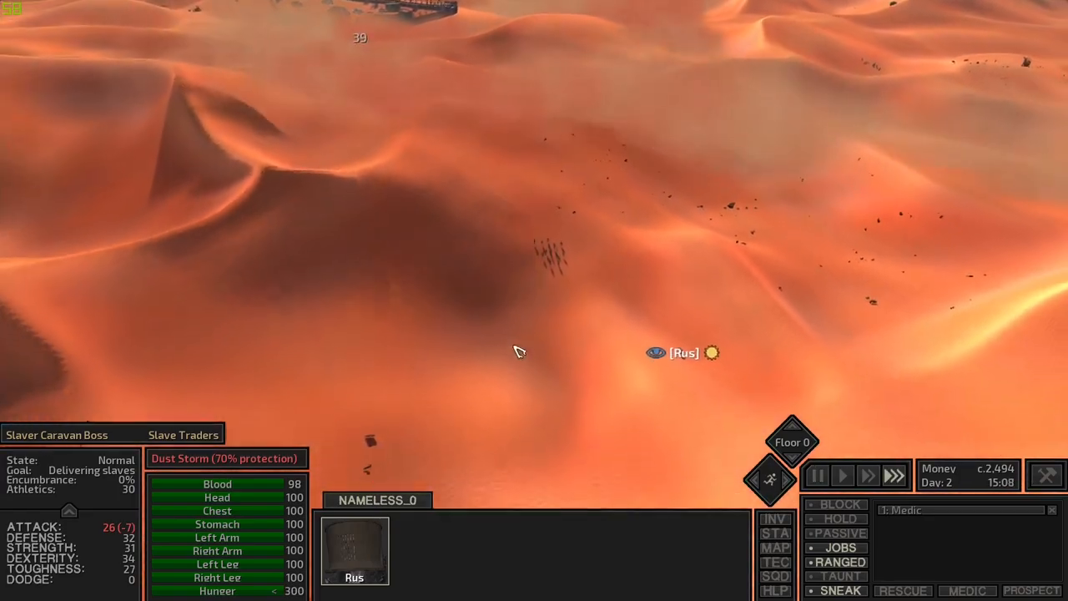
pyautogui.click(816, 475)
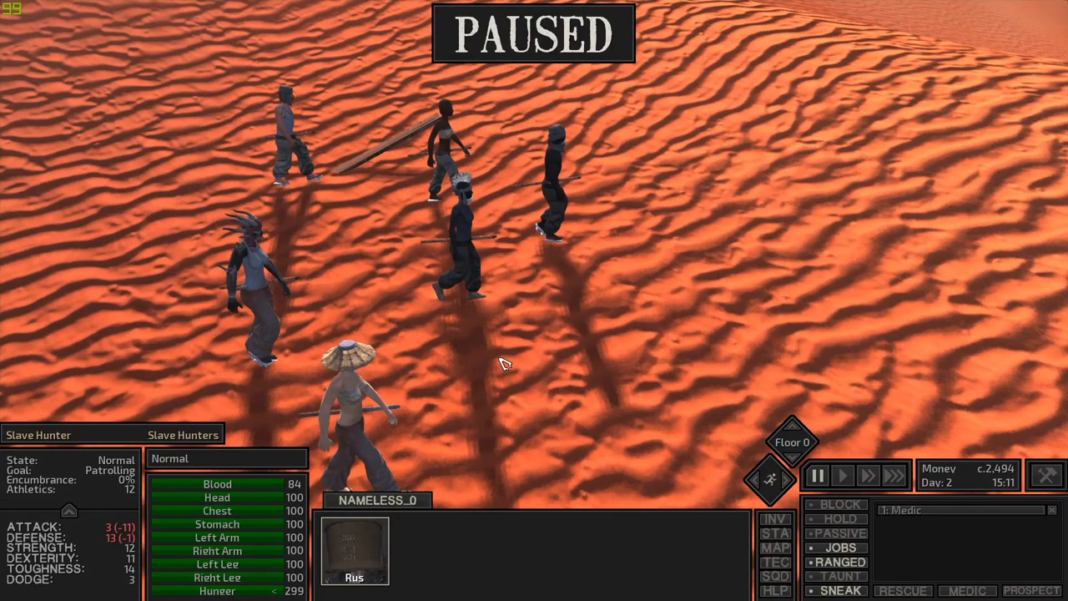
# Step: Reselect Rus and have him walk over to talk with trader Lekko
pyautogui.click(841, 475)
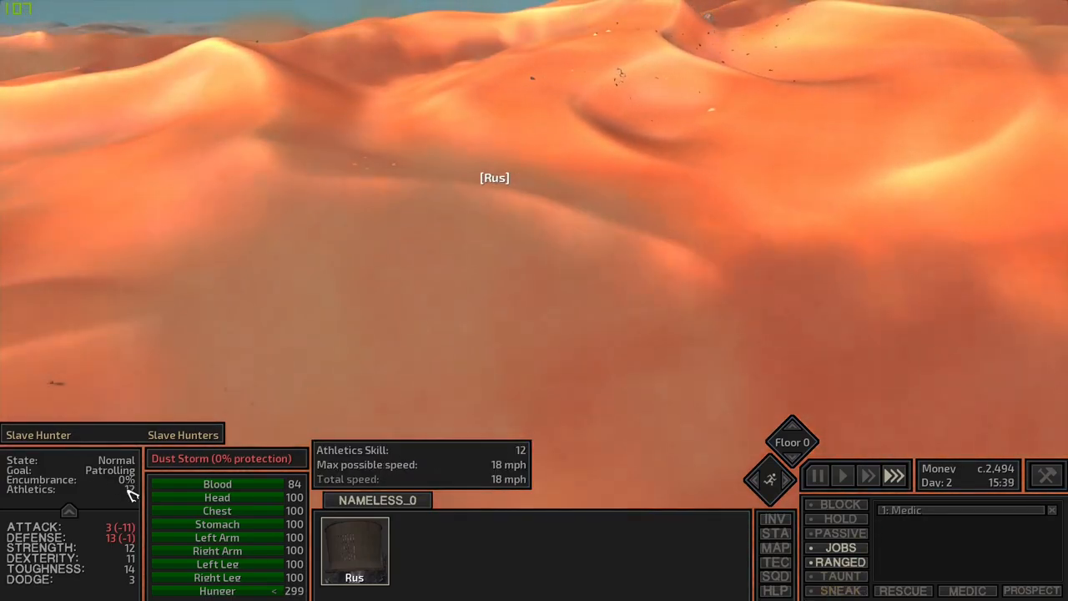
pyautogui.click(817, 475)
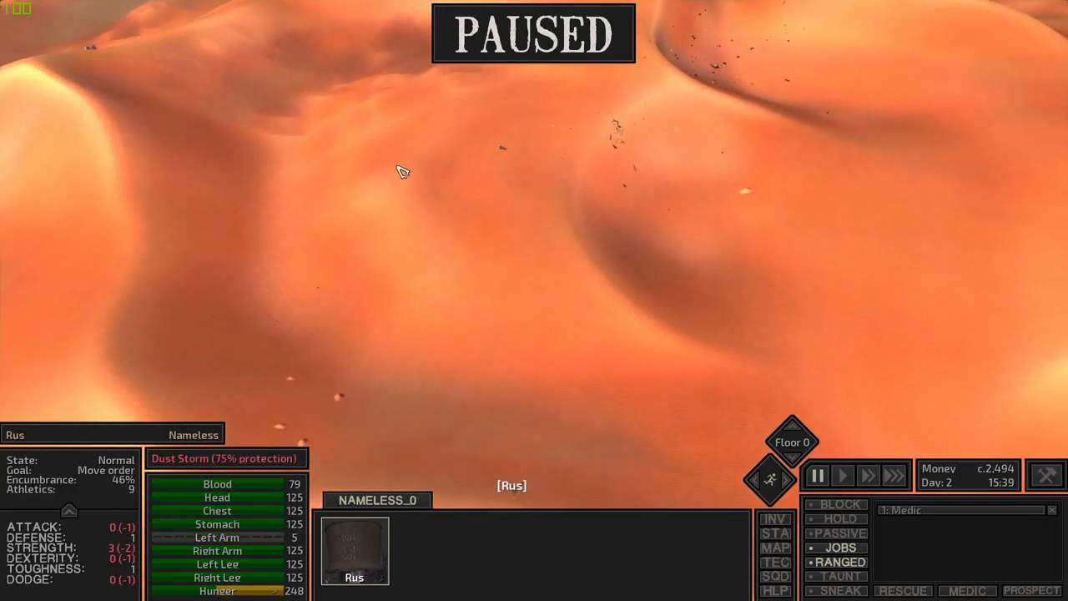
pyautogui.click(776, 548)
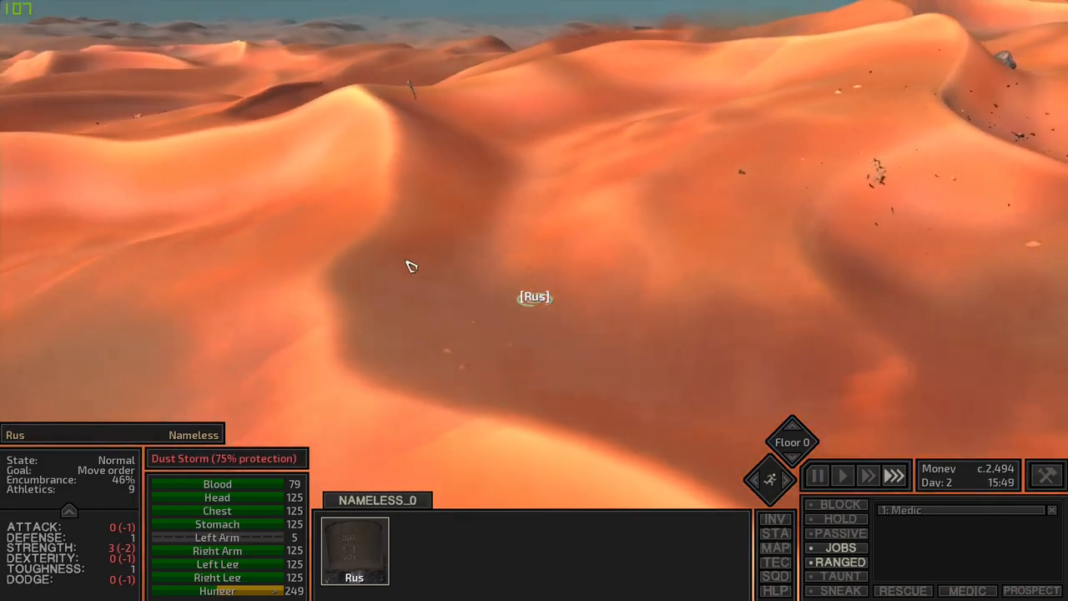
pyautogui.click(816, 475)
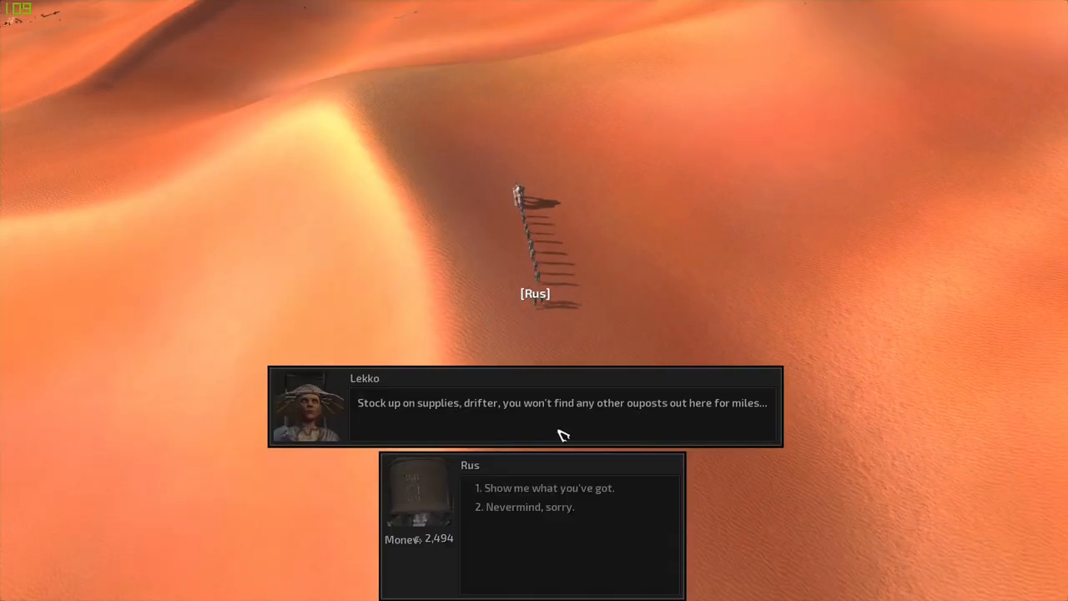
# Step: Browse Lekko's goods, including iron plates, foodcubes and cotton
pyautogui.click(544, 489)
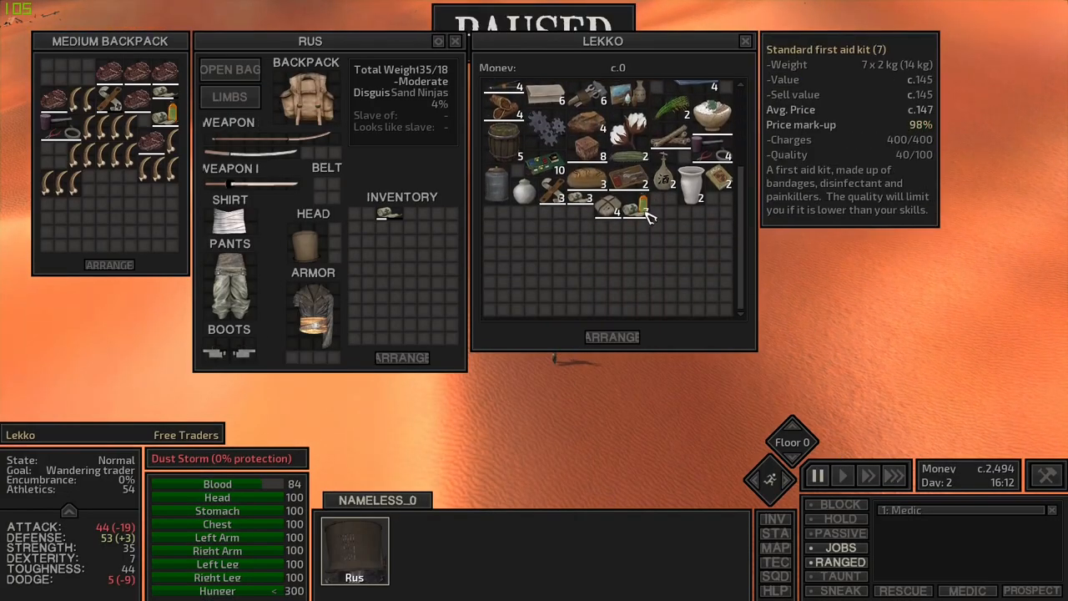
pyautogui.scroll(3)
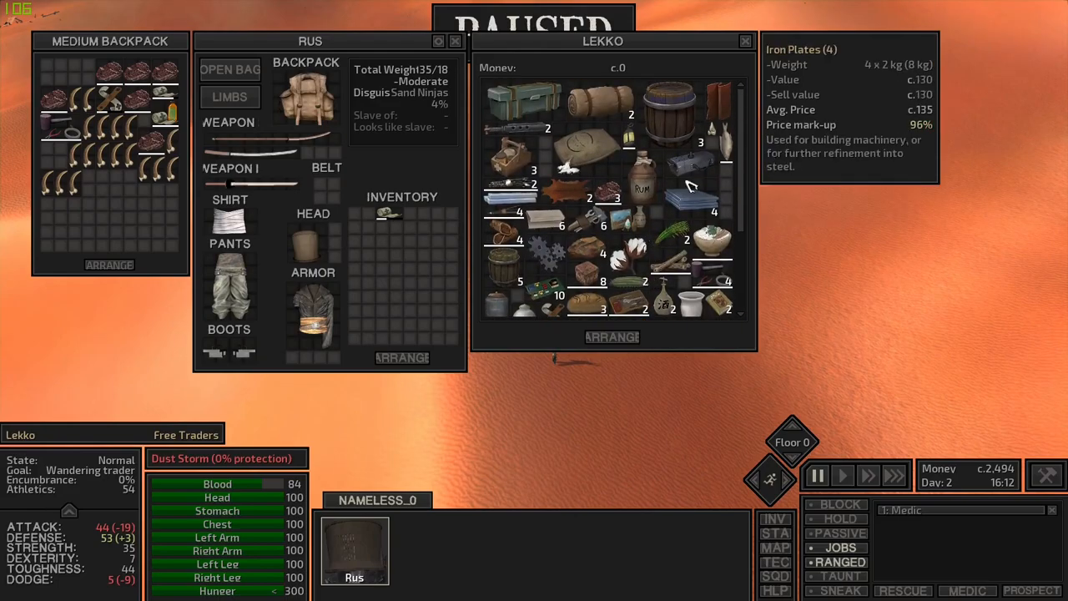
pyautogui.moveTo(609, 192)
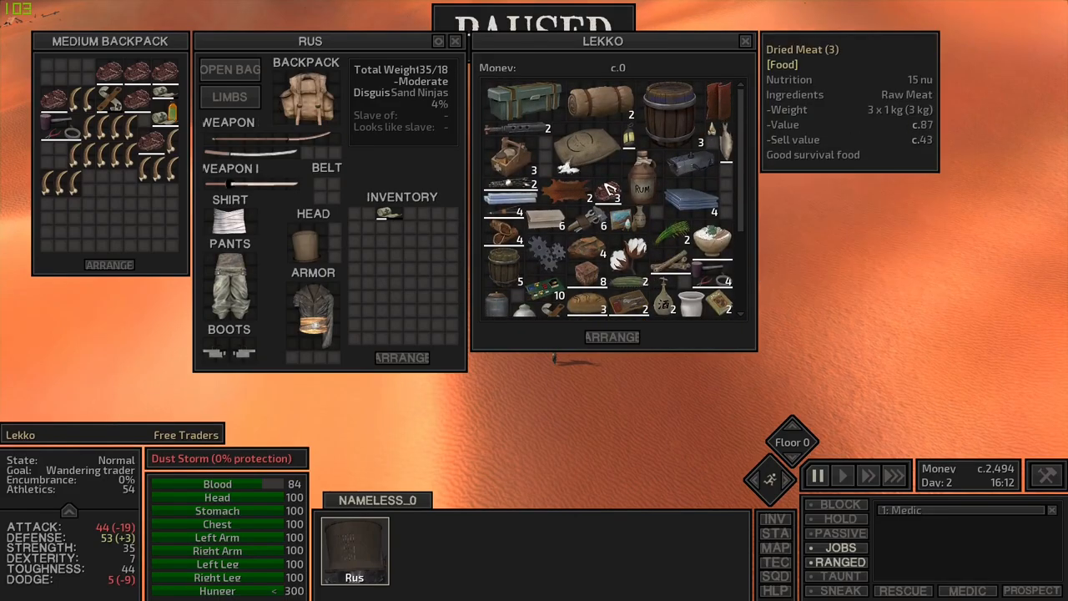
pyautogui.moveTo(594, 197)
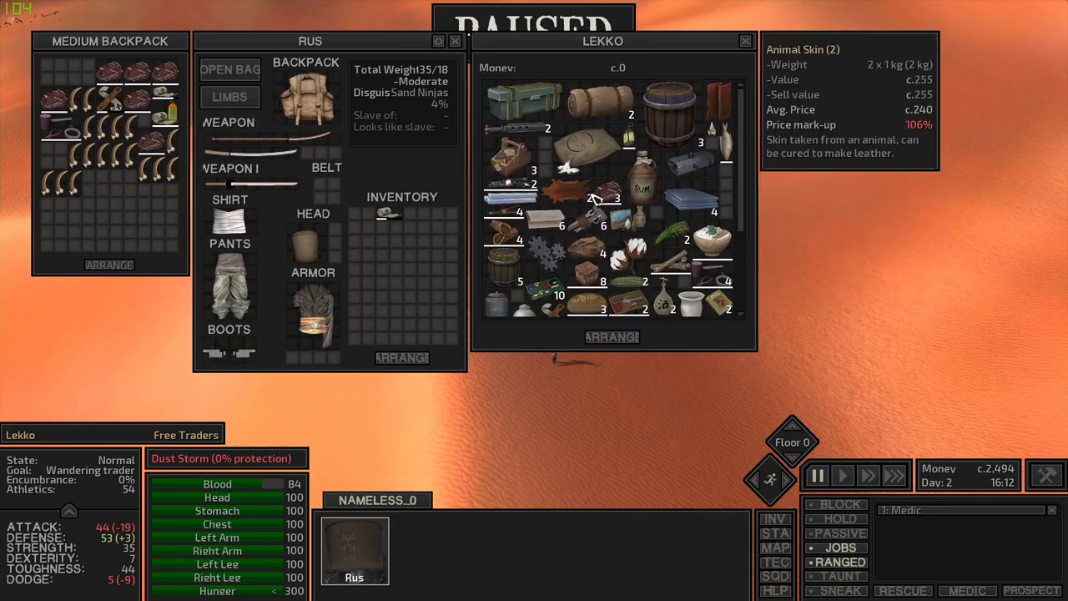
pyautogui.scroll(-3)
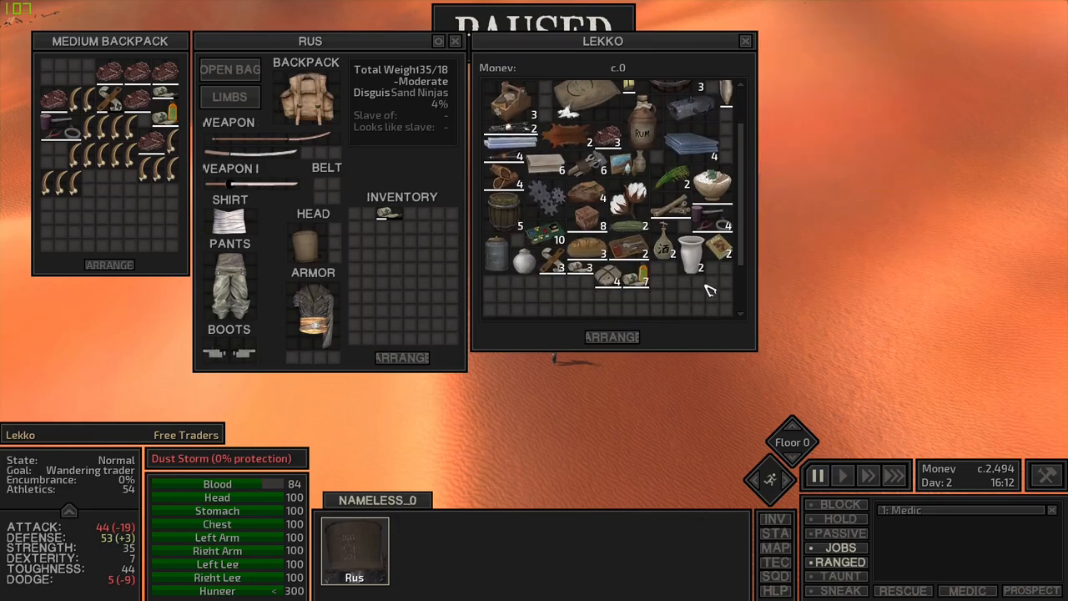
pyautogui.moveTo(668, 288)
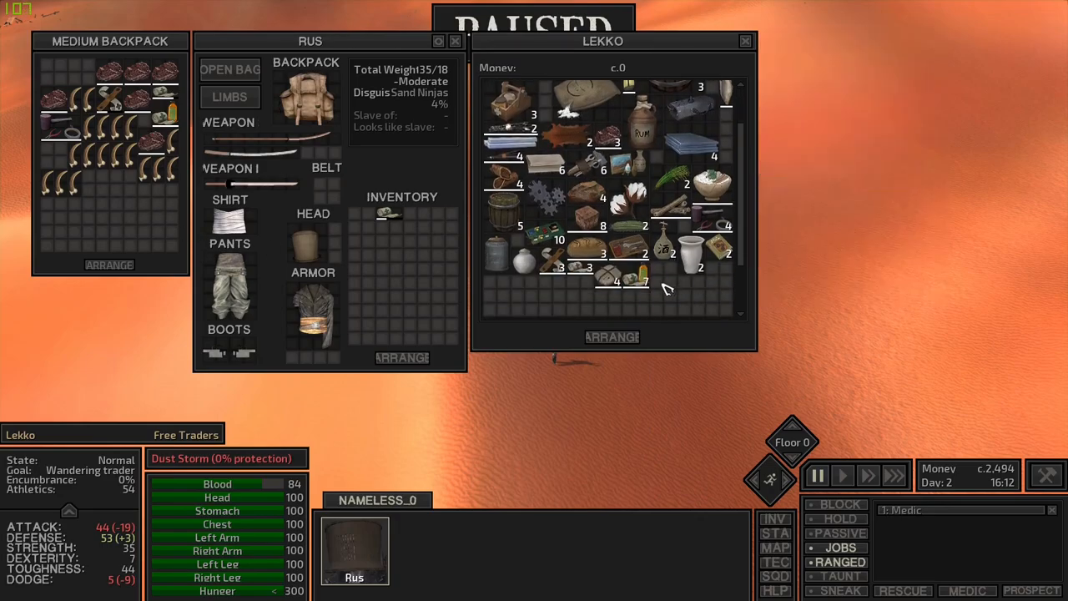
pyautogui.moveTo(660, 296)
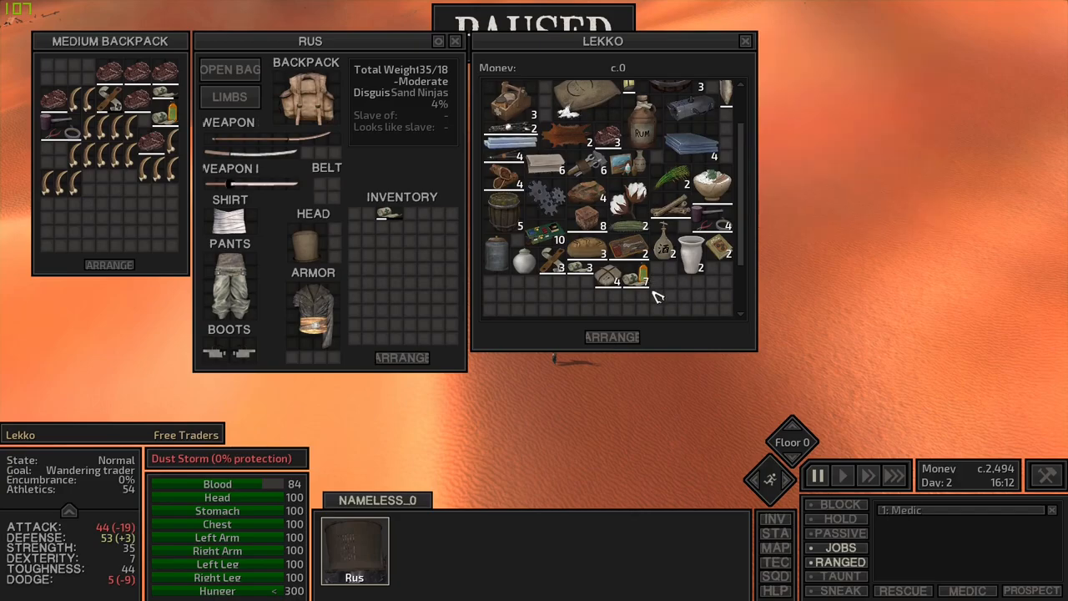
pyautogui.moveTo(594, 223)
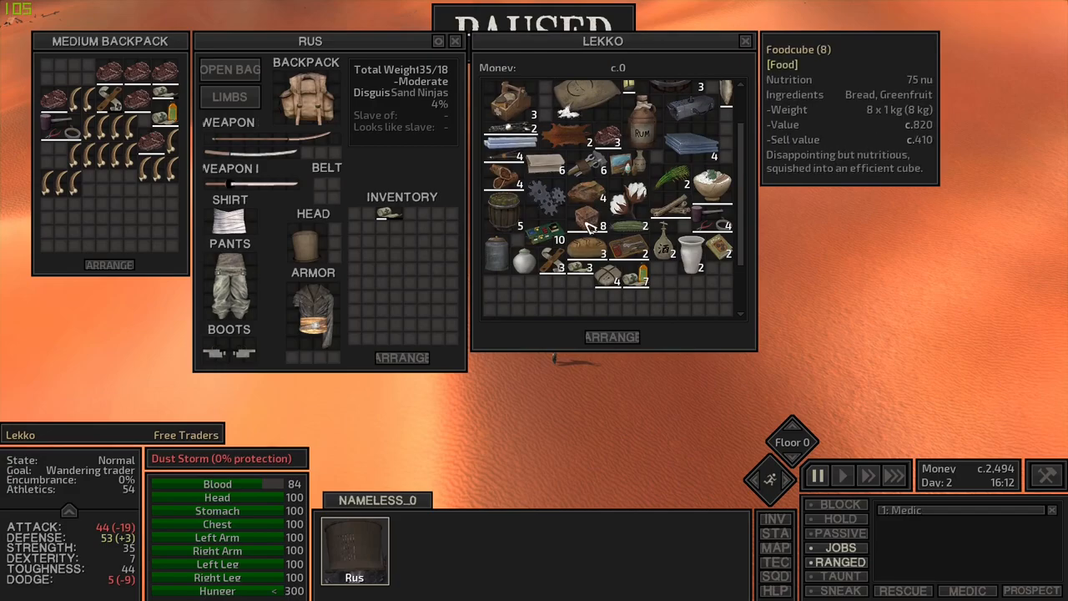
pyautogui.scroll(3)
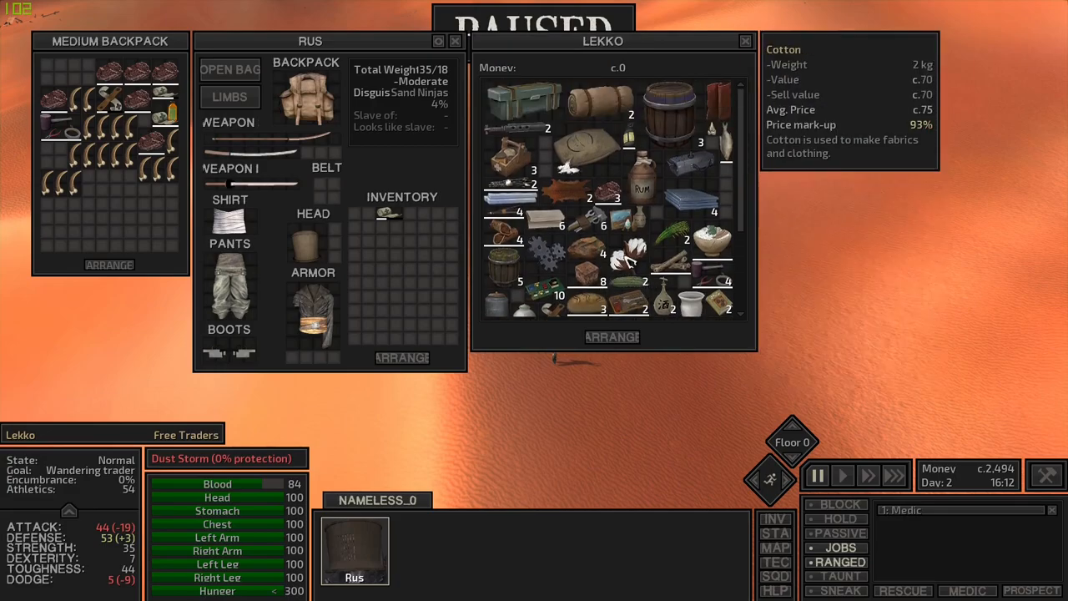
pyautogui.moveTo(614, 198)
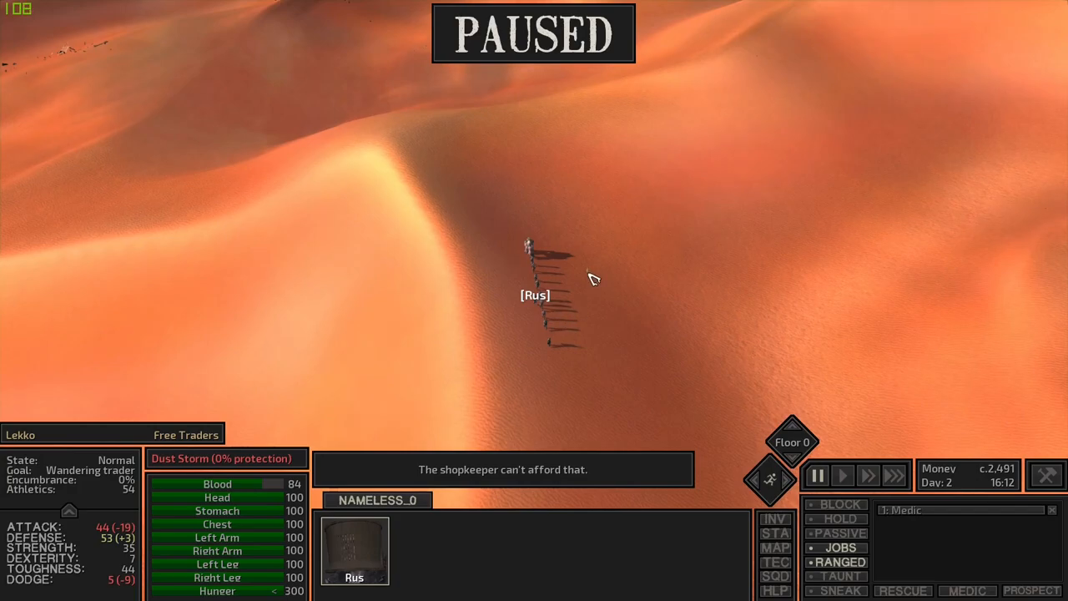
# Step: Start talking to the merchant Gurgle in the passing caravan
pyautogui.click(843, 474)
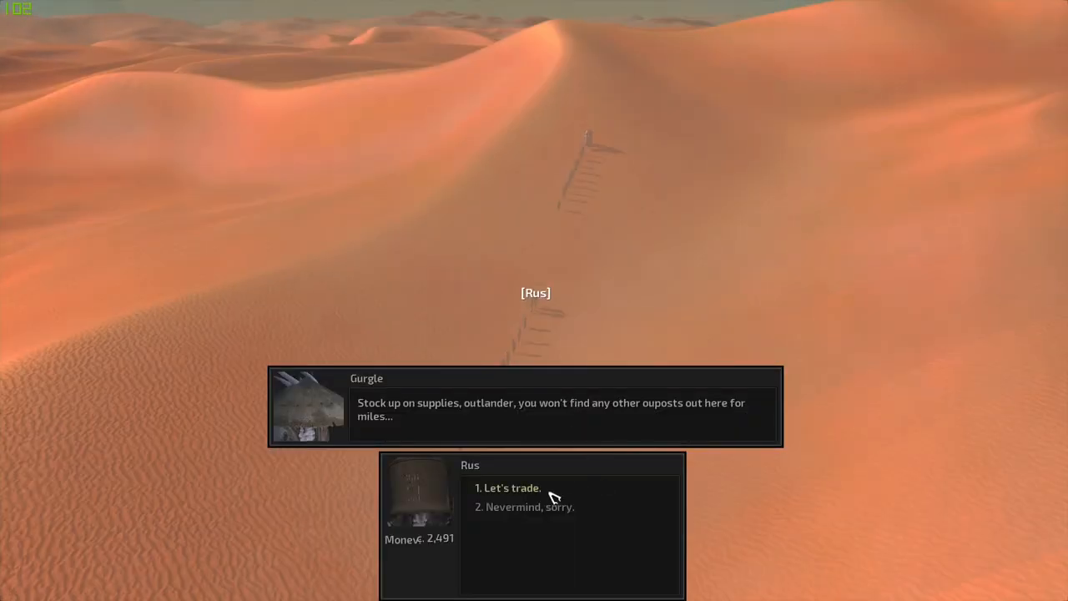
# Step: Trade with Gurgle and browse his sleeping bags and fabrics
pyautogui.click(513, 489)
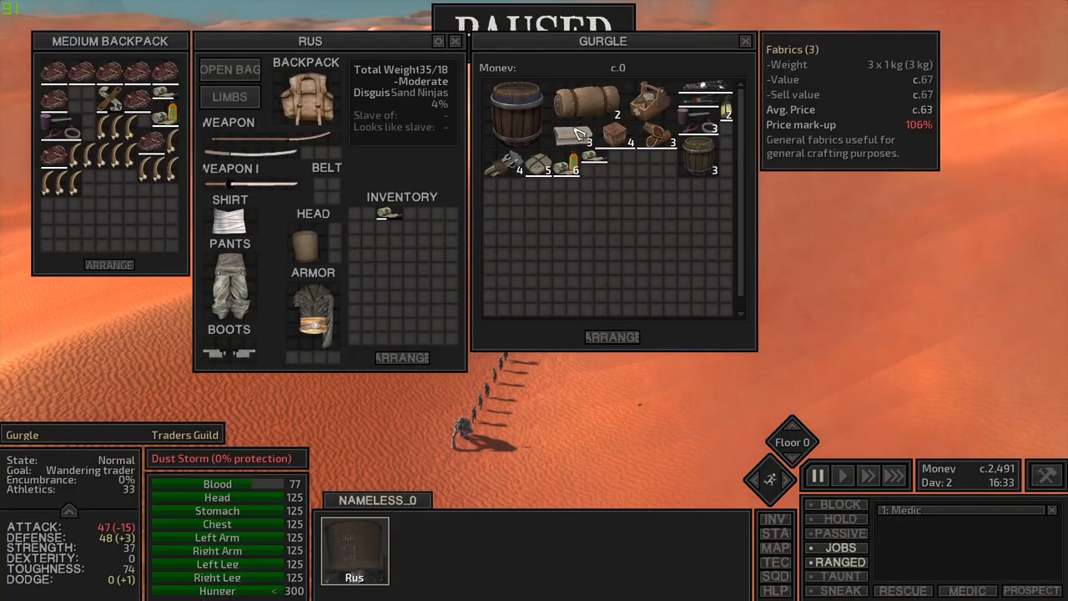
pyautogui.moveTo(601, 102)
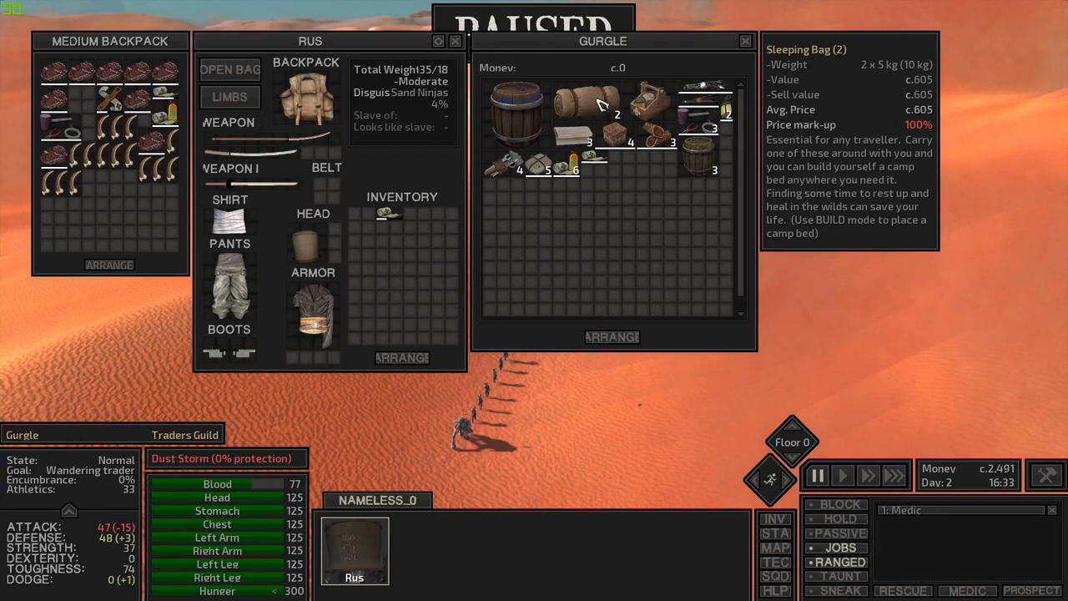
pyautogui.moveTo(593, 99); pyautogui.dragTo(117, 205)
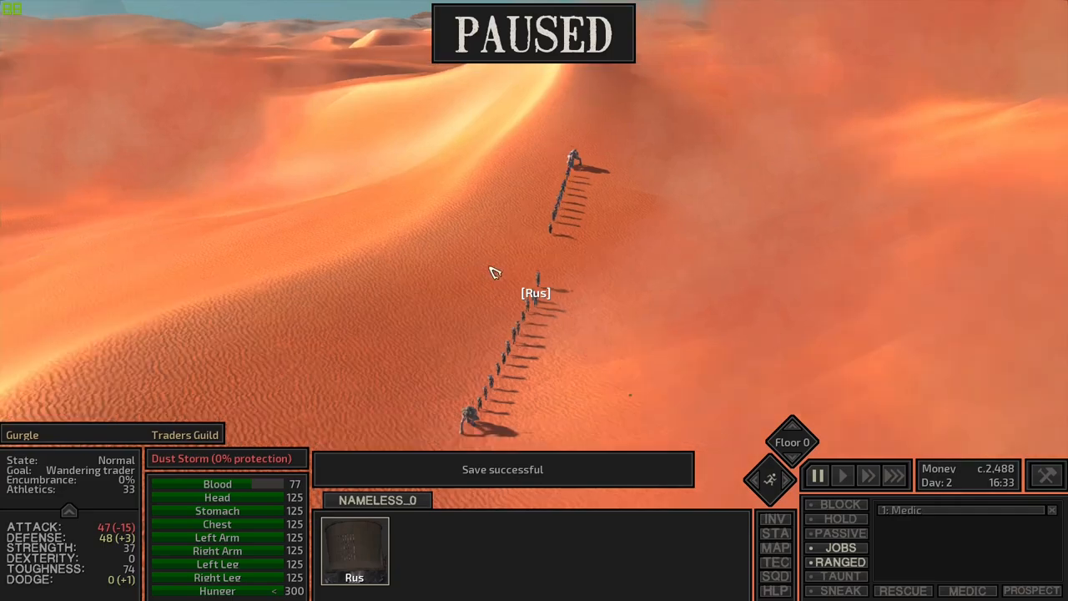
# Step: Reselect Rus, send him walking across the desert, and close his inventory
pyautogui.click(841, 475)
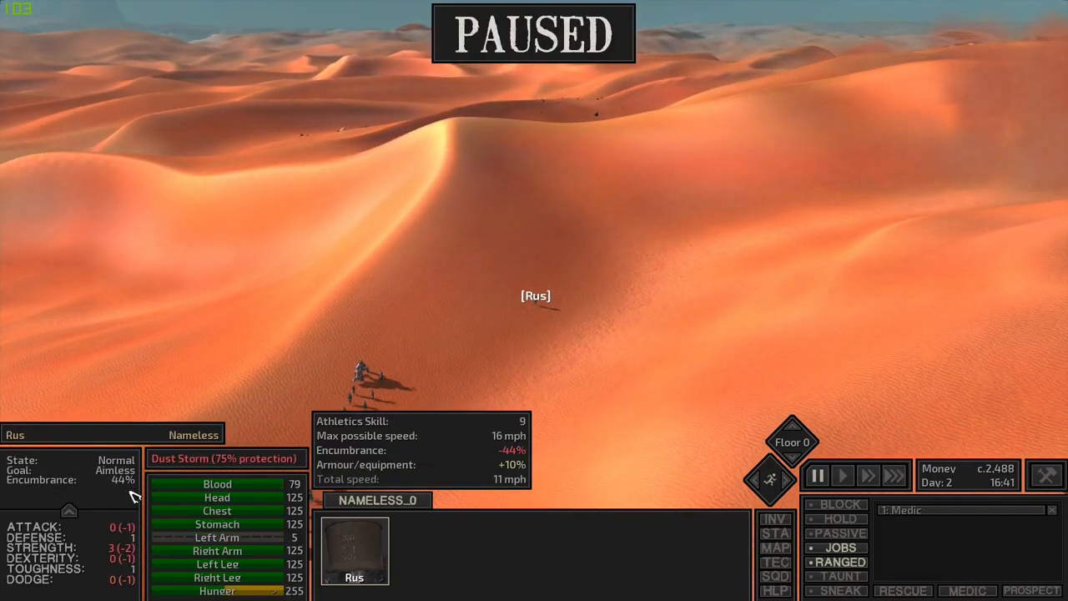
pyautogui.moveTo(234, 265)
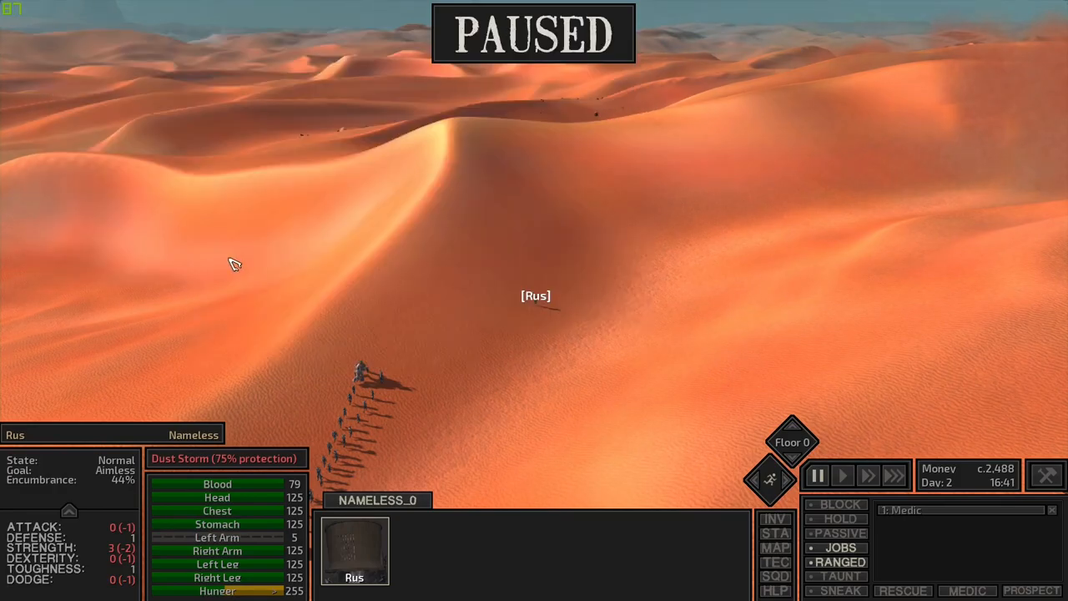
pyautogui.click(774, 548)
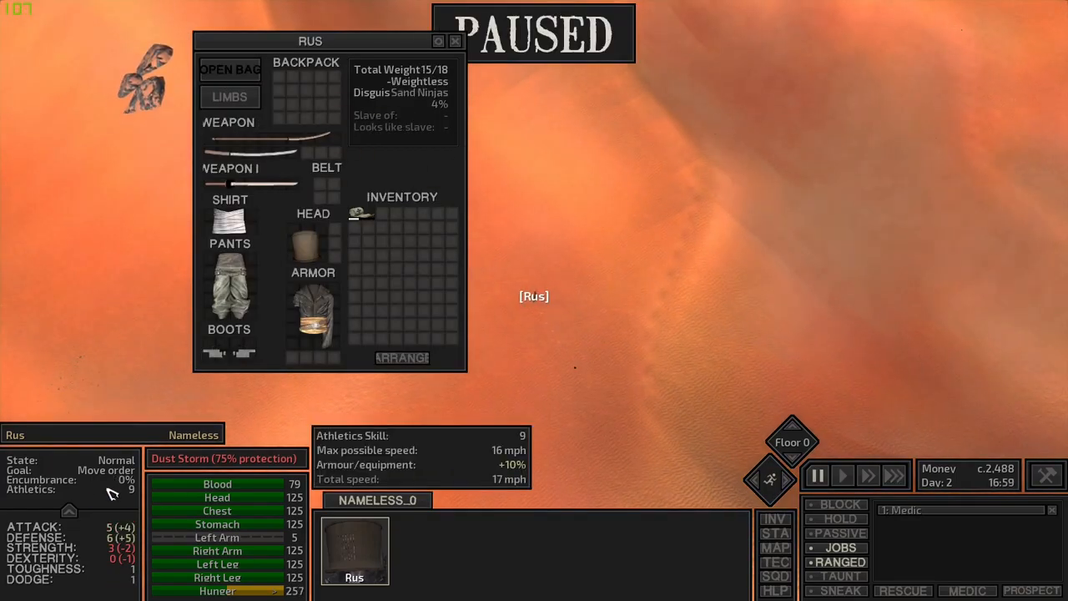
pyautogui.click(455, 41)
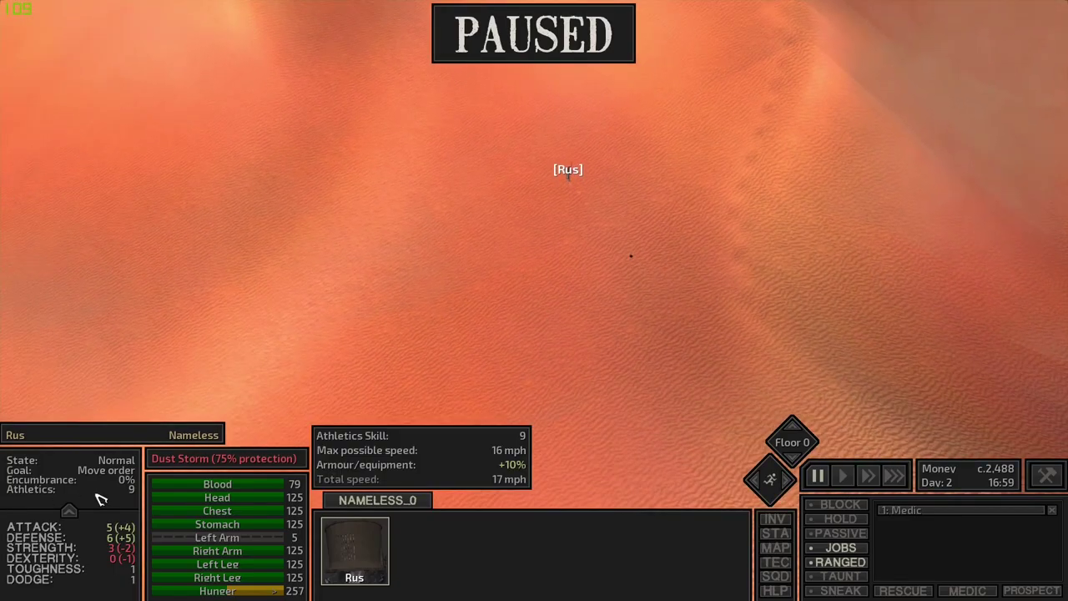
# Step: Send Rus toward an item on the sand, pause, and open the world map
pyautogui.click(841, 475)
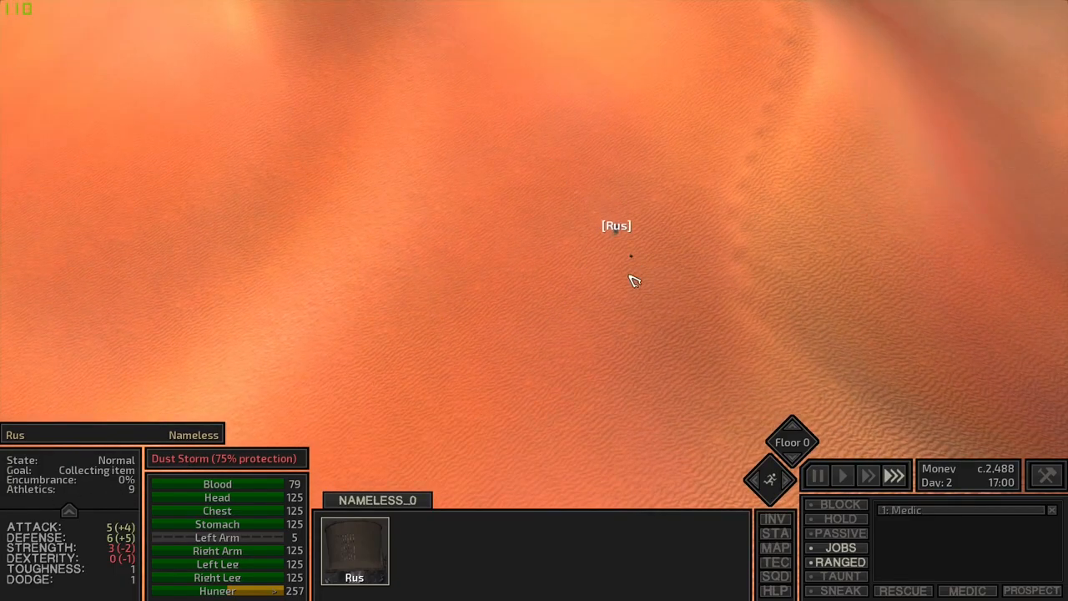
pyautogui.click(816, 474)
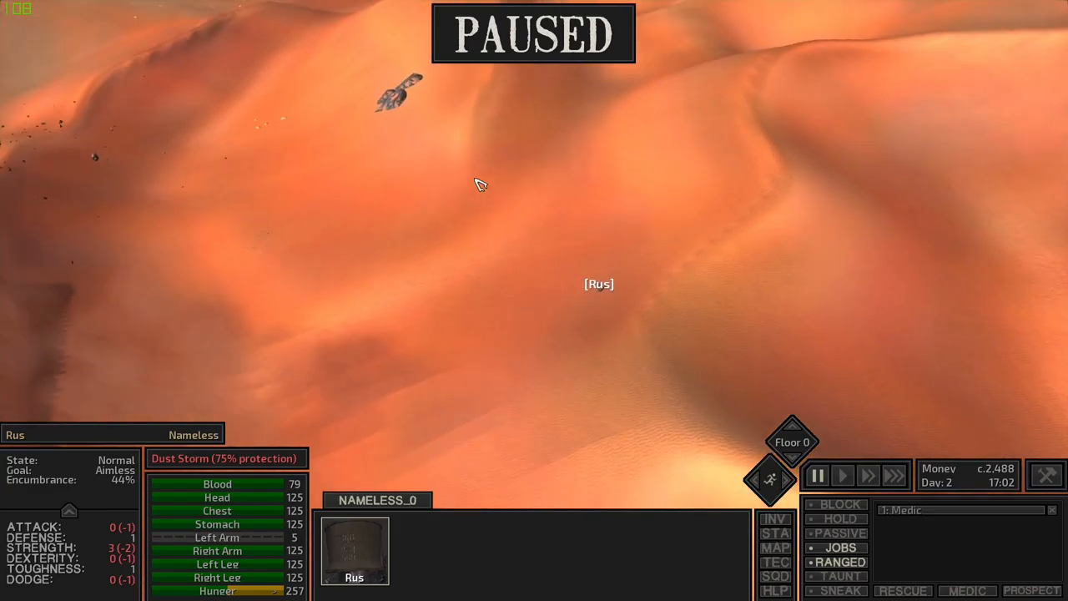
pyautogui.click(775, 547)
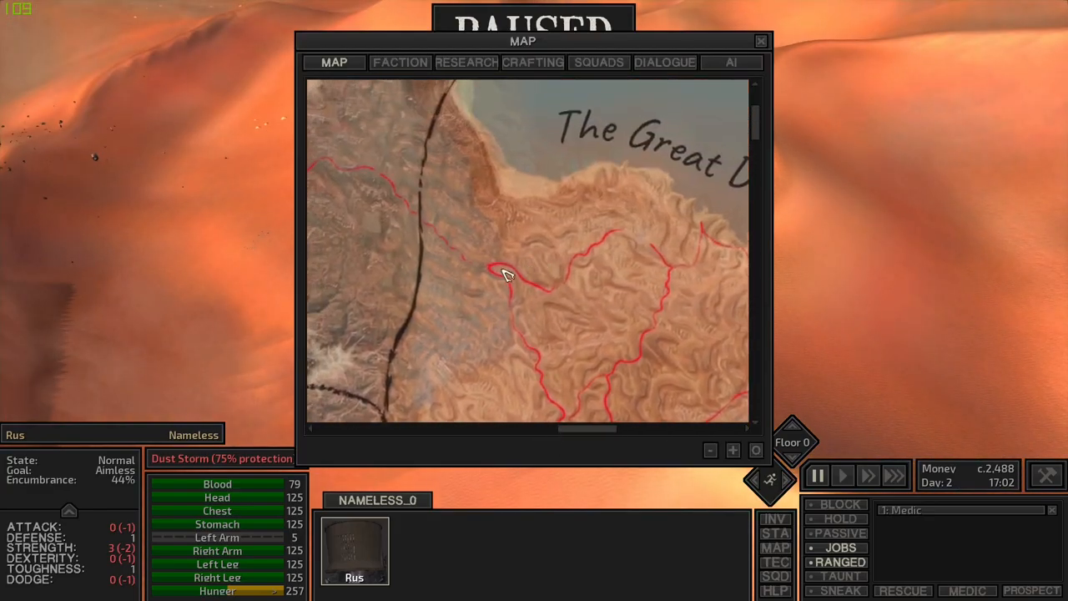
# Step: Mark a travel destination, then pause on a Western Hive caravan drone
pyautogui.click(760, 40)
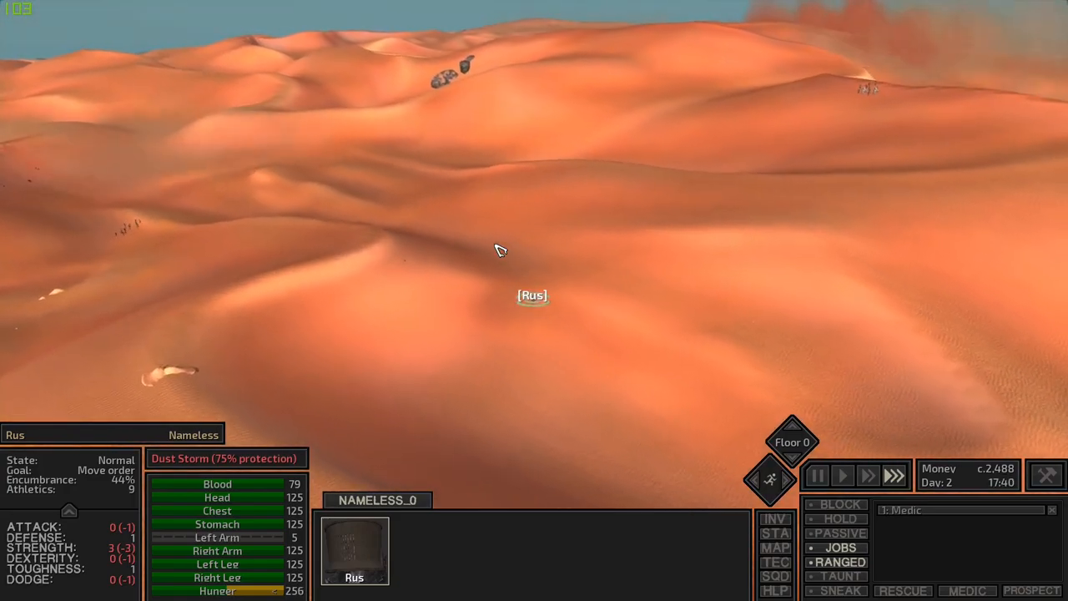
pyautogui.click(817, 474)
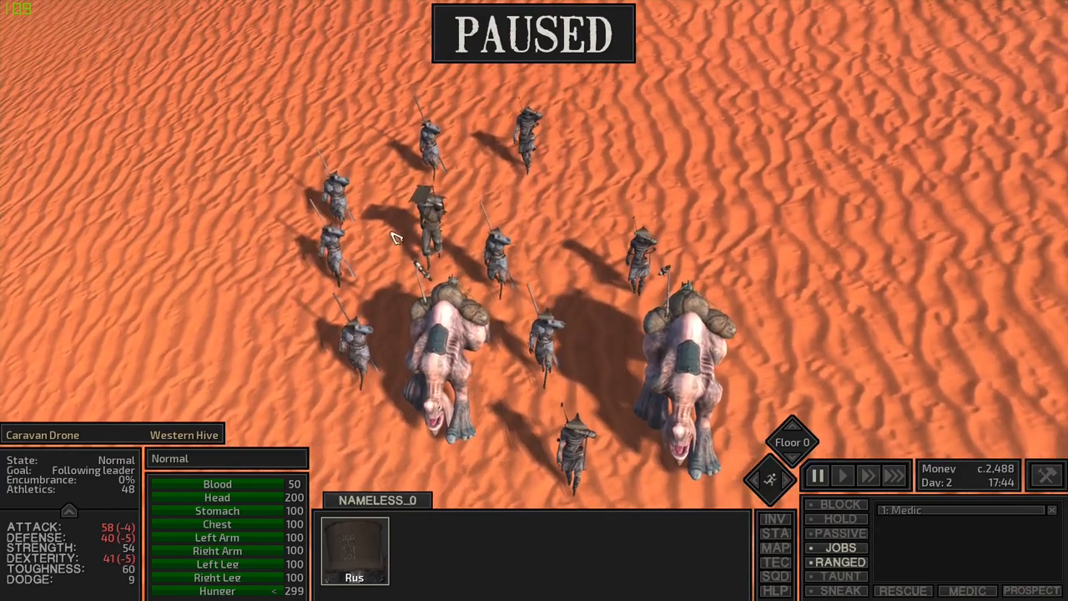
# Step: Talk to the Hive Caravan Boss and sell items, raising Rus's money to 2,656
pyautogui.click(842, 475)
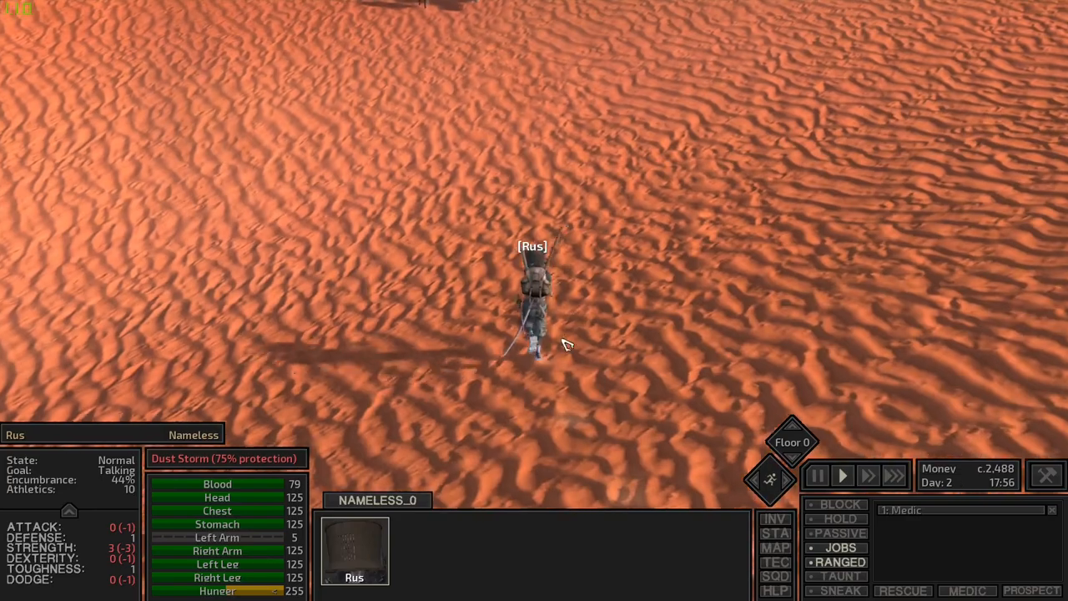
pyautogui.click(816, 474)
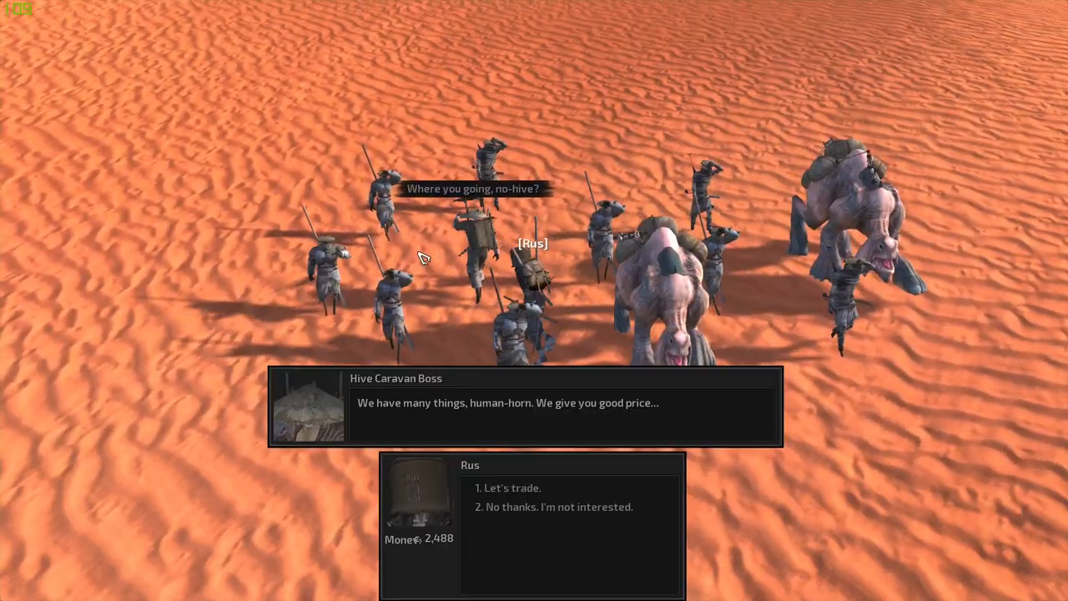
pyautogui.click(514, 487)
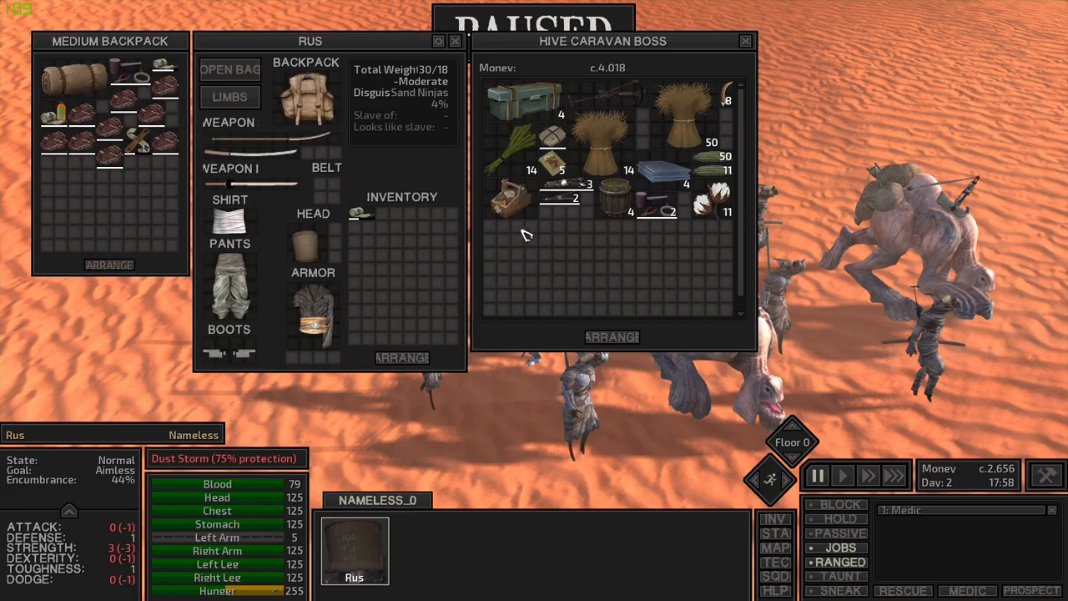
pyautogui.moveTo(631, 258)
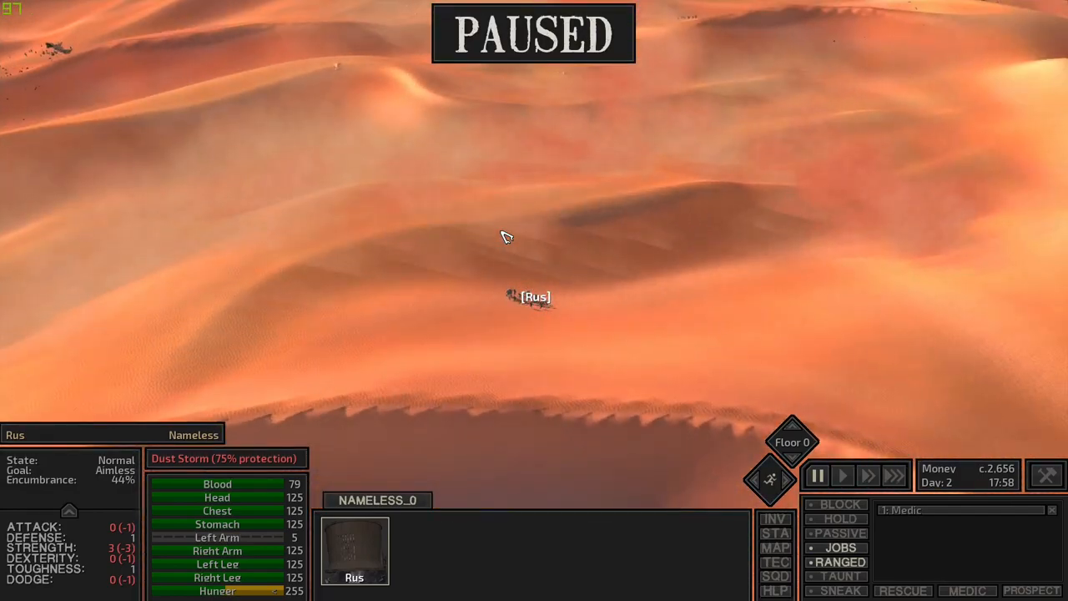
# Step: Set a new map destination for Rus, pausing to inspect a starving vagrant and a manhunter
pyautogui.click(774, 547)
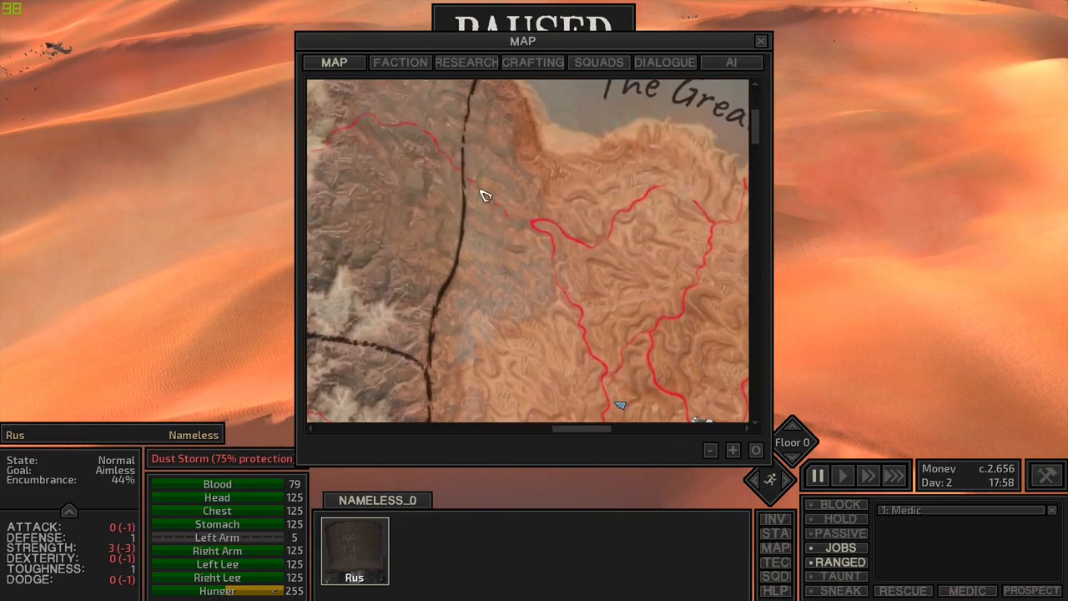
pyautogui.click(760, 41)
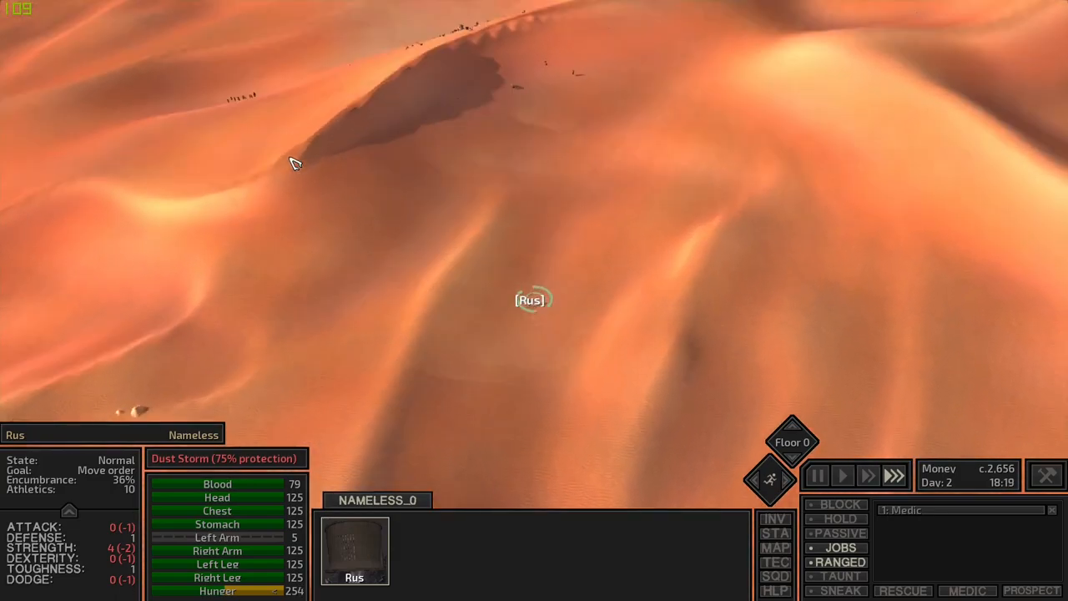
pyautogui.click(817, 475)
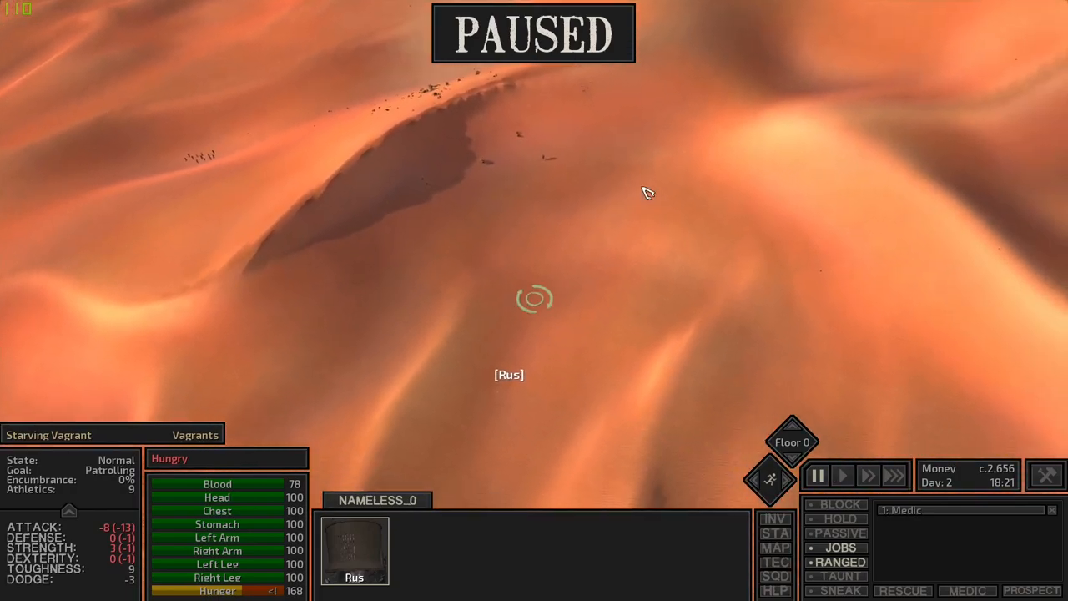
pyautogui.click(841, 475)
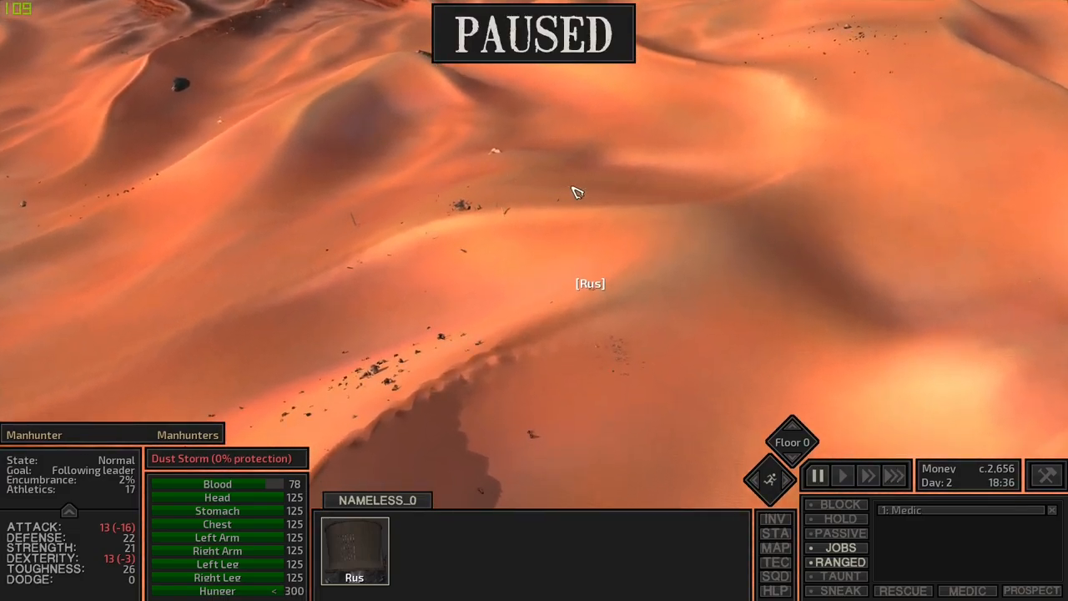
# Step: Resume full-speed travel past an outlaw farmer and reopen the world map near Sho-Battai
pyautogui.click(842, 474)
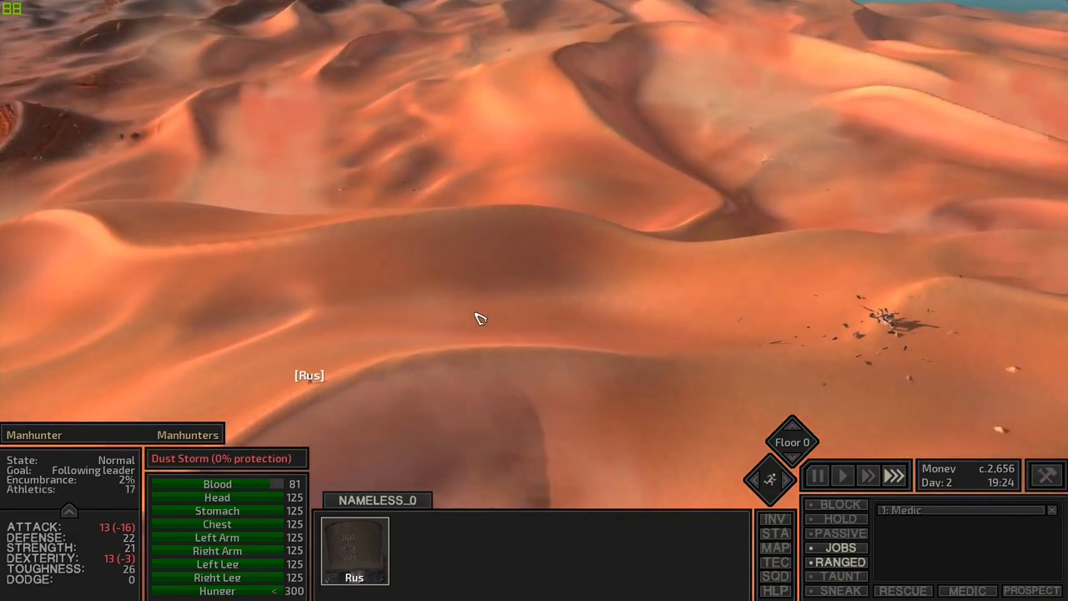
pyautogui.click(816, 474)
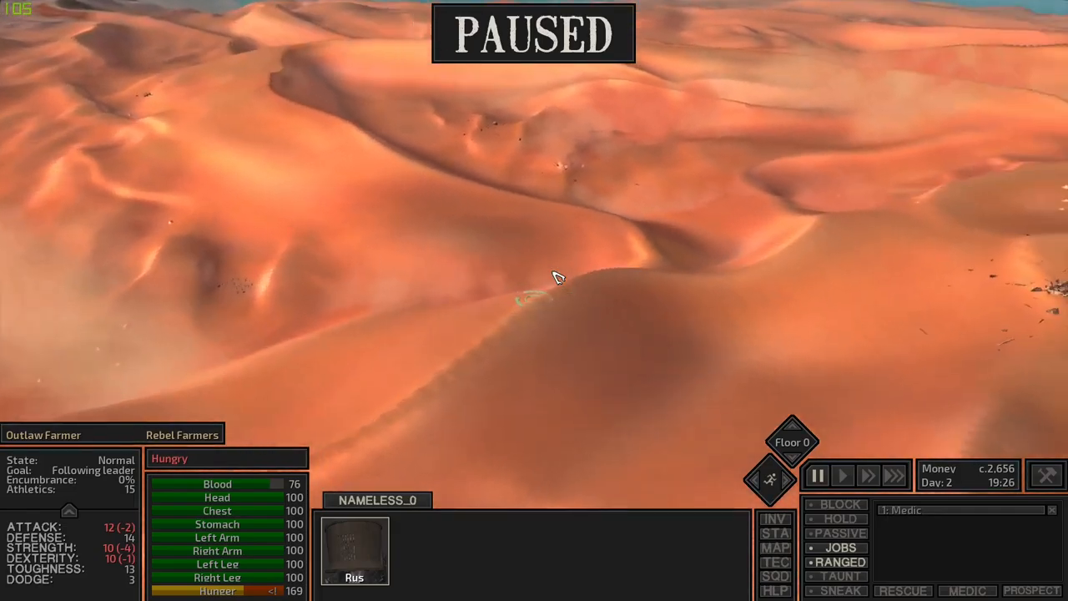
pyautogui.click(841, 475)
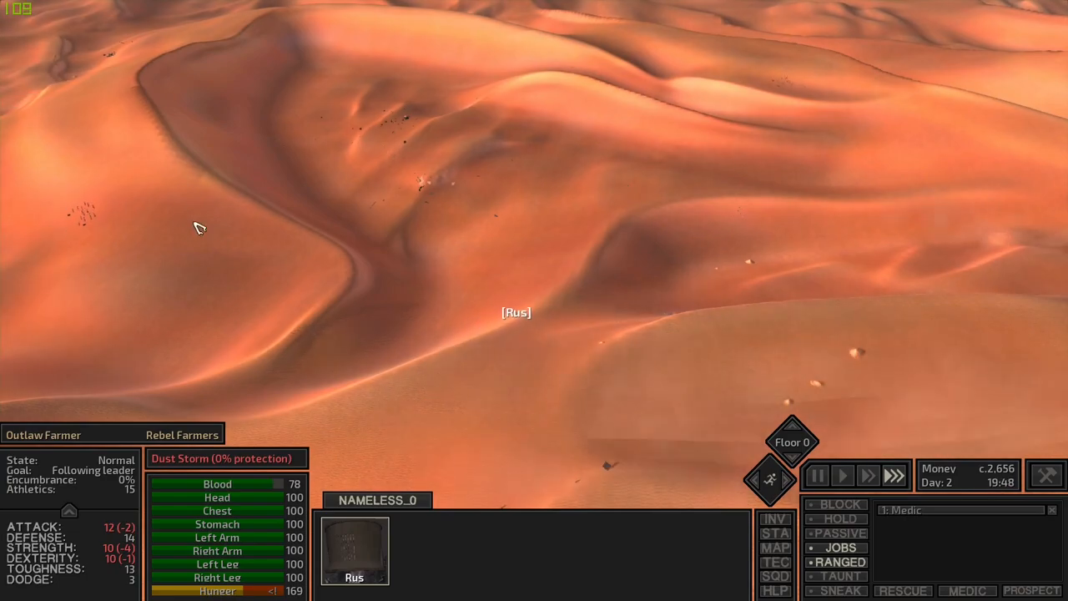
pyautogui.click(775, 548)
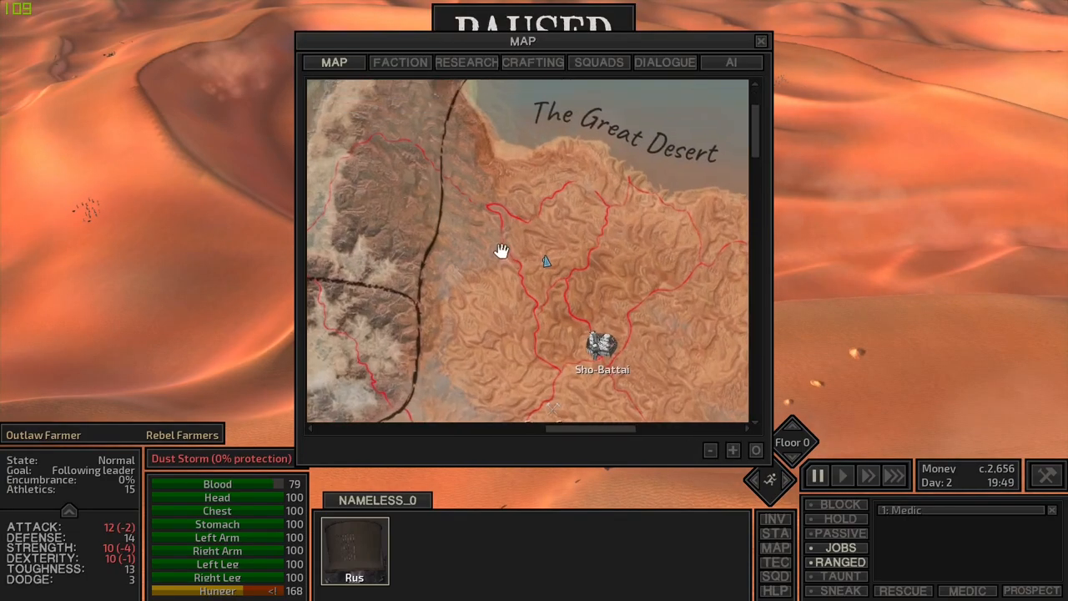
# Step: Send Rus toward the rocky spires and review his skills sheet, showing Athletics 10
pyautogui.click(761, 41)
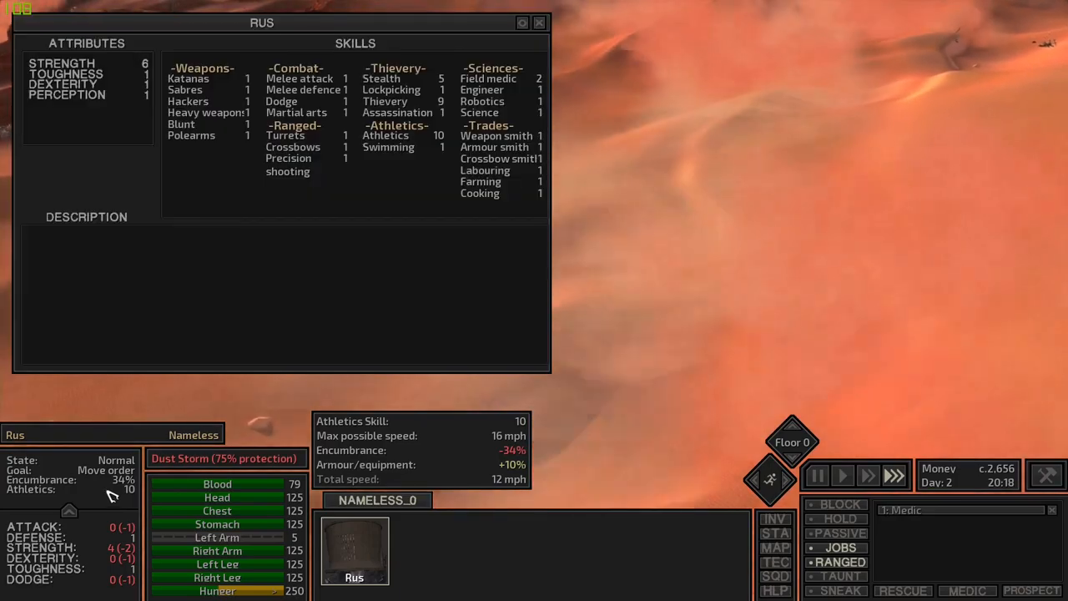
pyautogui.click(538, 23)
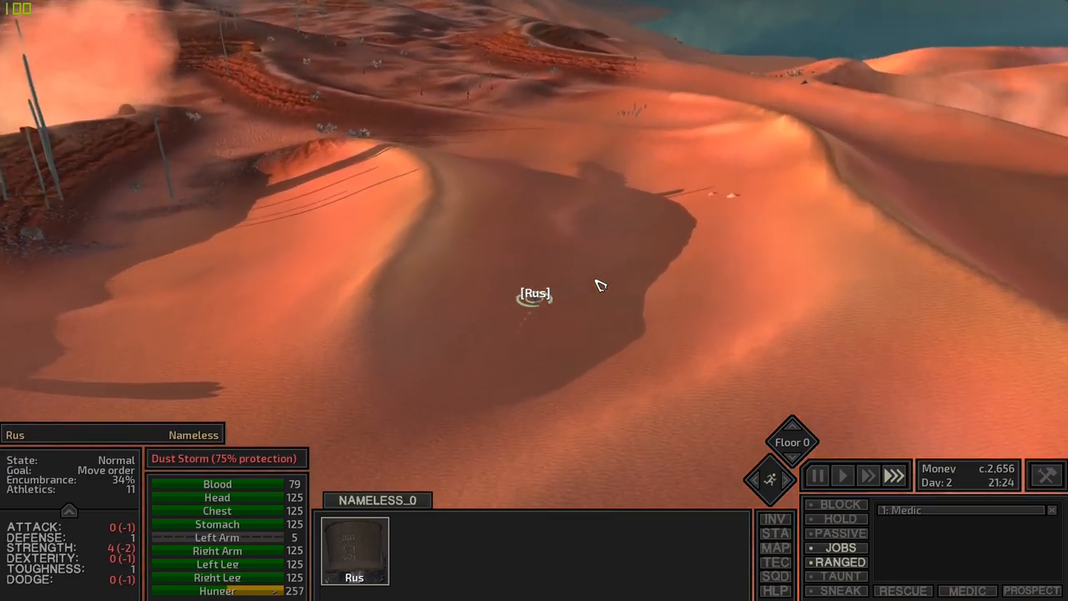
# Step: Pause and resume travel twice, then move Rus onto the scrubland among spires and boulders
pyautogui.click(817, 474)
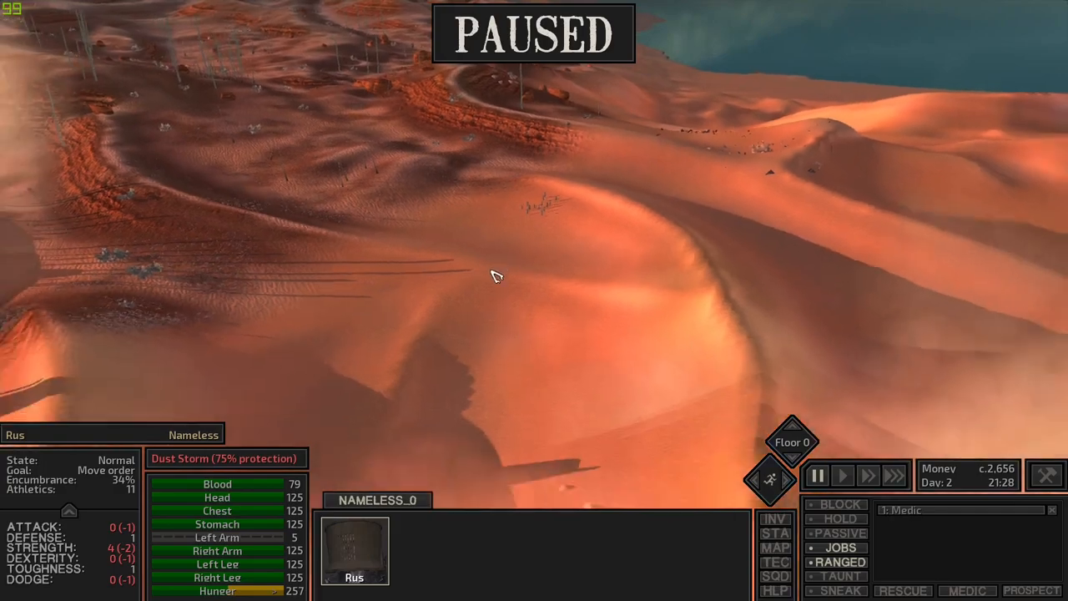
pyautogui.click(843, 474)
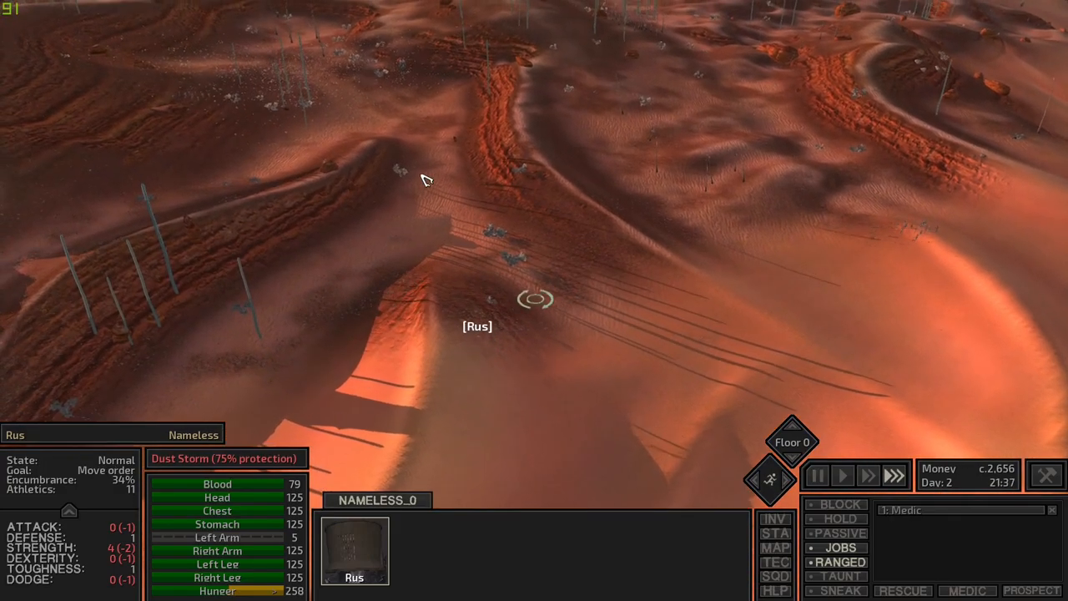
pyautogui.click(775, 548)
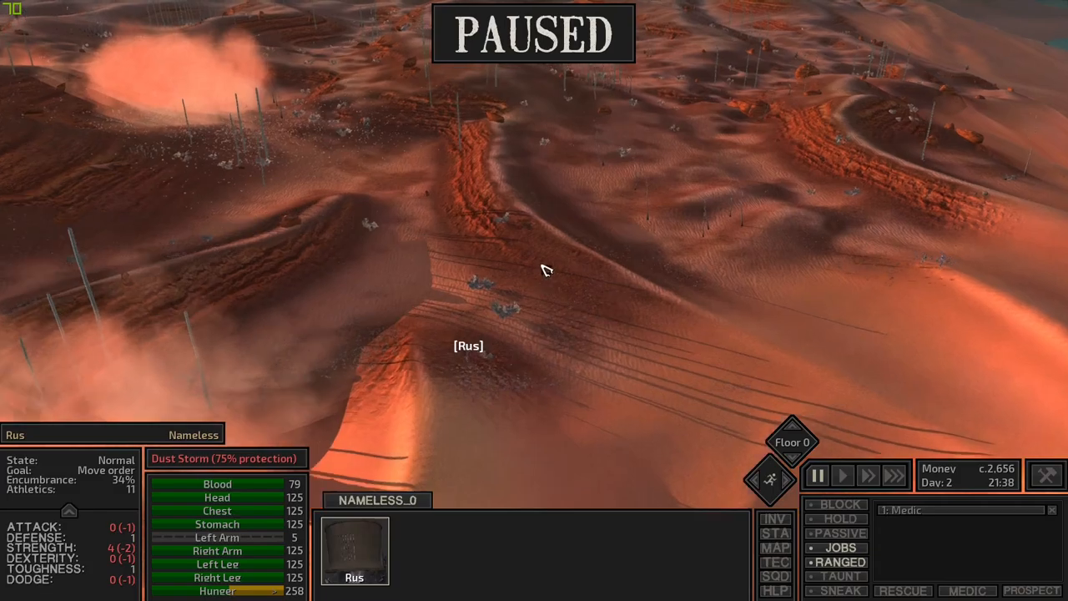
pyautogui.click(841, 475)
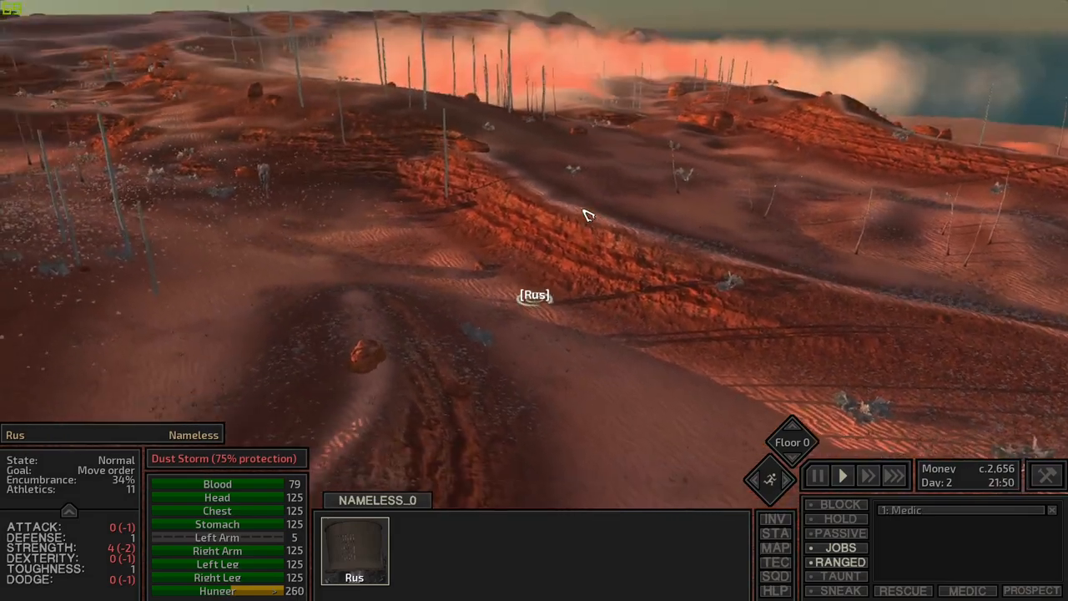
pyautogui.click(775, 548)
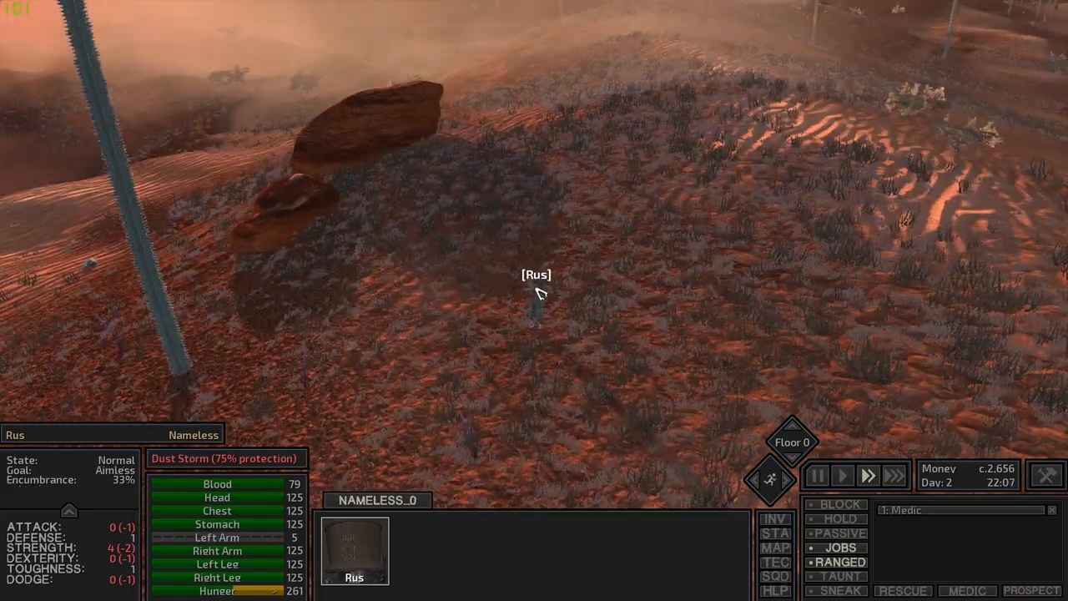
# Step: Walk Rus through the night dust storm and into the Distant Hive Village
pyautogui.click(775, 547)
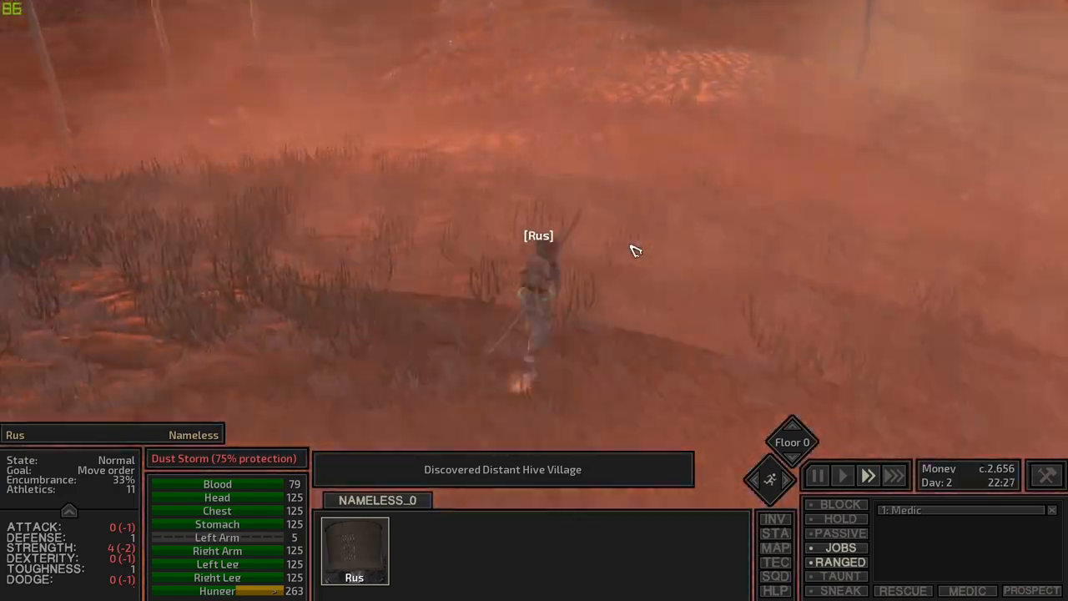
pyautogui.click(775, 548)
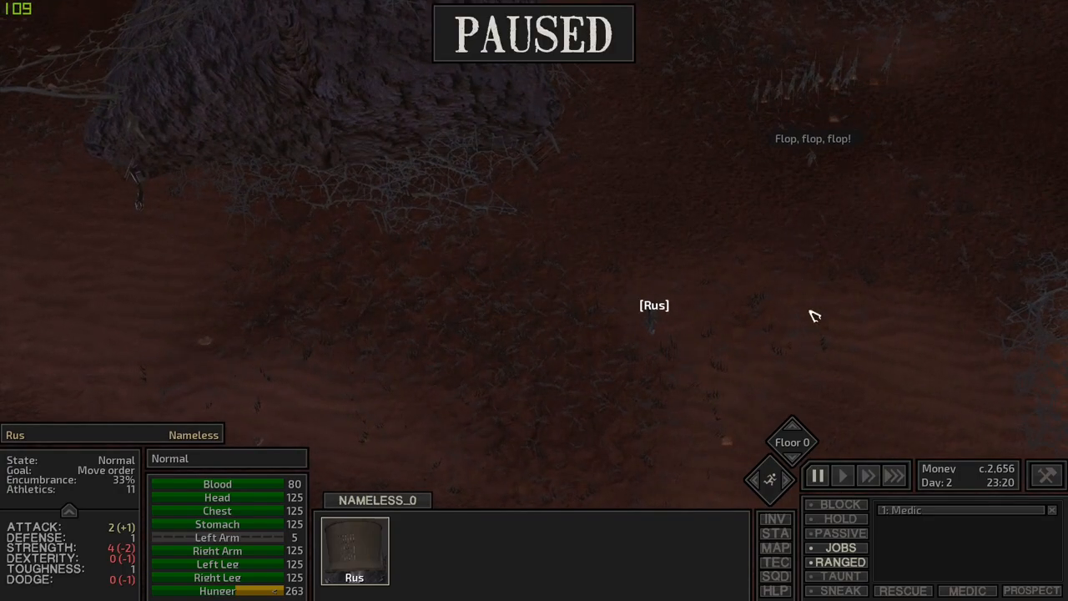
pyautogui.click(843, 475)
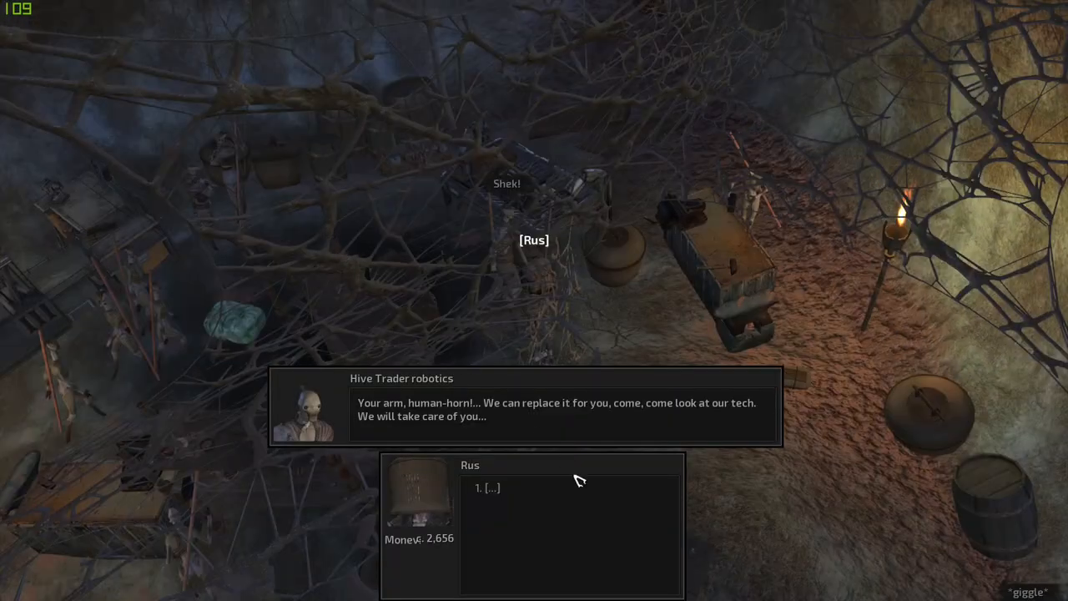
pyautogui.moveTo(501, 465)
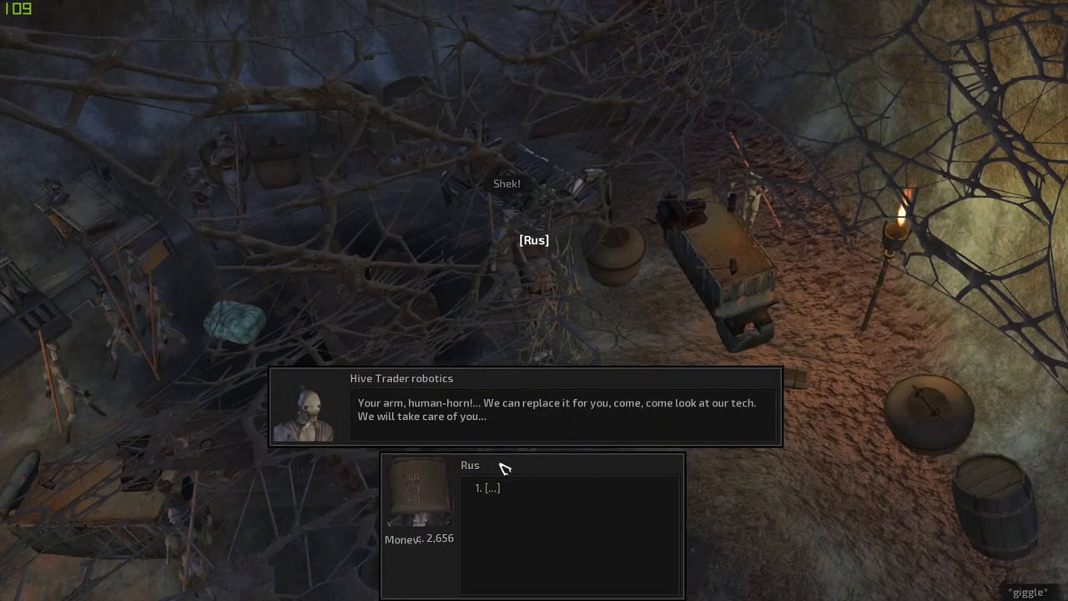
pyautogui.moveTo(472, 430)
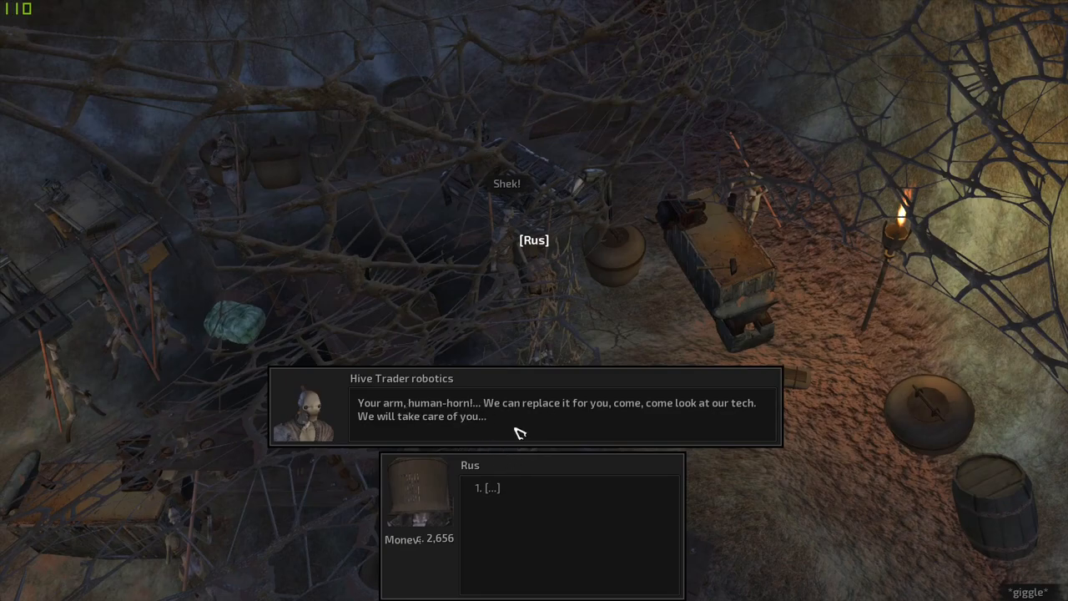
# Step: Greet the Hive robotics trader, view his limbs, and buy the Economy Arm (left)
pyautogui.click(492, 487)
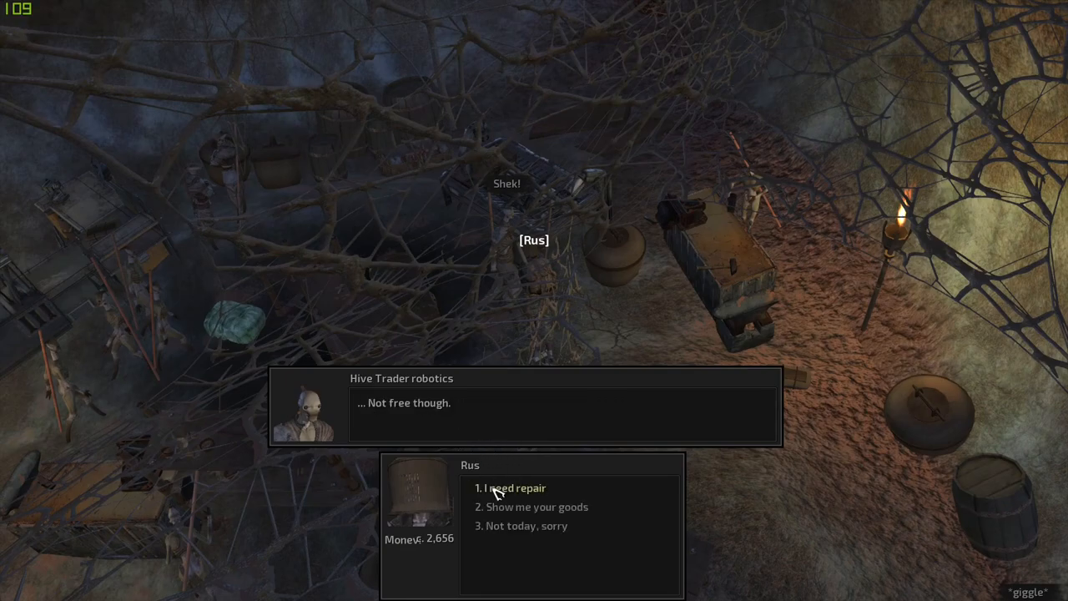
pyautogui.click(537, 506)
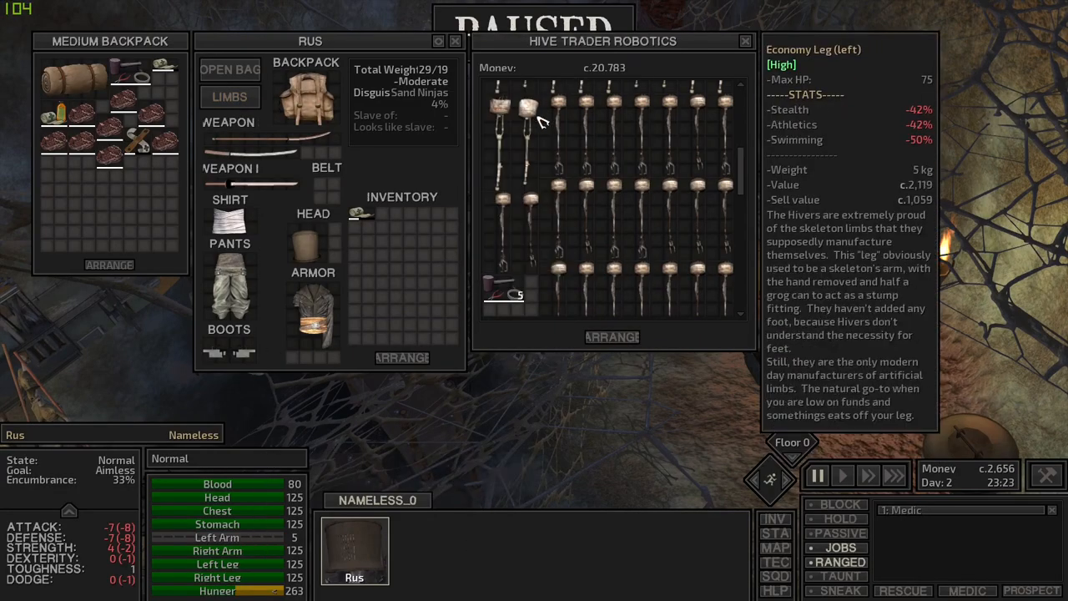
pyautogui.moveTo(651, 148)
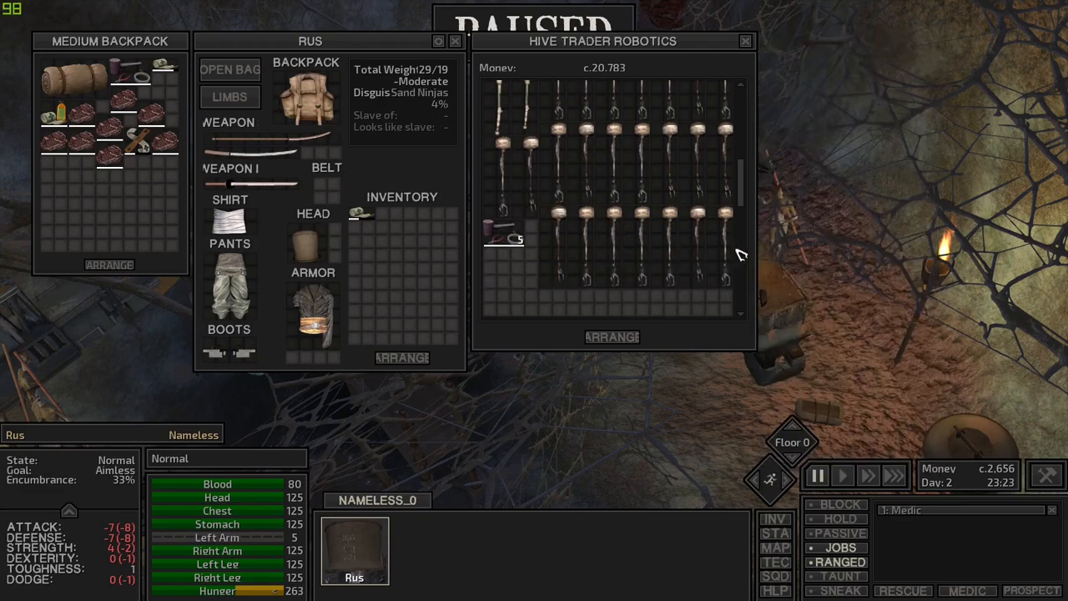
pyautogui.moveTo(572, 255)
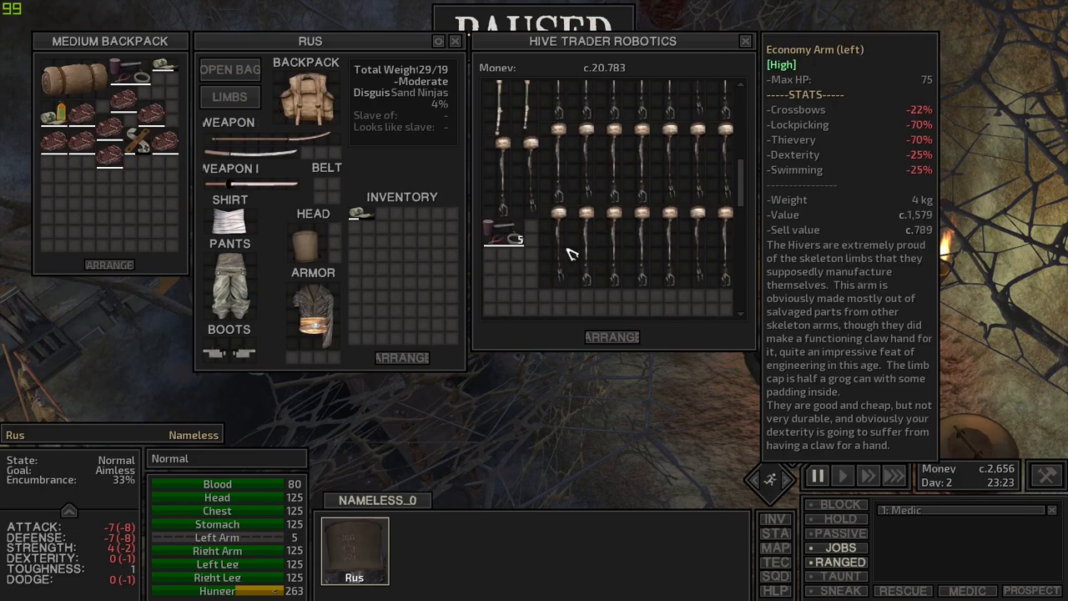
pyautogui.moveTo(730, 176)
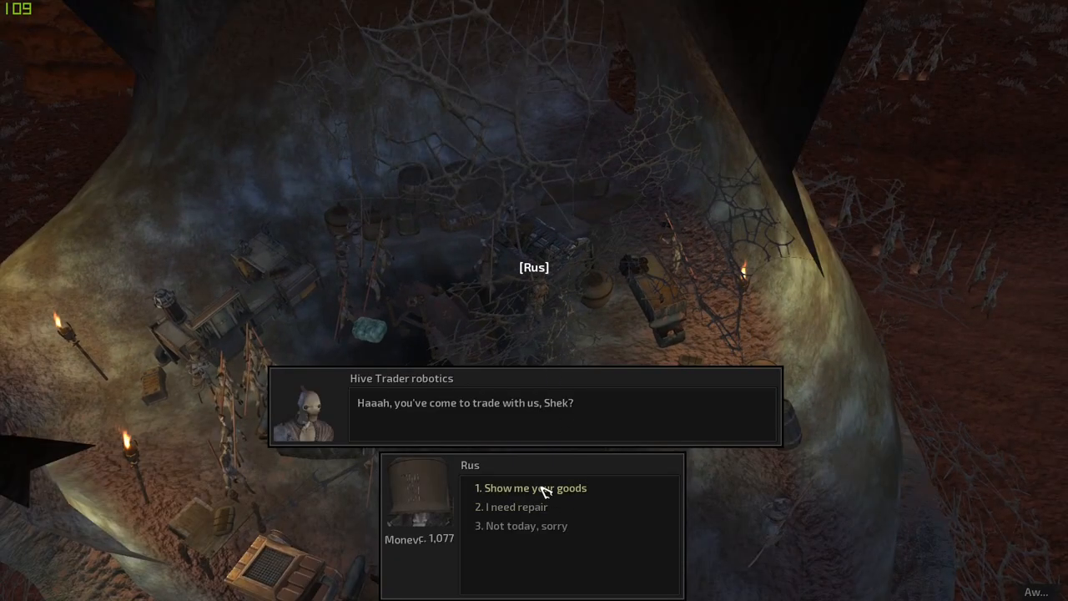
# Step: End the robotics dialogue and walk the newly armed Rus over to the general Hive Trader
pyautogui.click(534, 488)
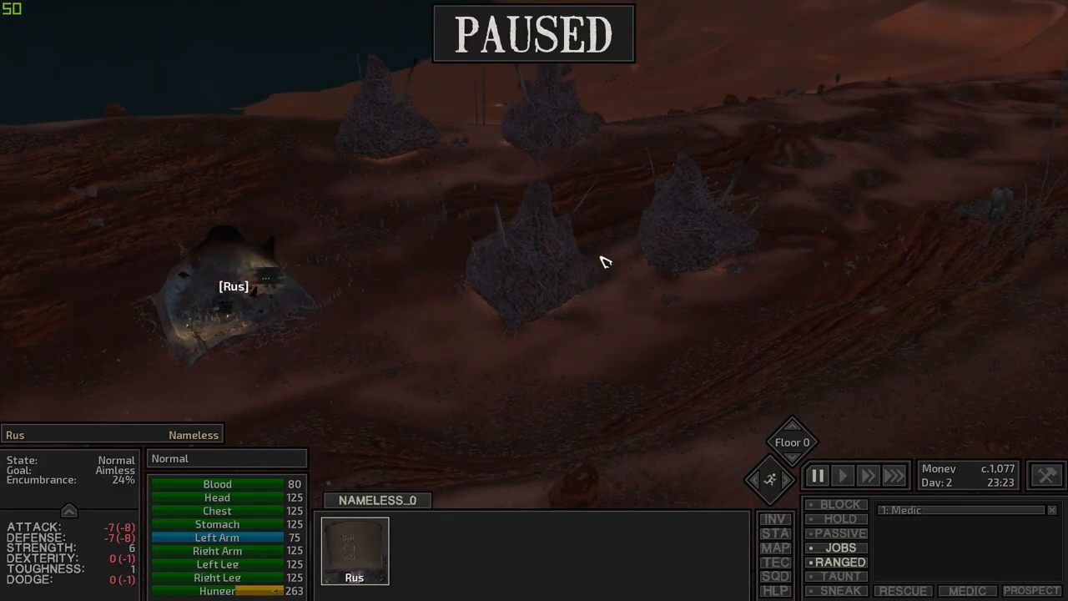
pyautogui.click(842, 475)
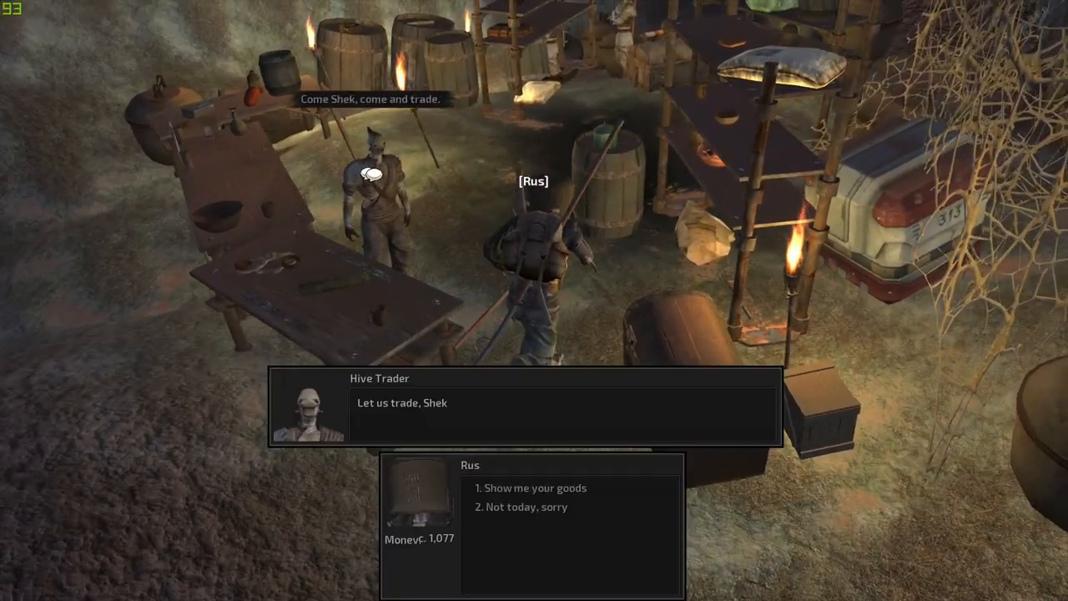
# Step: Browse the Hive Trader's goods, including Plated Drifter's Leather Pants, and sell to reach 1,449
pyautogui.click(535, 487)
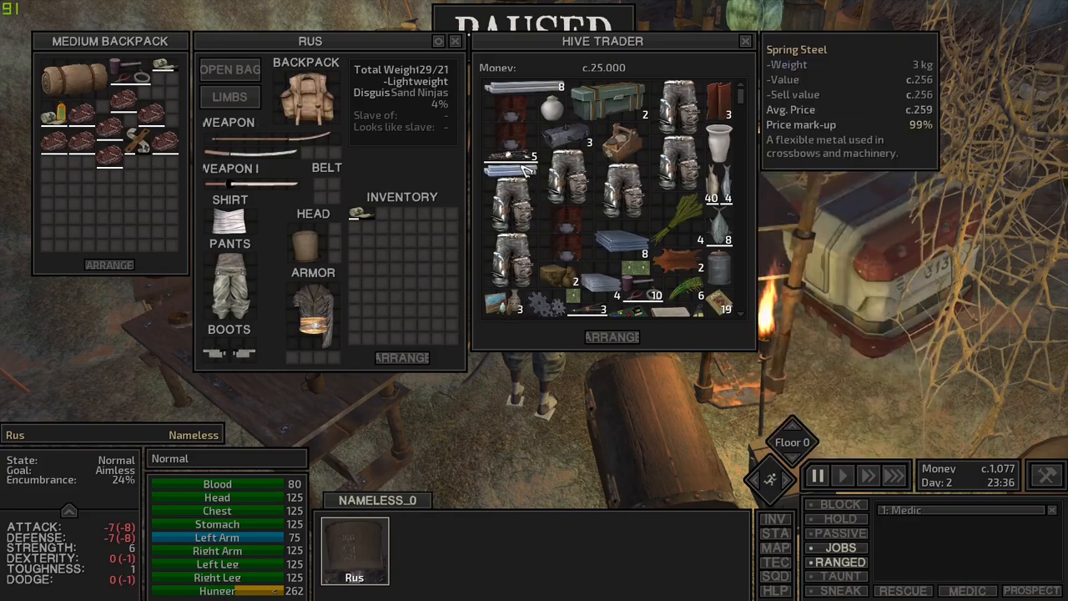
pyautogui.scroll(-3)
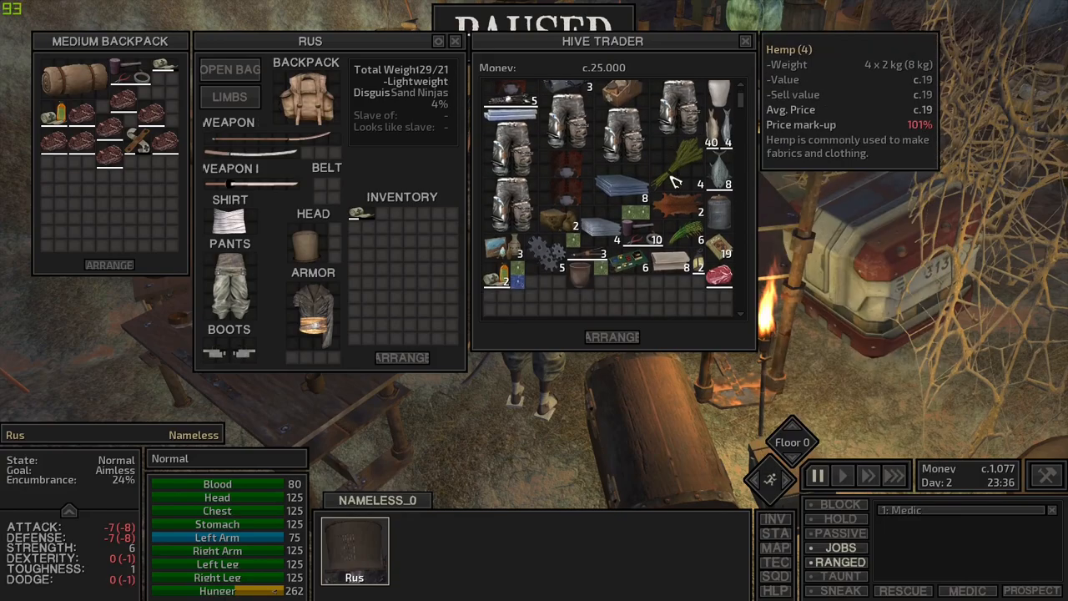
pyautogui.moveTo(472, 269)
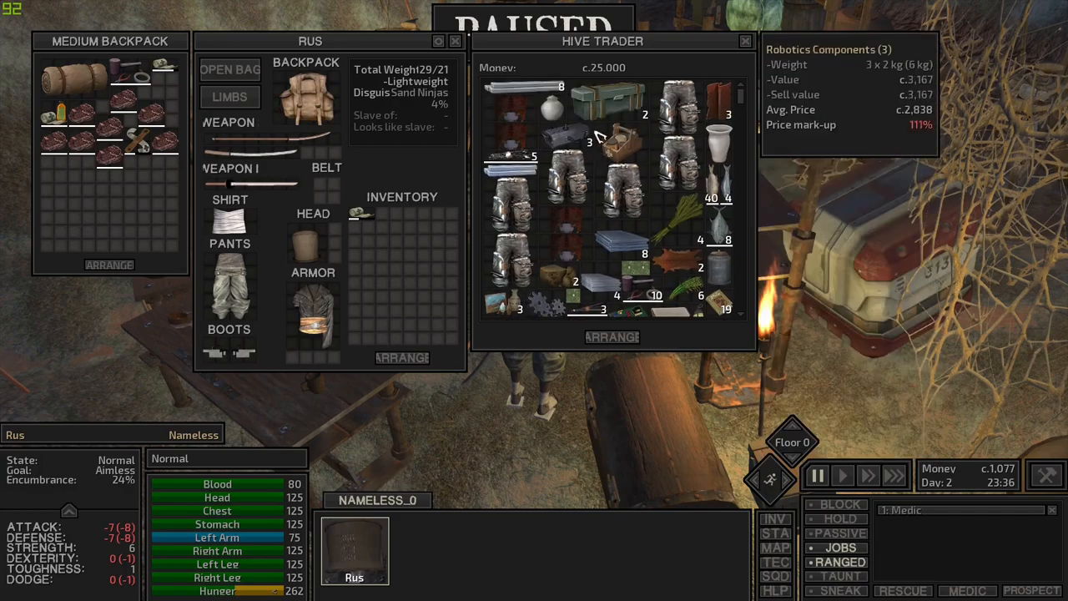
pyautogui.moveTo(550, 109)
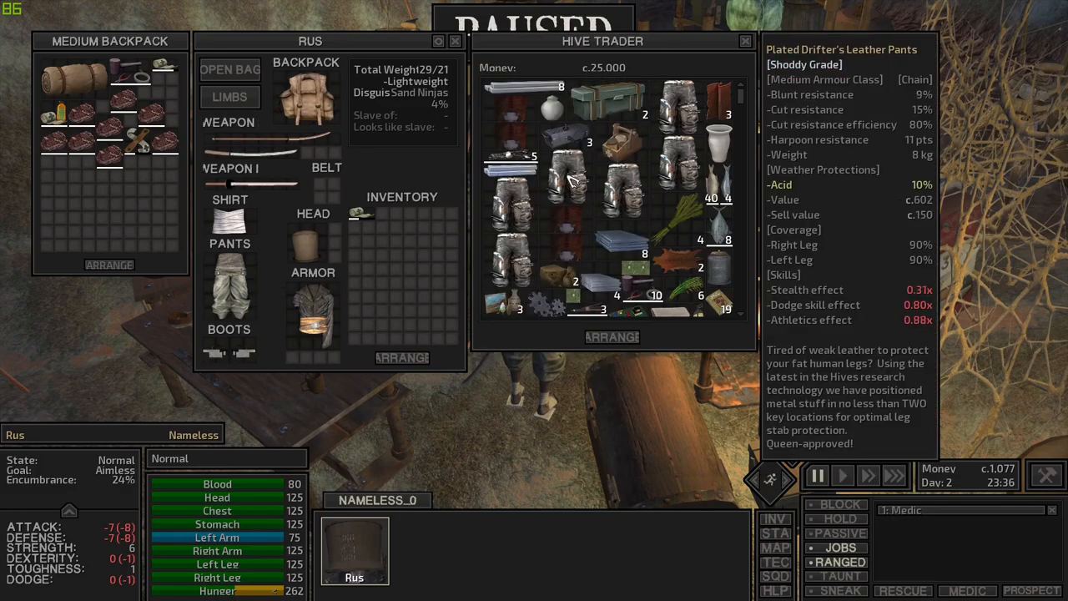
pyautogui.moveTo(568, 188)
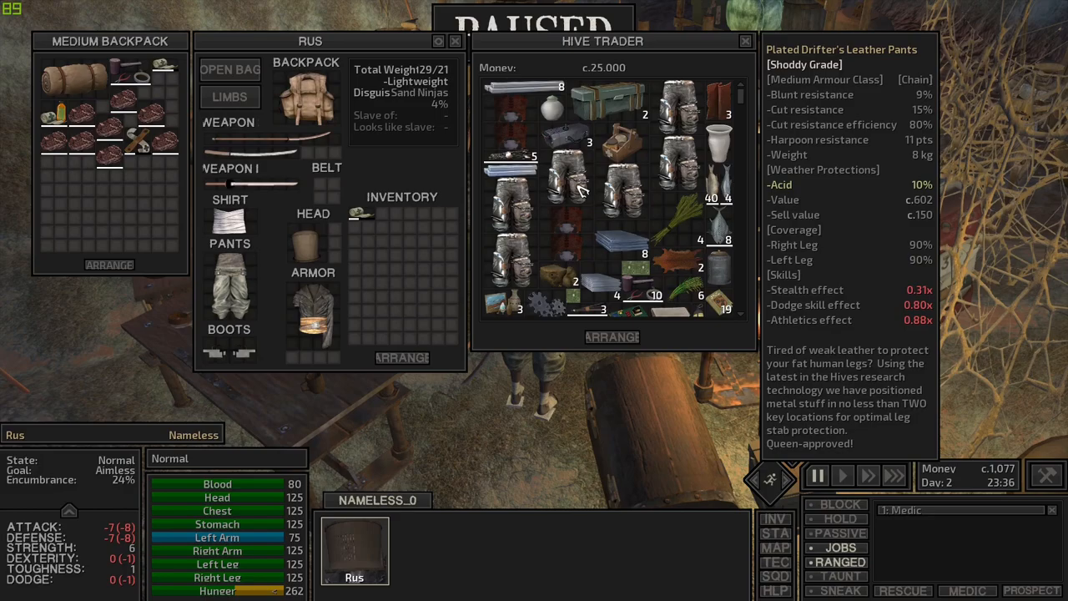
pyautogui.moveTo(616, 192)
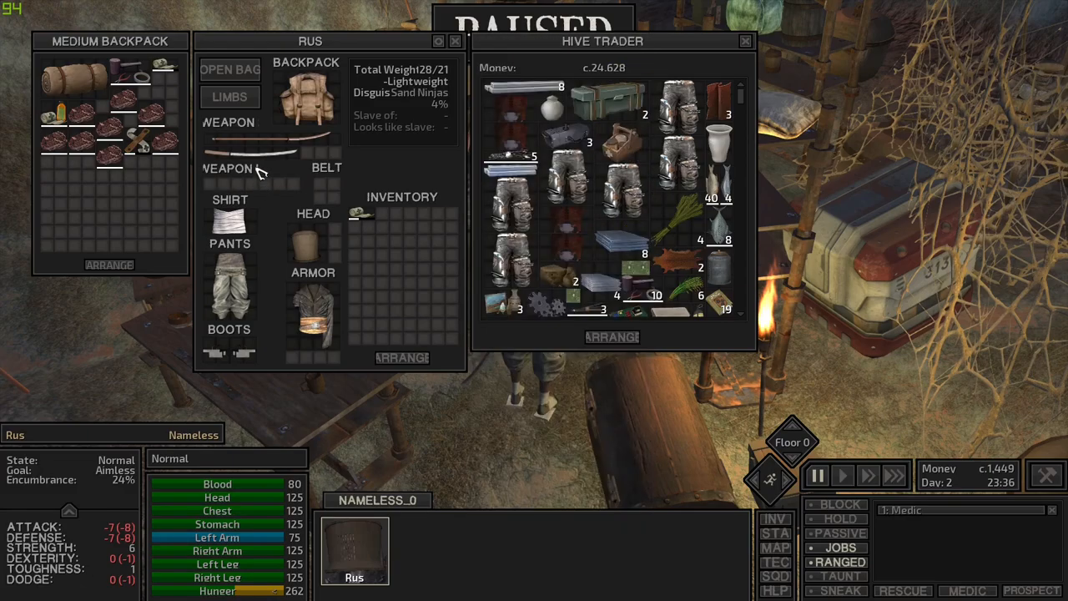
pyautogui.moveTo(676, 196)
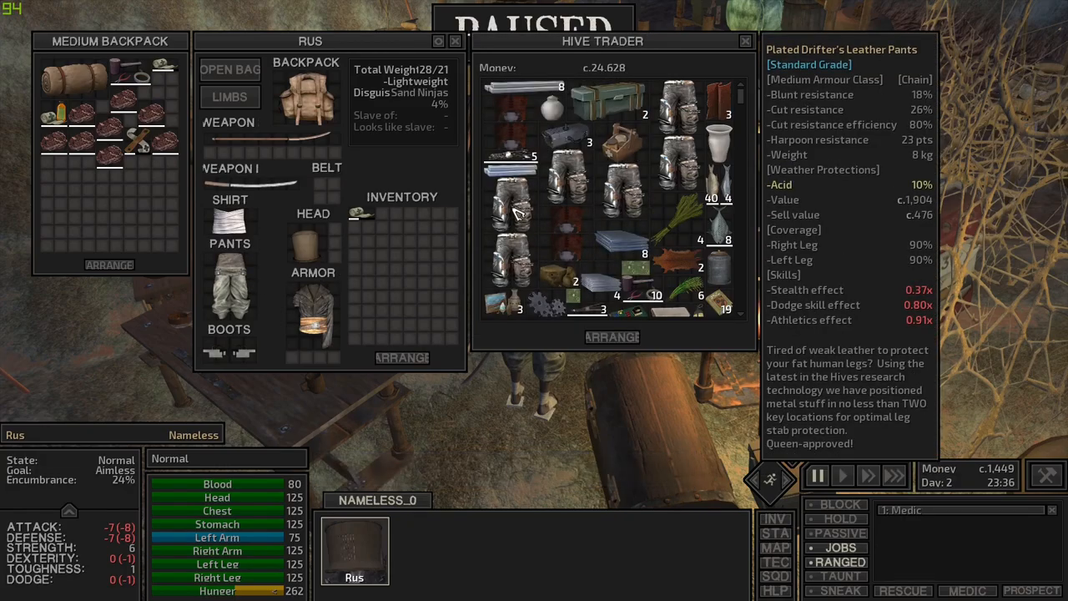
pyautogui.moveTo(67, 80)
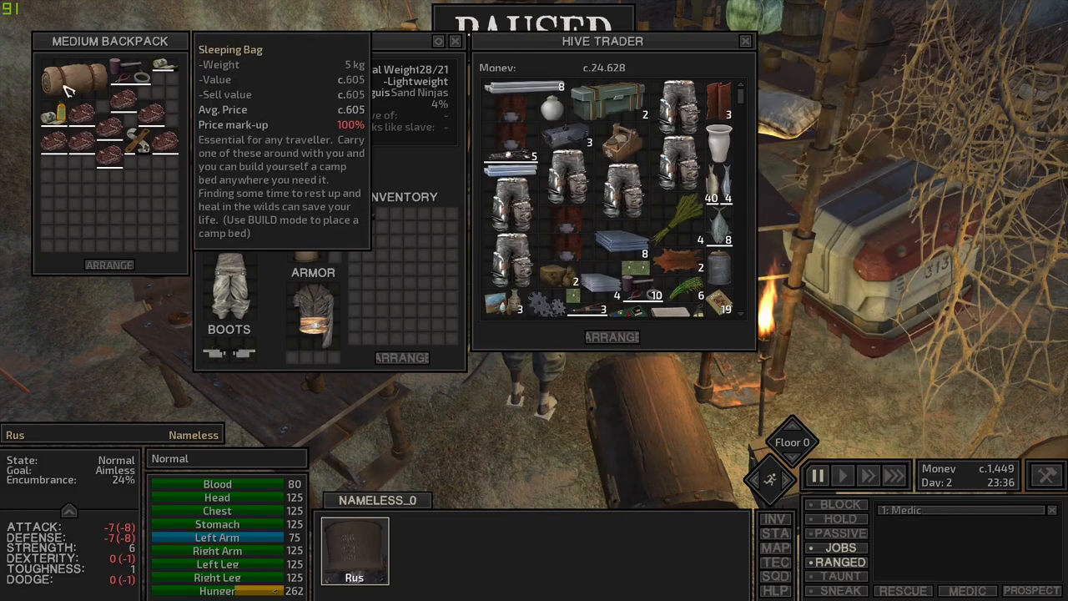
pyautogui.moveTo(133, 78)
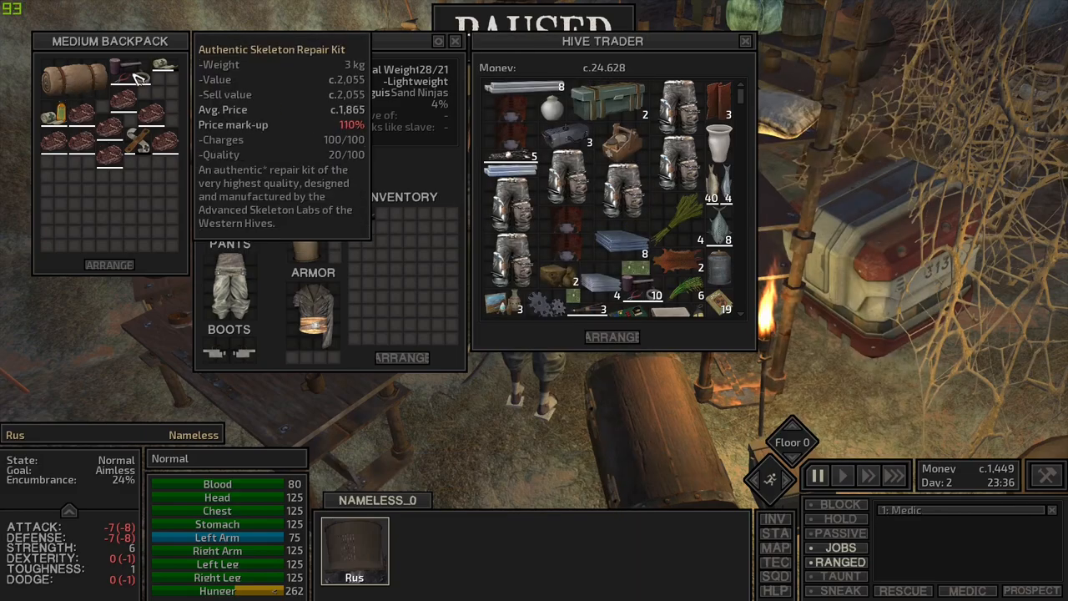
pyautogui.moveTo(131, 100)
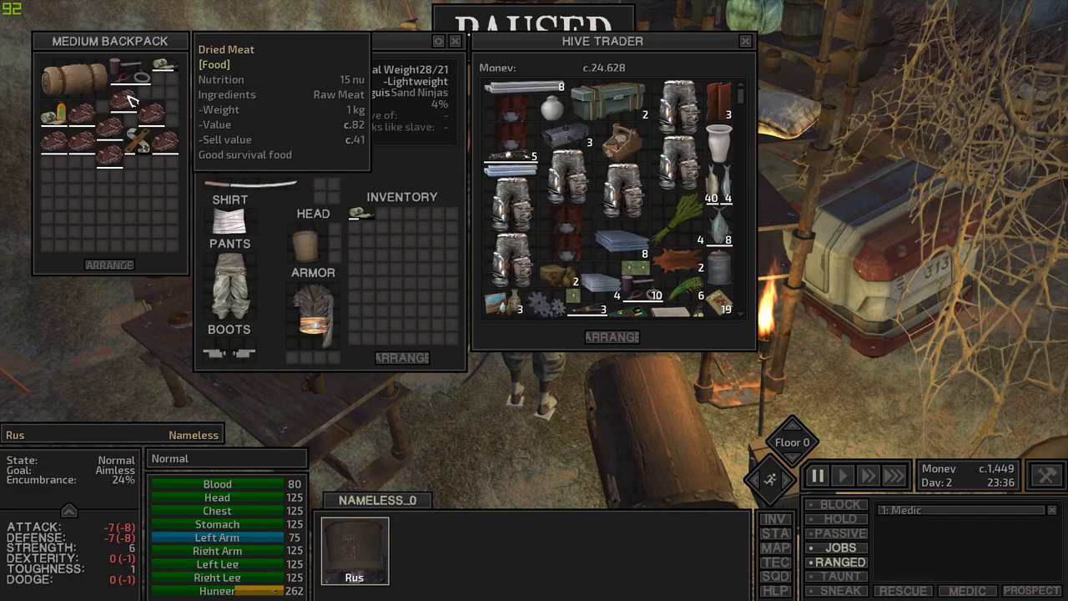
pyautogui.moveTo(135, 105)
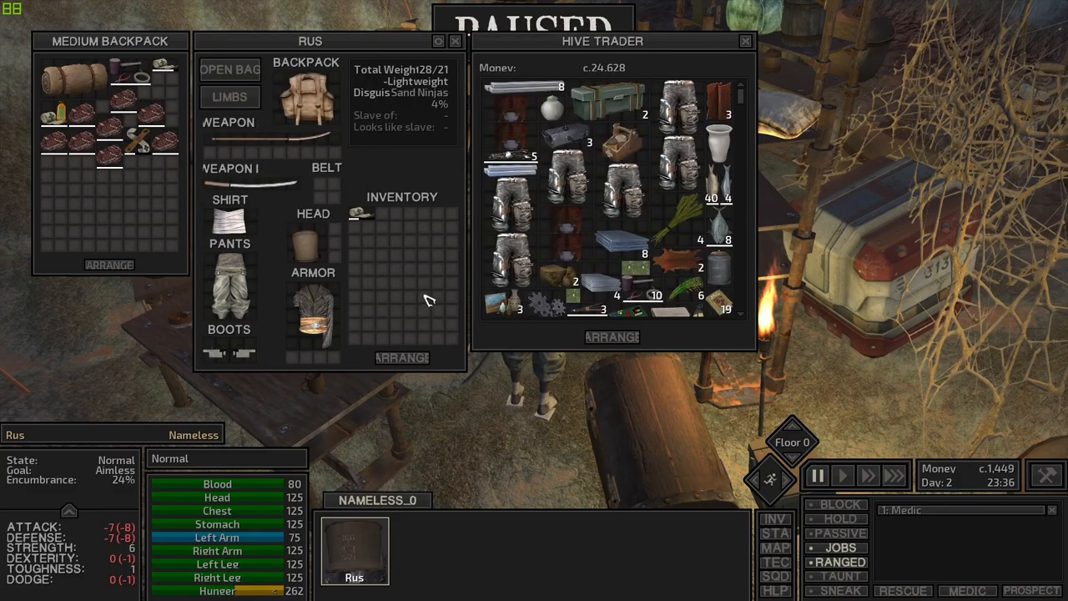
pyautogui.moveTo(420, 284)
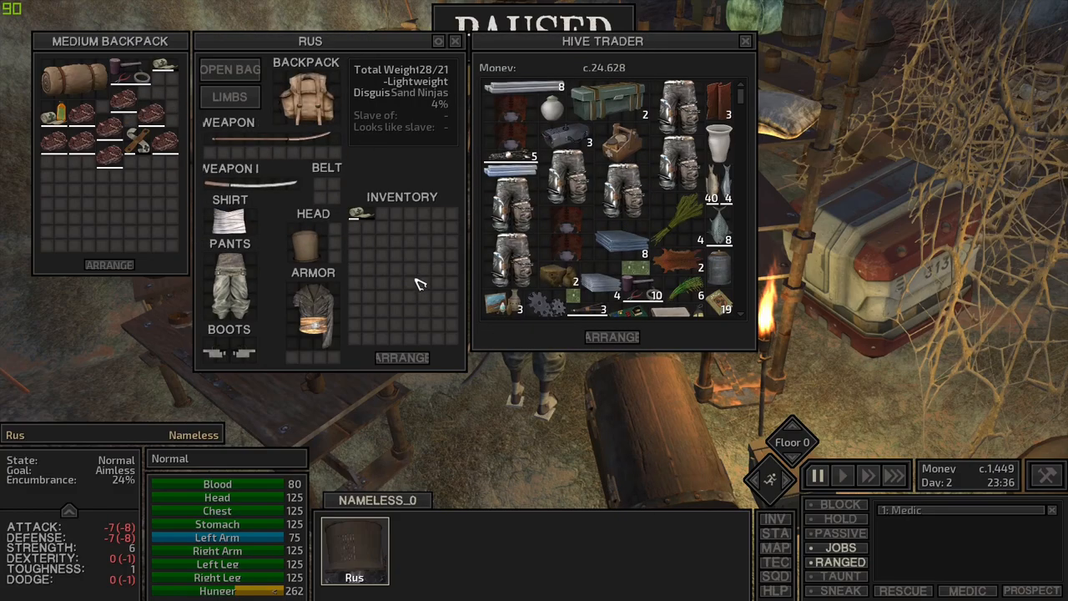
pyautogui.moveTo(476, 393)
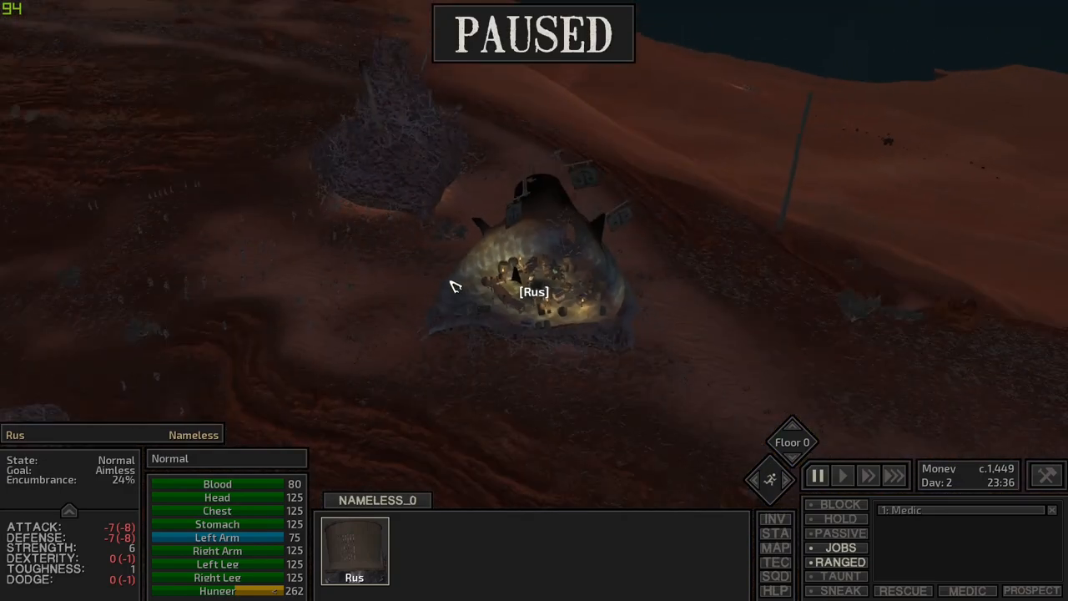
# Step: Move Rus across the dunes into day 3 and inspect a Rebel Farmers outlaw farmer
pyautogui.click(842, 474)
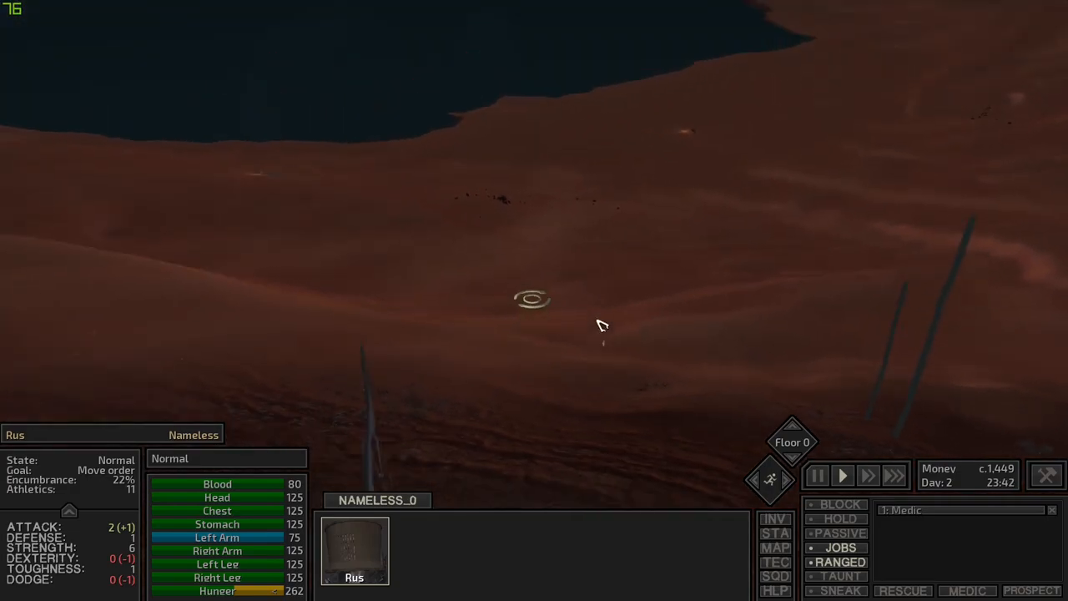
pyautogui.click(775, 547)
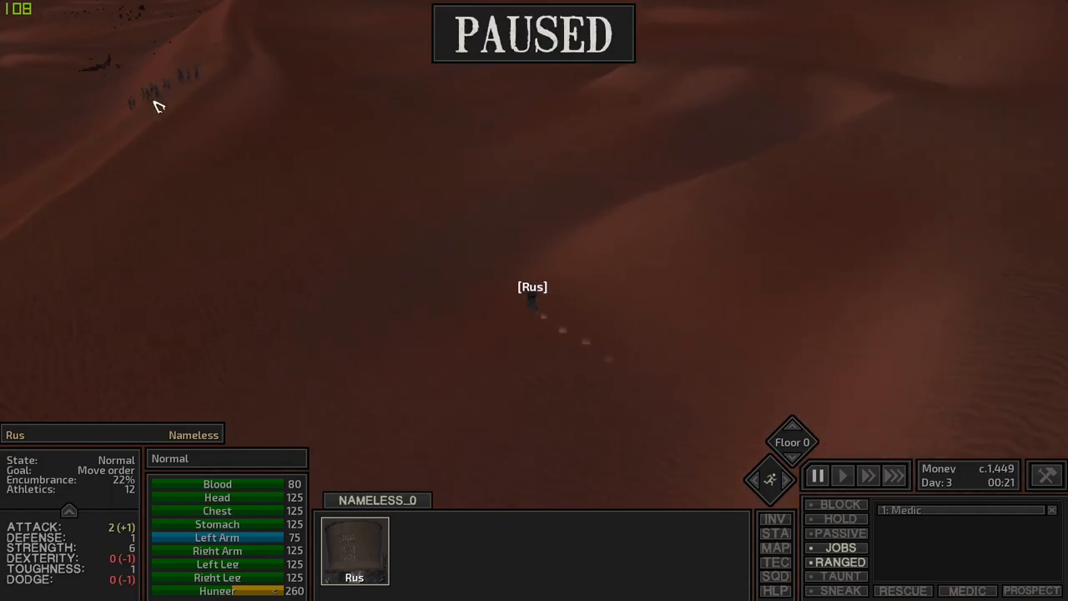
pyautogui.click(841, 475)
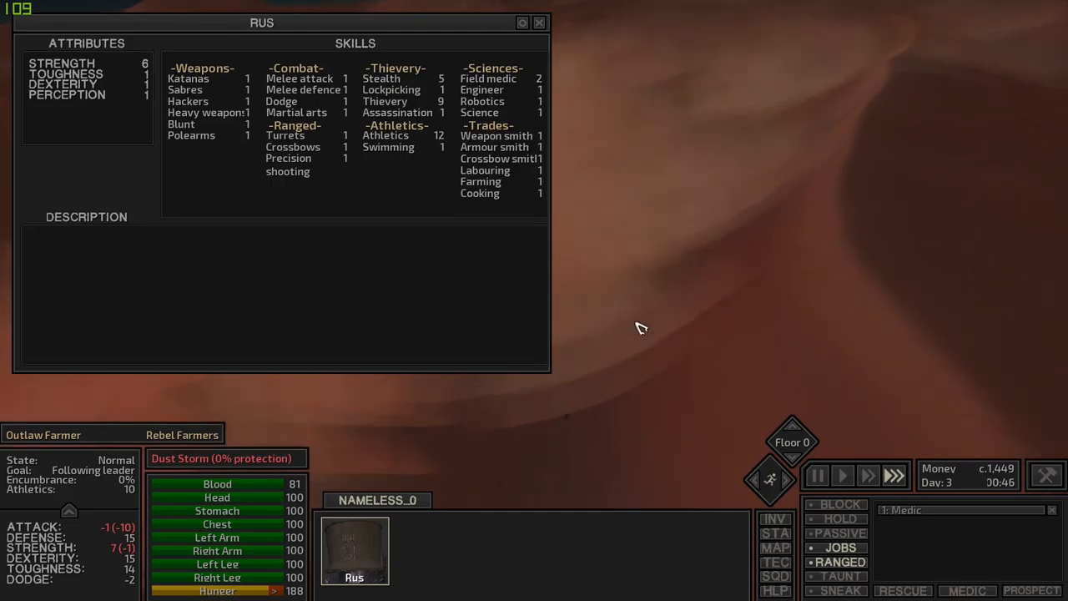
# Step: Inspect a United Cities patrol, switch Rus to sneaking, and resume travel through the storm
pyautogui.click(539, 23)
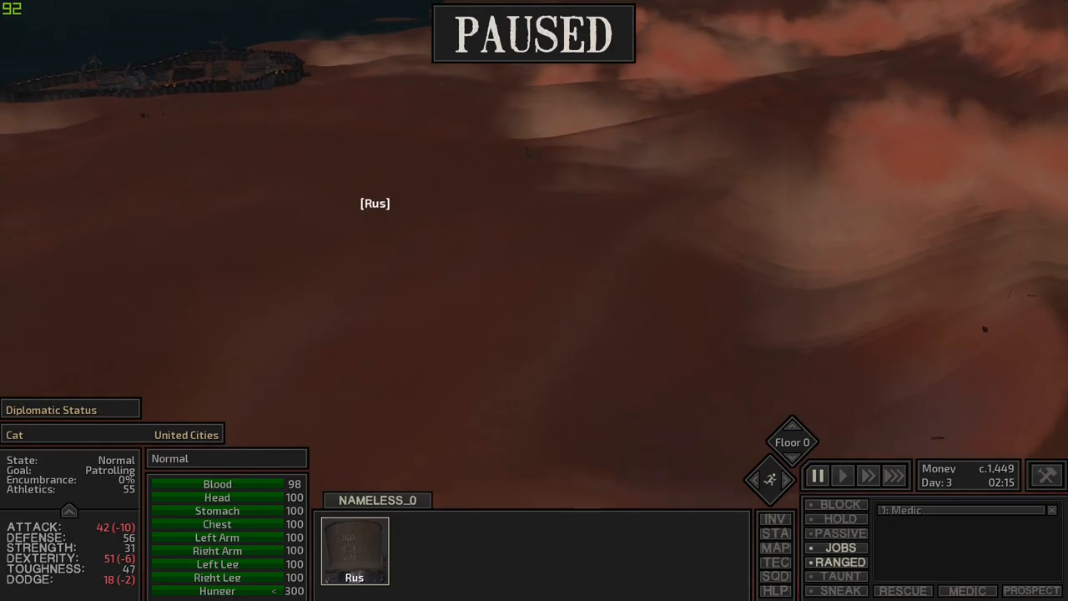
pyautogui.click(841, 475)
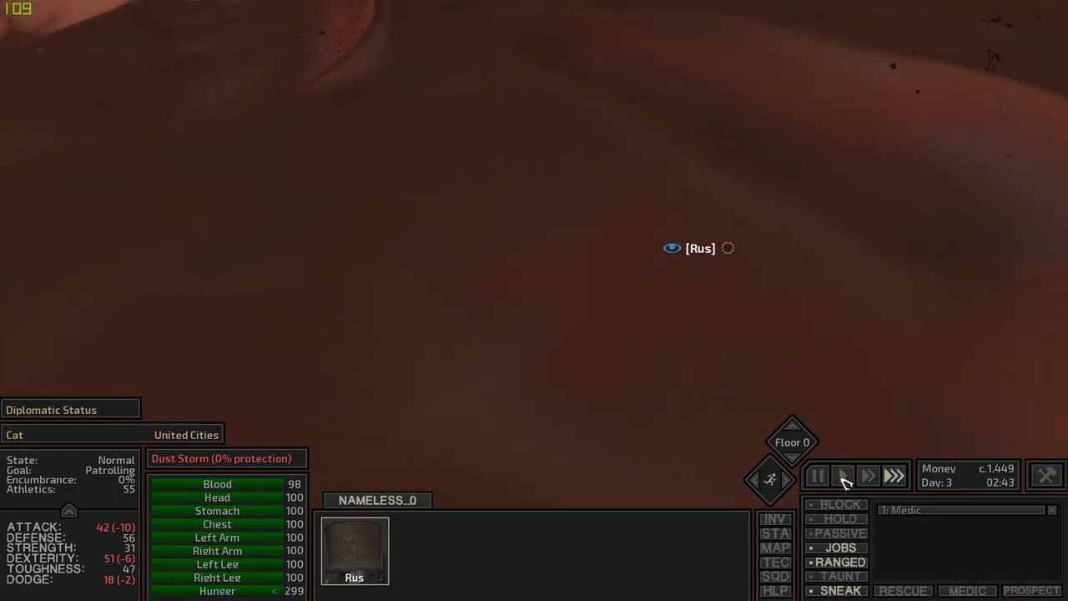
pyautogui.click(842, 475)
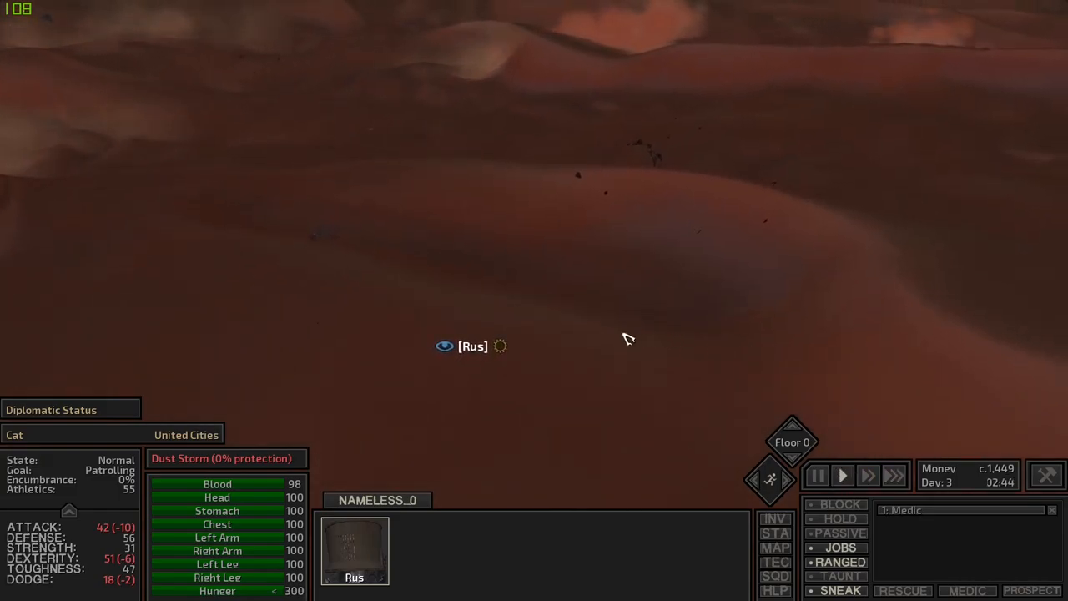